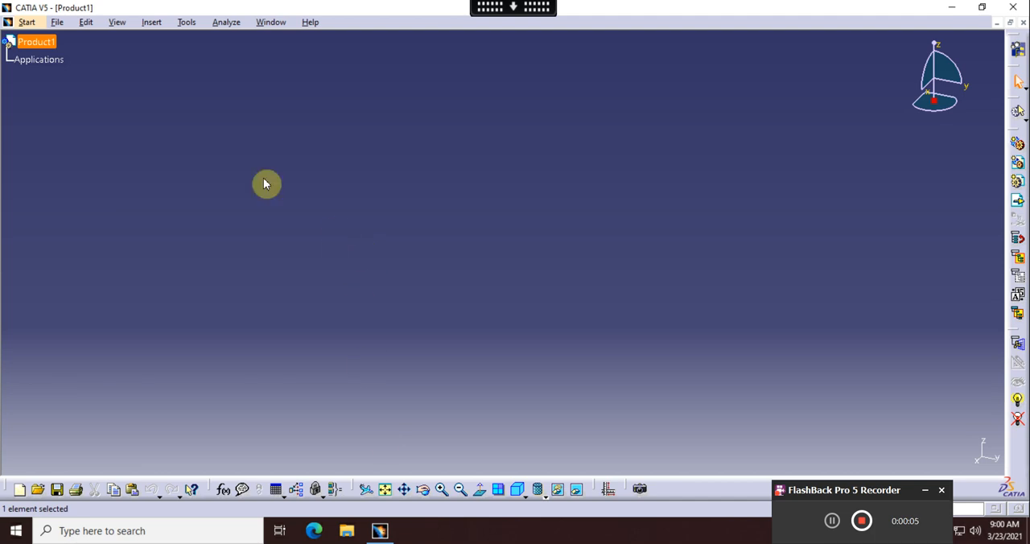
mouse_move(156, 82)
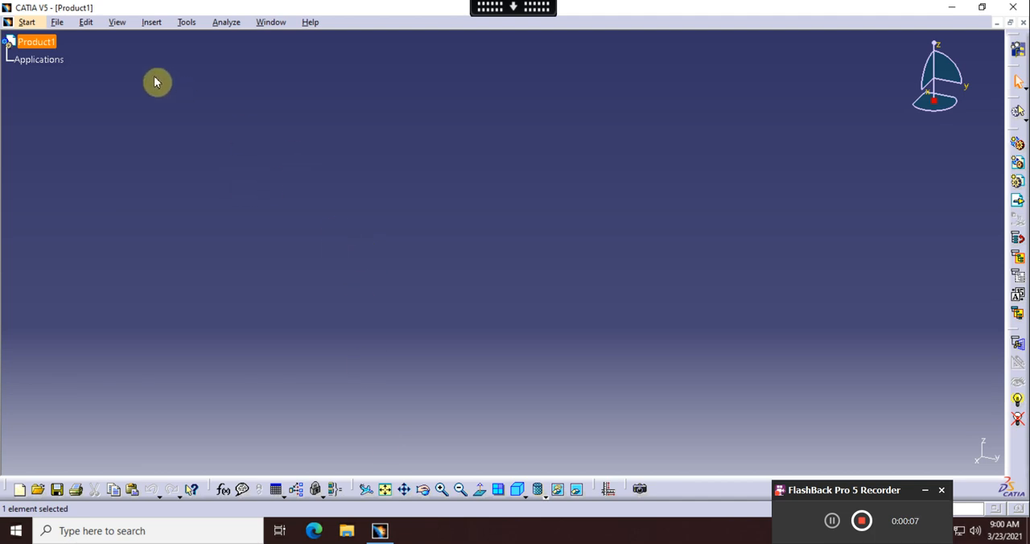
- Open the recently used HairDryer.CATProduct from the File menu
click(56, 21)
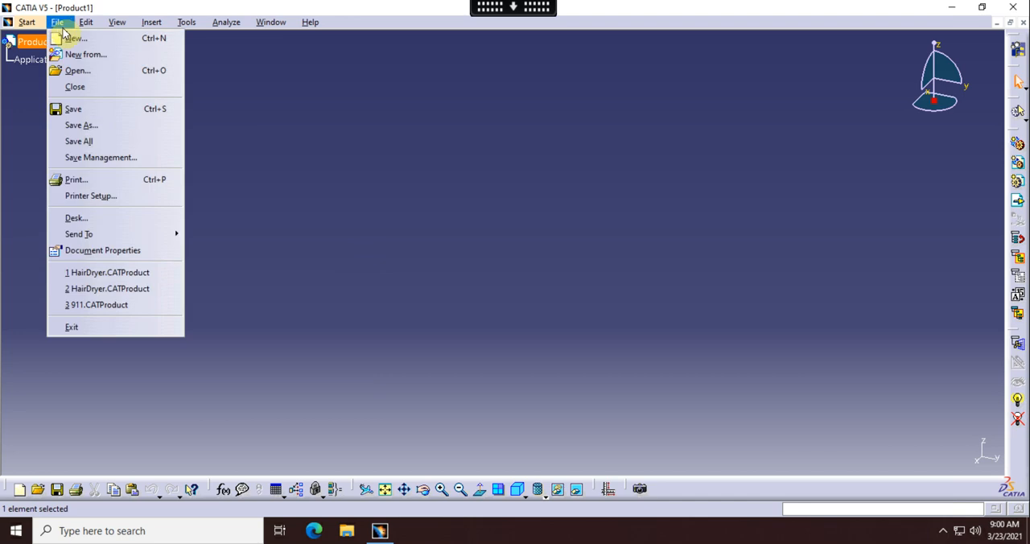
click(77, 70)
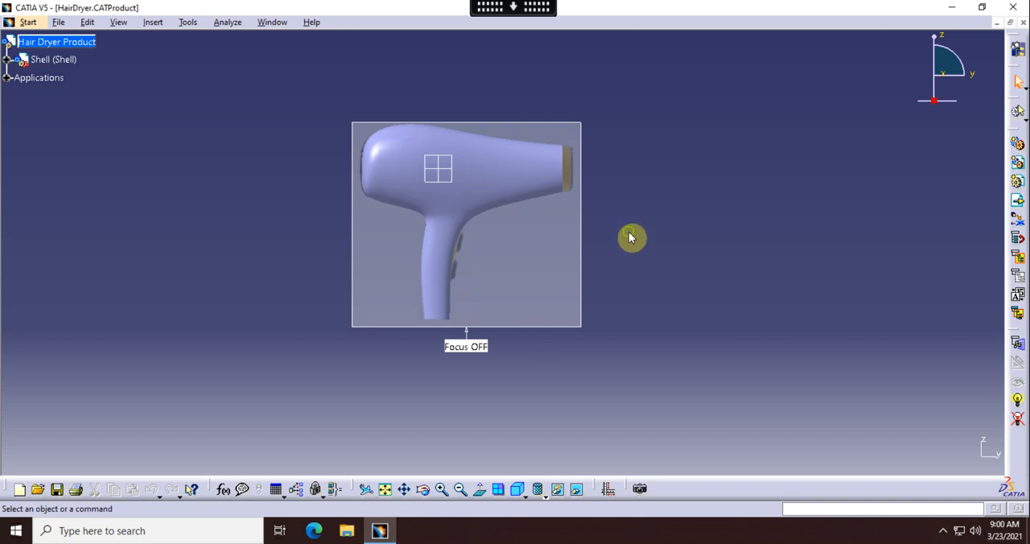
- Return to the isometric view and expand the Shell part to list its planes, PartBody and IMA
drag(631, 237, 515, 322)
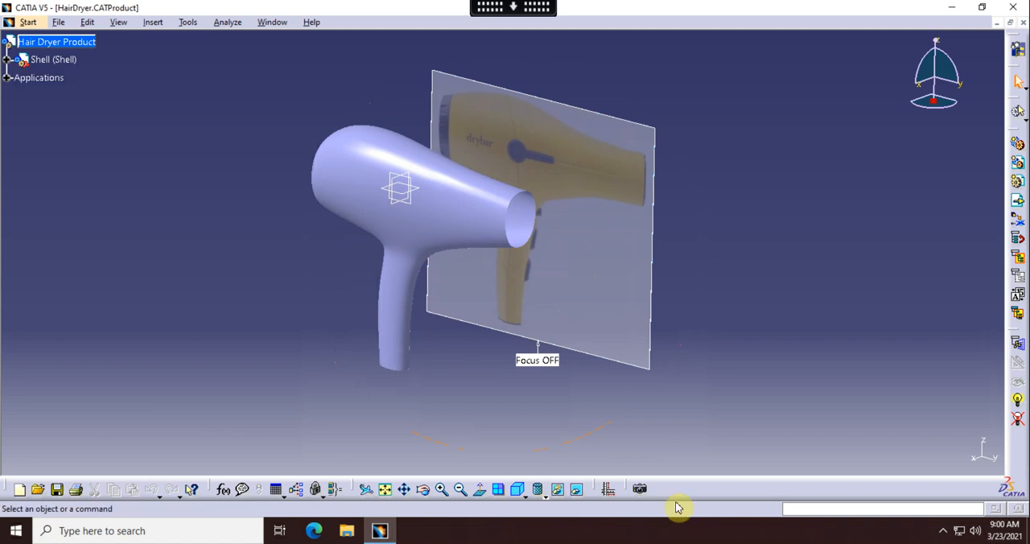
click(558, 488)
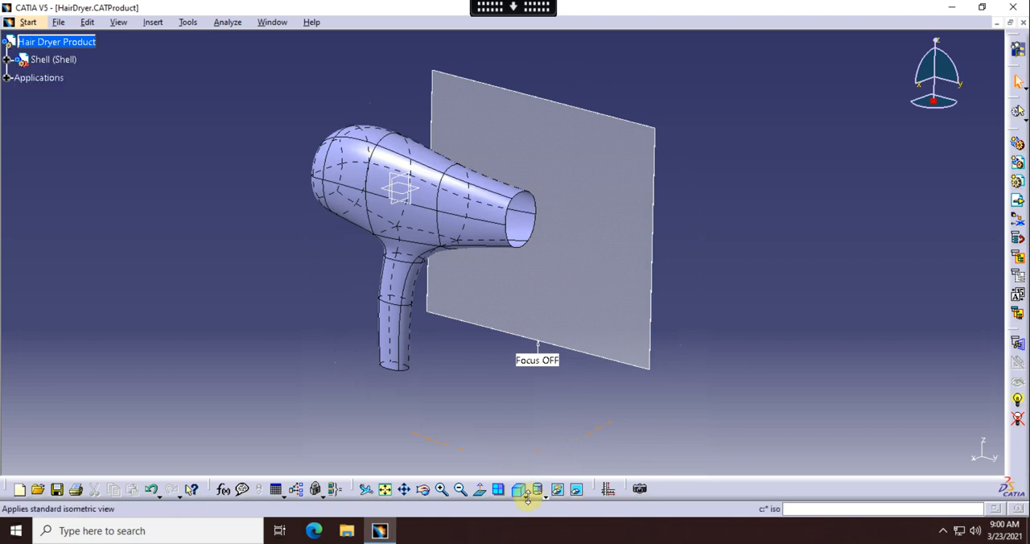
mouse_move(539, 489)
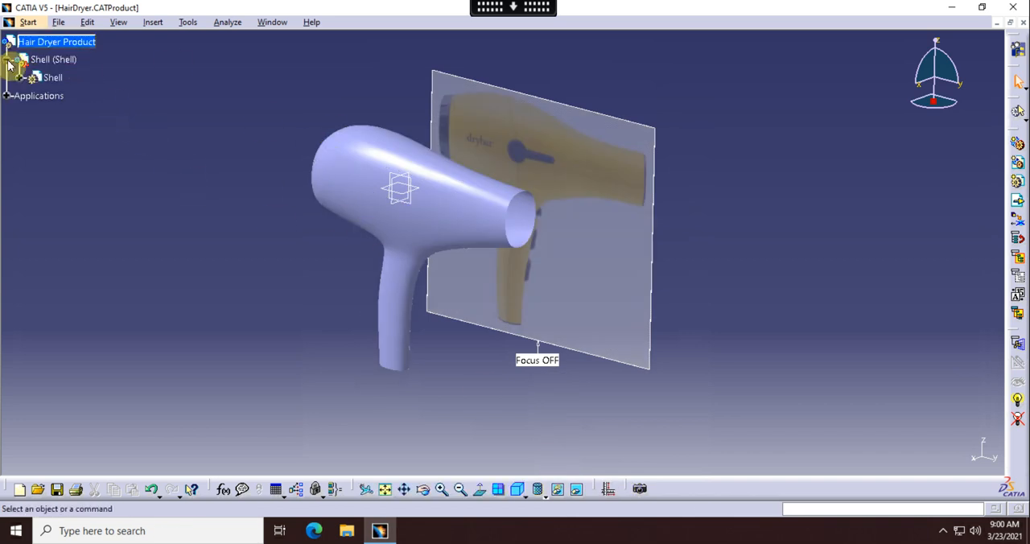
click(32, 77)
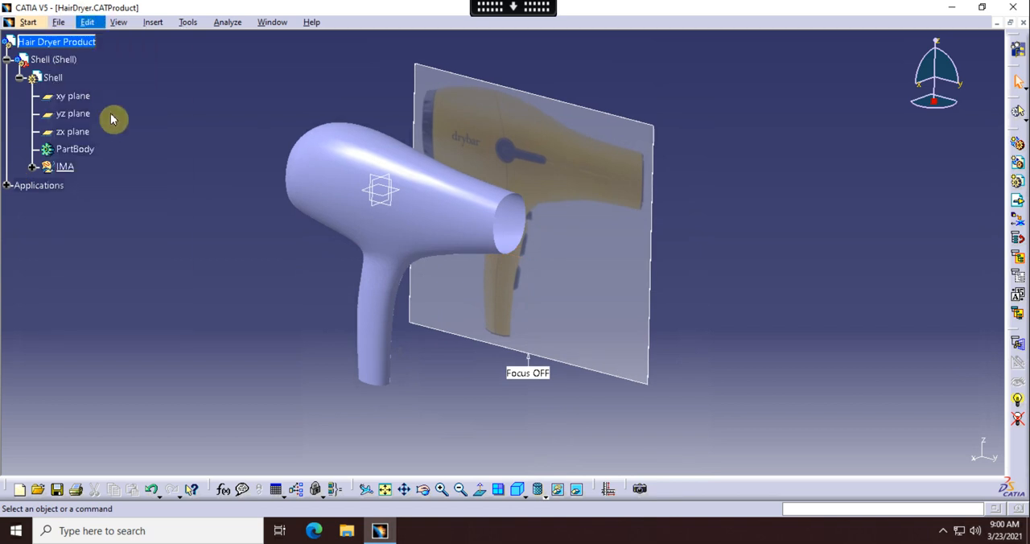
click(58, 22)
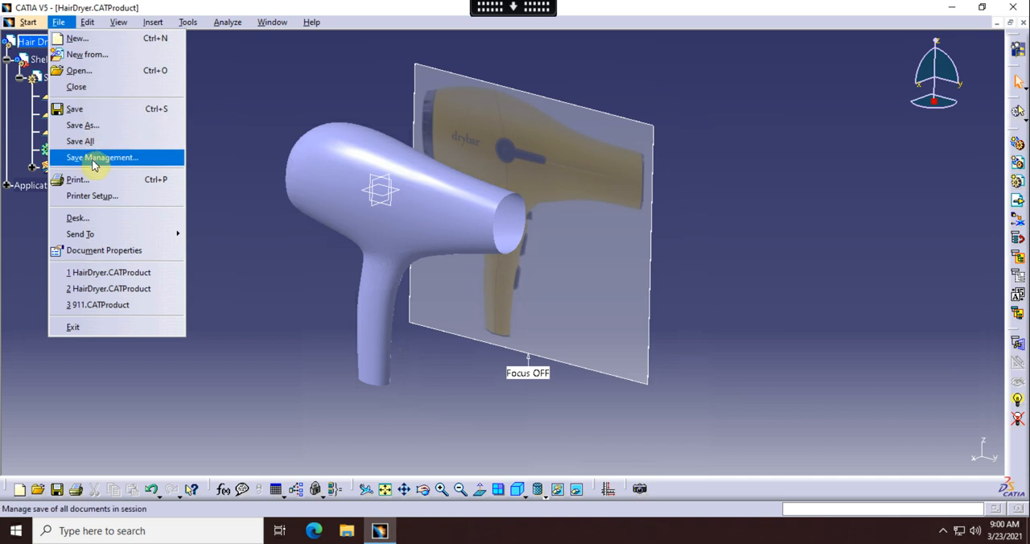
click(102, 157)
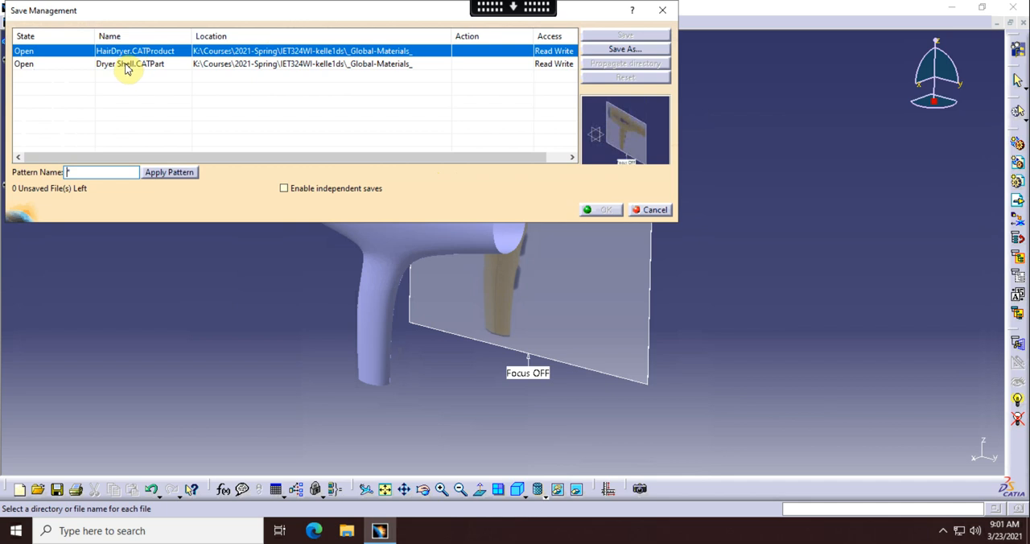
click(130, 63)
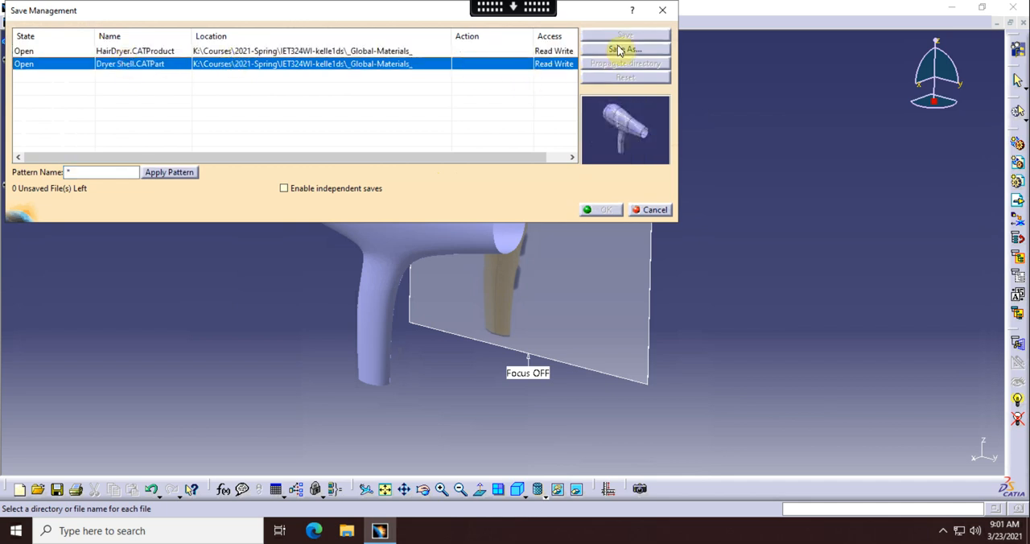
mouse_move(626, 50)
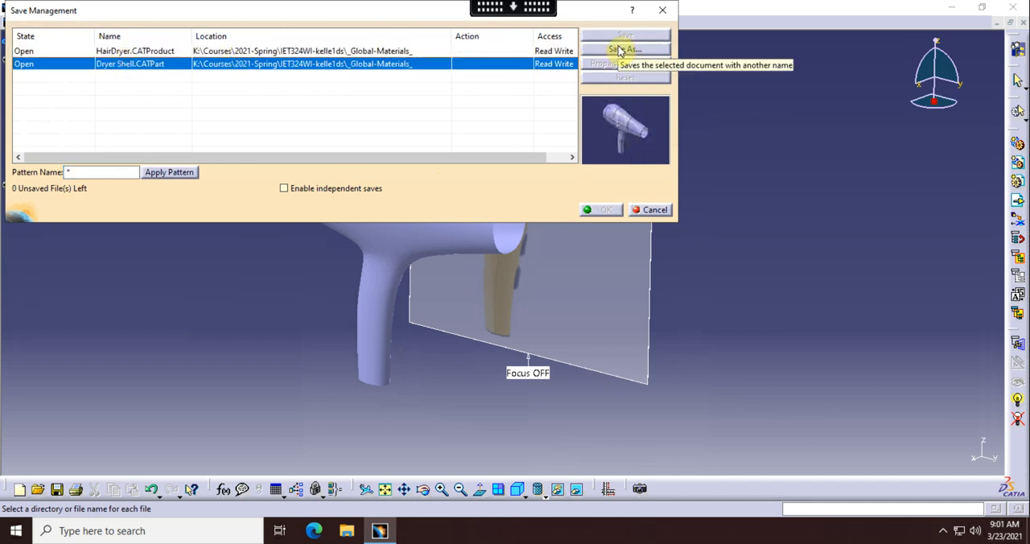
click(624, 49)
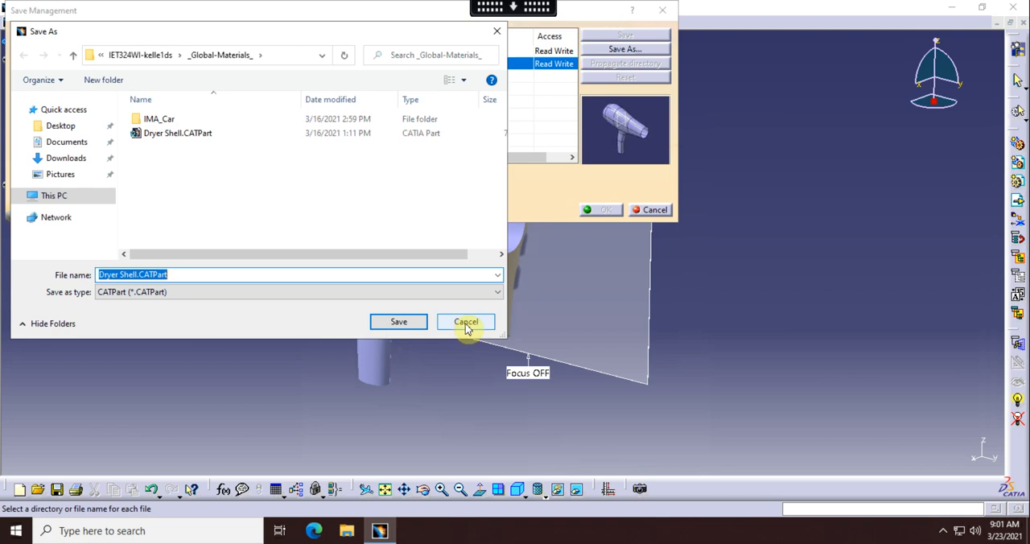
click(466, 321)
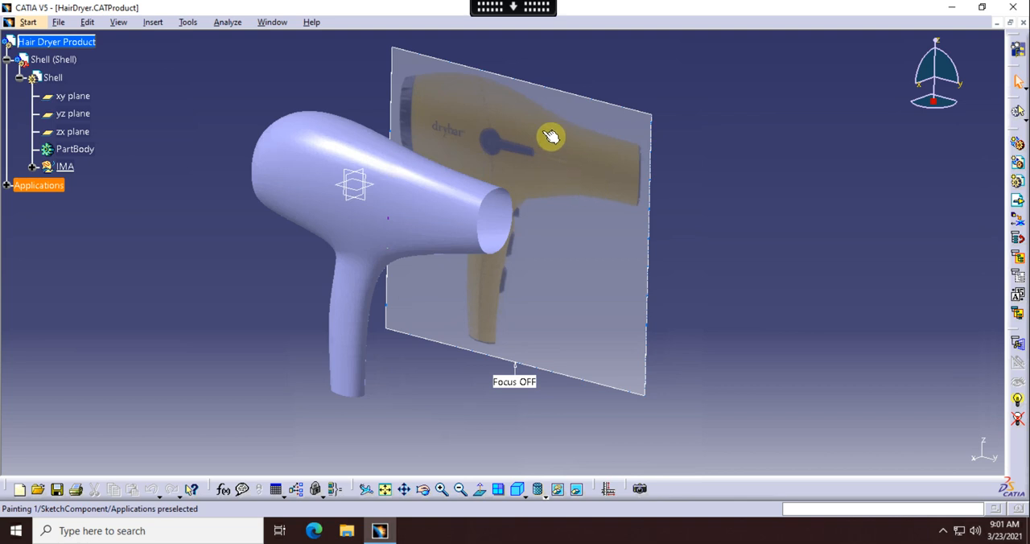
mouse_move(556, 190)
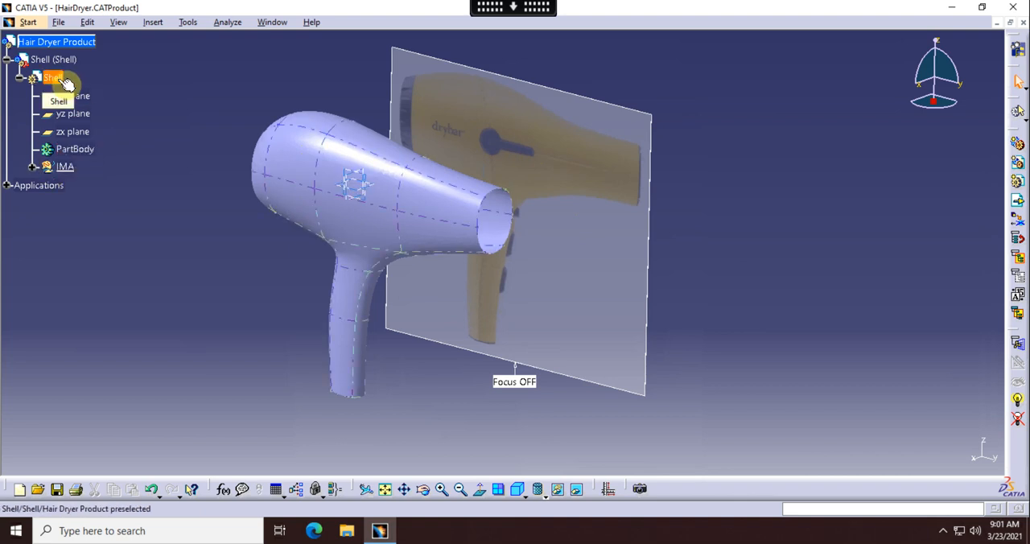
- Activate the Shell part in the specification tree for Part Design editing
click(53, 76)
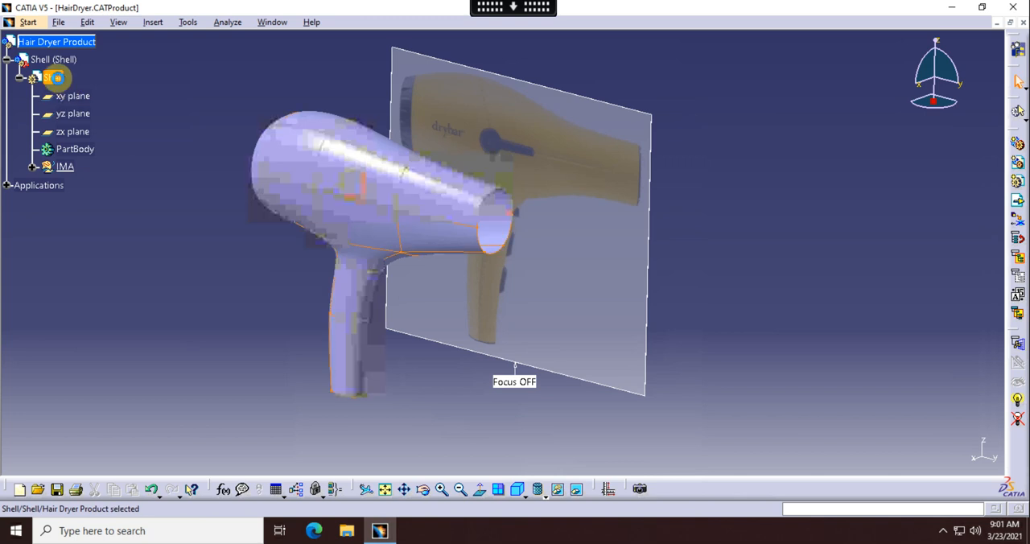
click(53, 76)
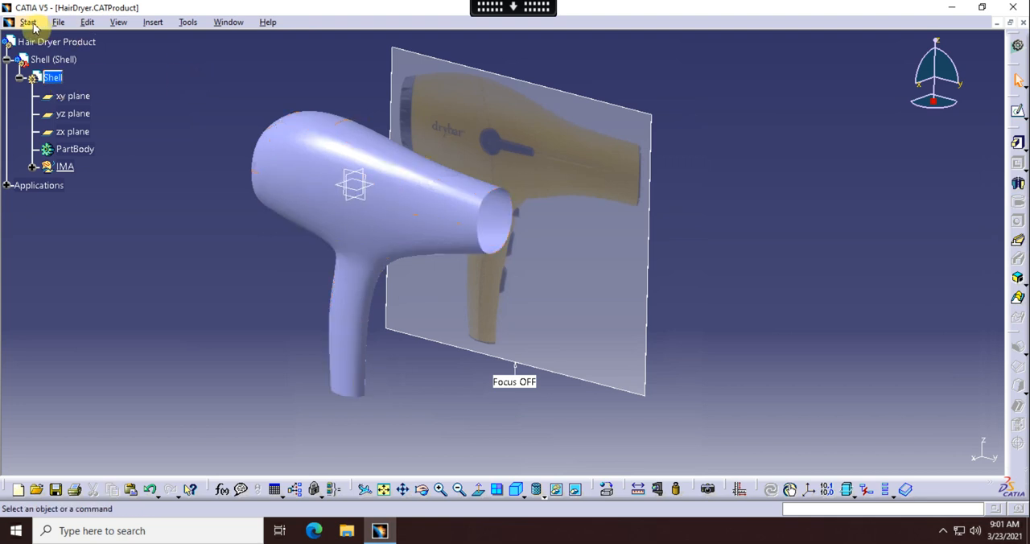
- Load the Imagine & Shape workbench and dock the Modification and Styling Surfaces toolbars in the top row
click(29, 22)
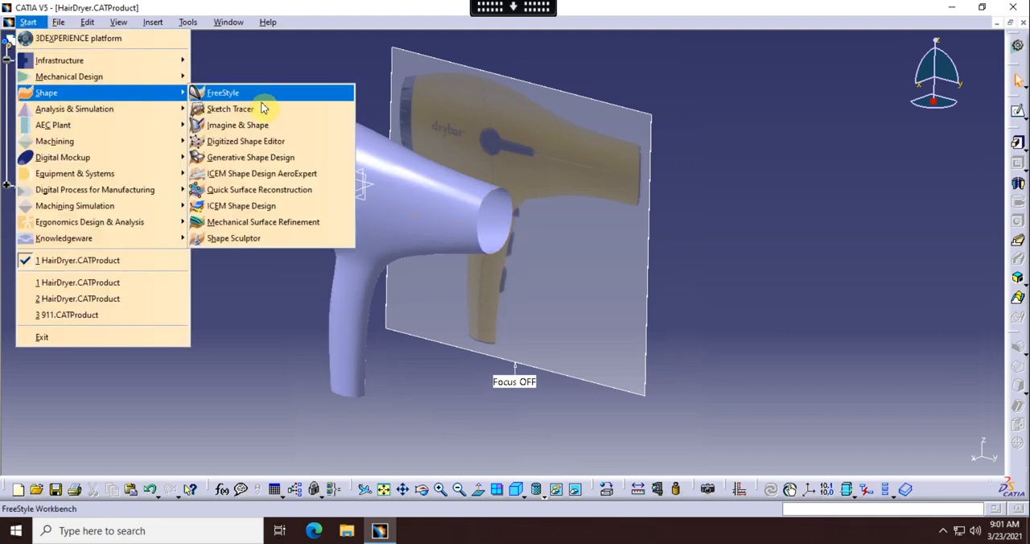
click(222, 92)
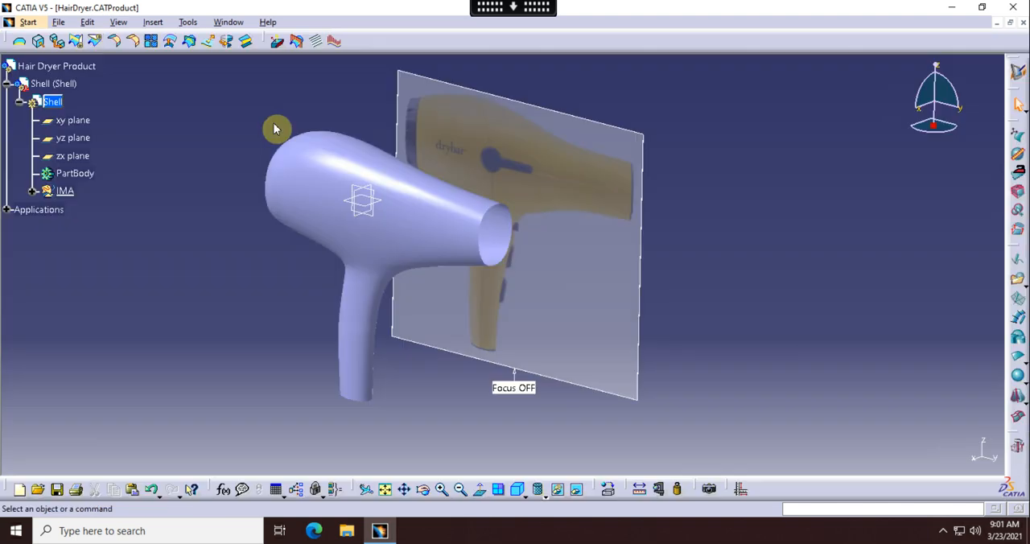
click(73, 137)
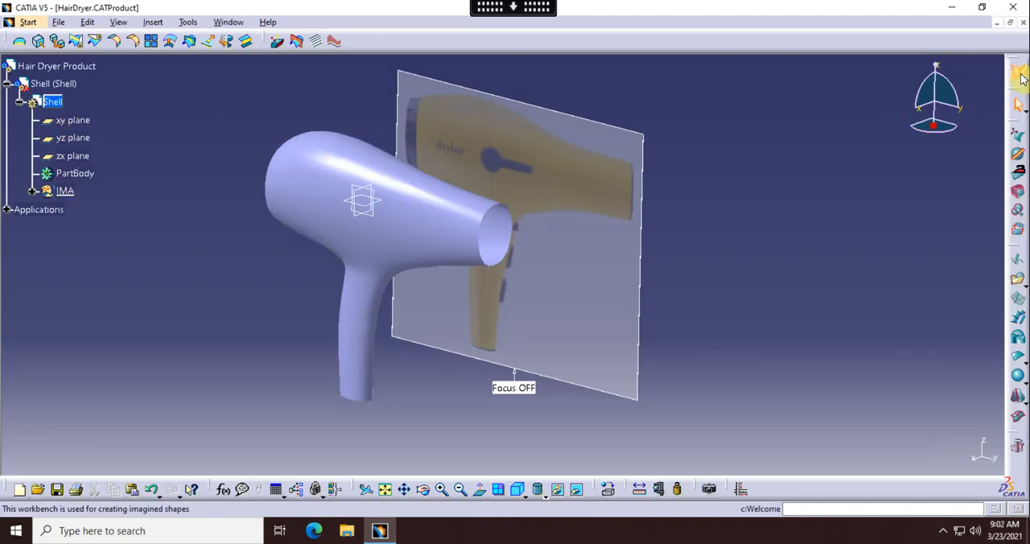
mouse_move(1016, 74)
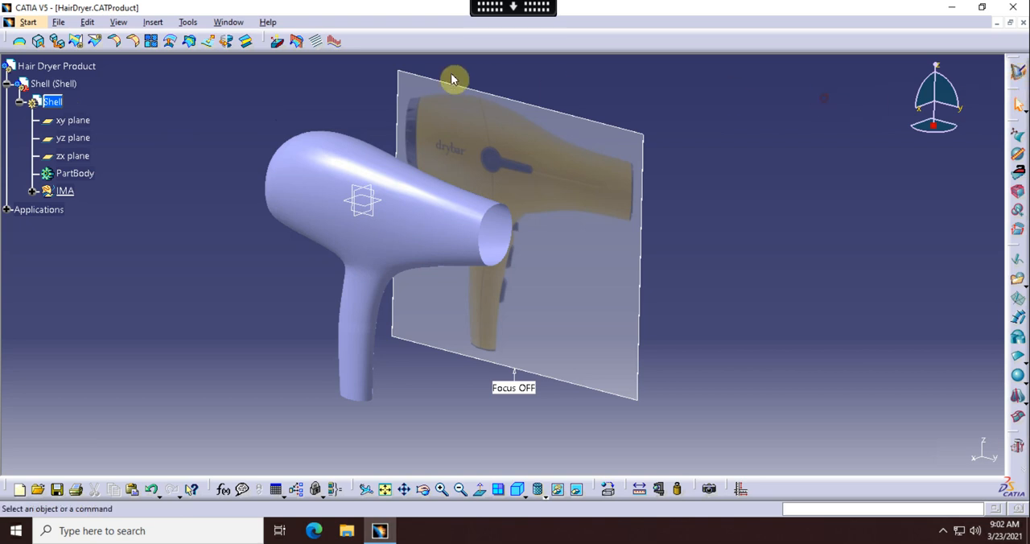
mouse_move(874, 111)
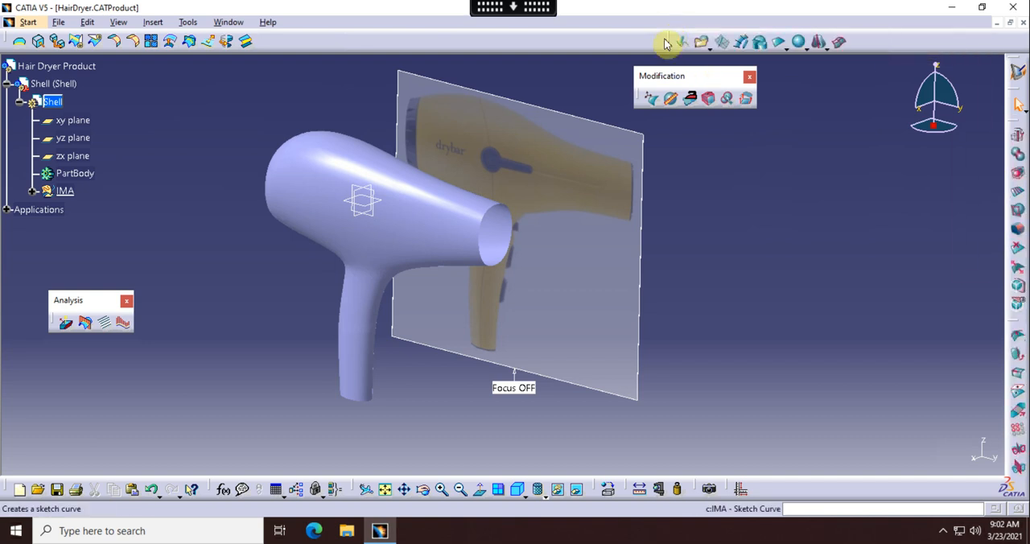
click(667, 42)
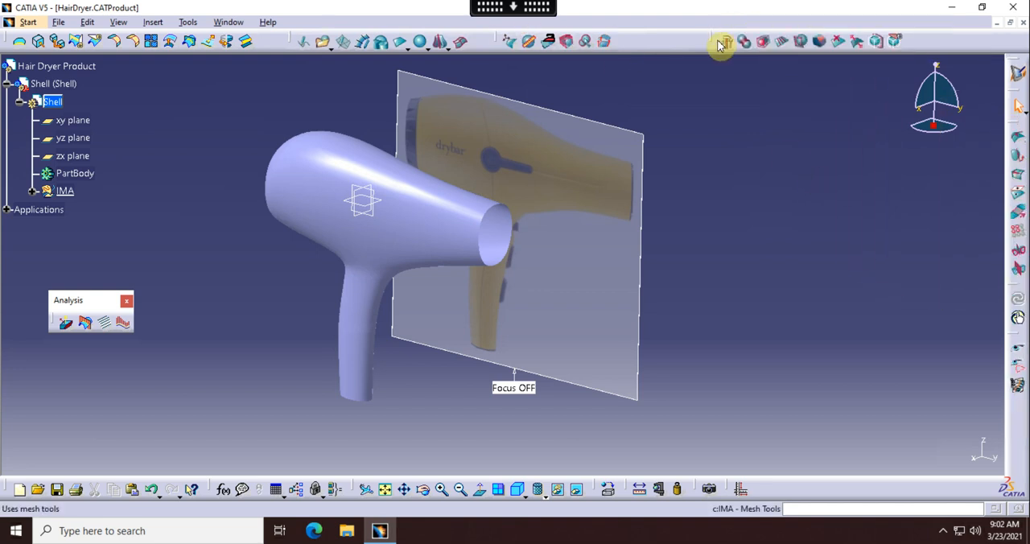
click(720, 42)
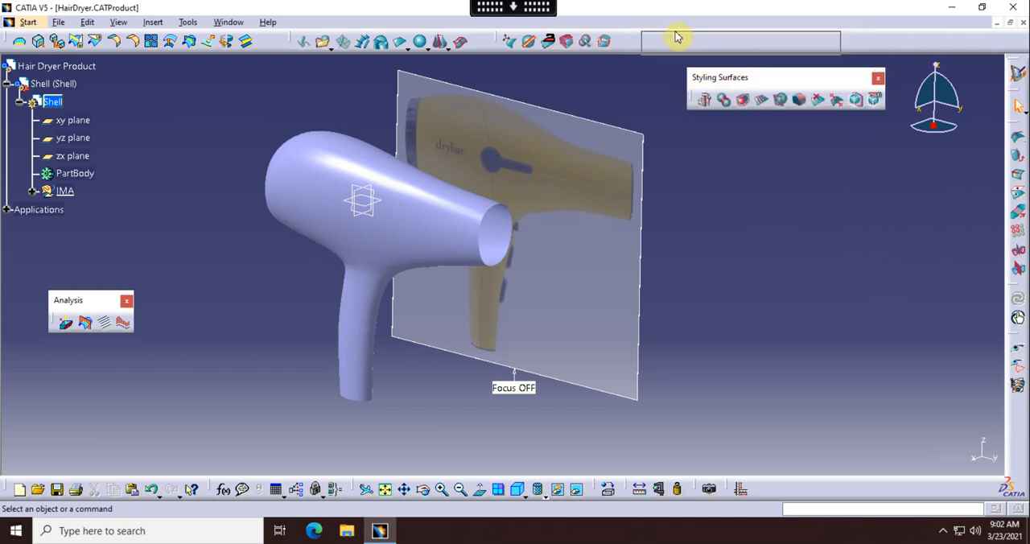
mouse_move(733, 34)
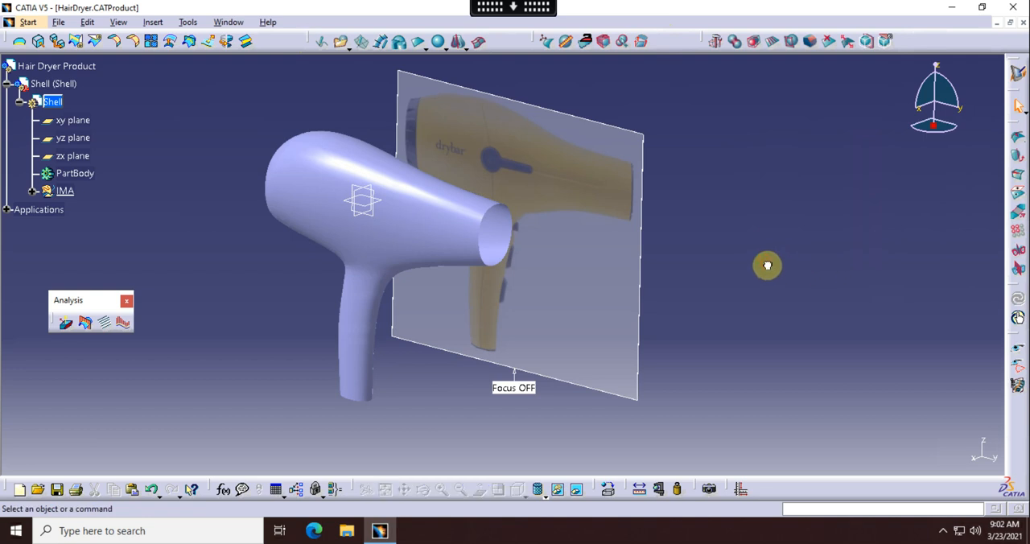
mouse_move(61, 191)
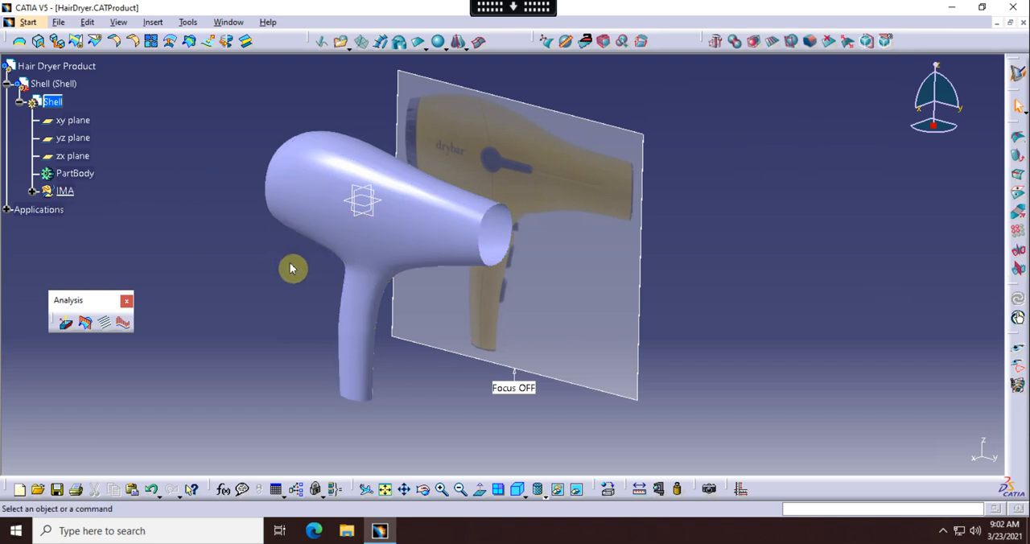
mouse_move(32, 197)
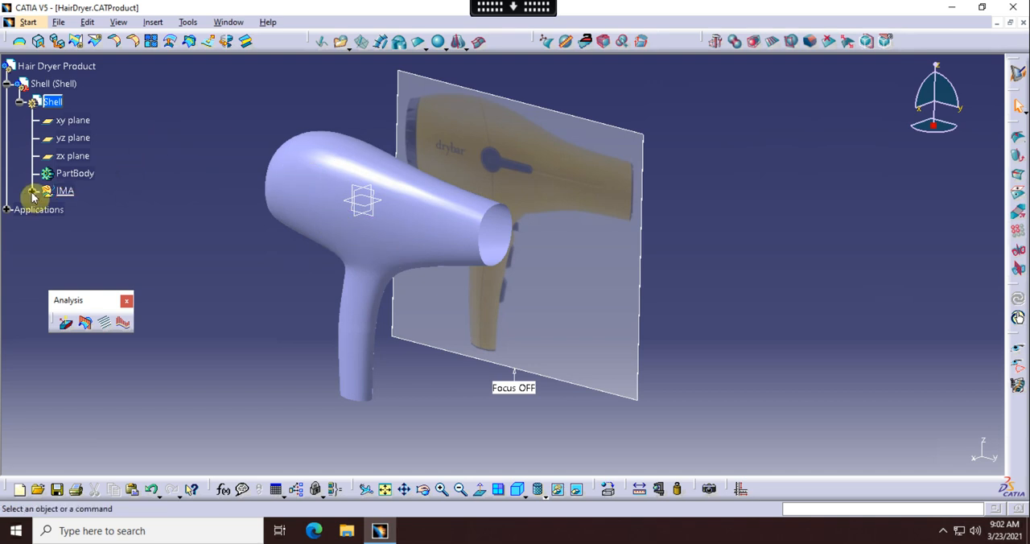
mouse_move(457, 267)
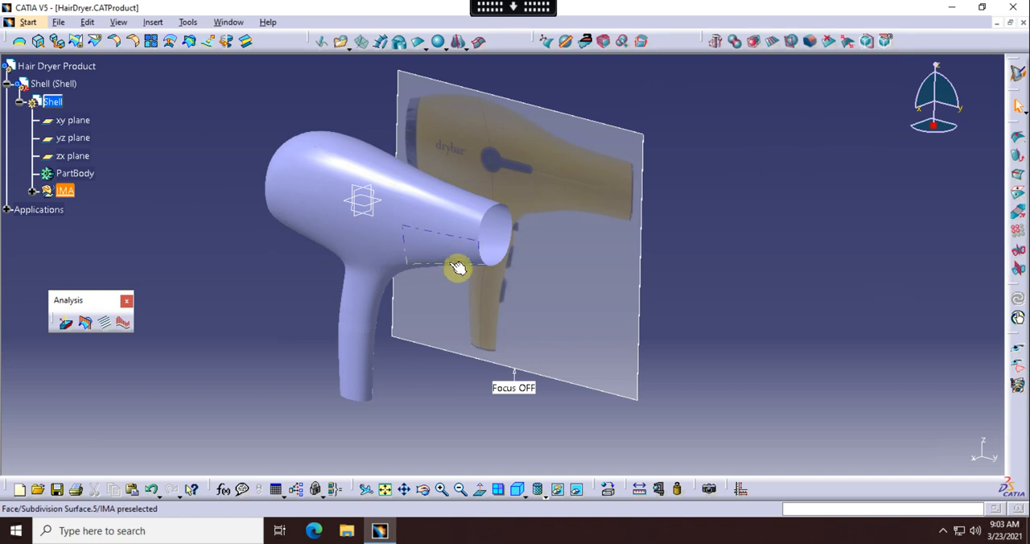
drag(459, 269, 440, 295)
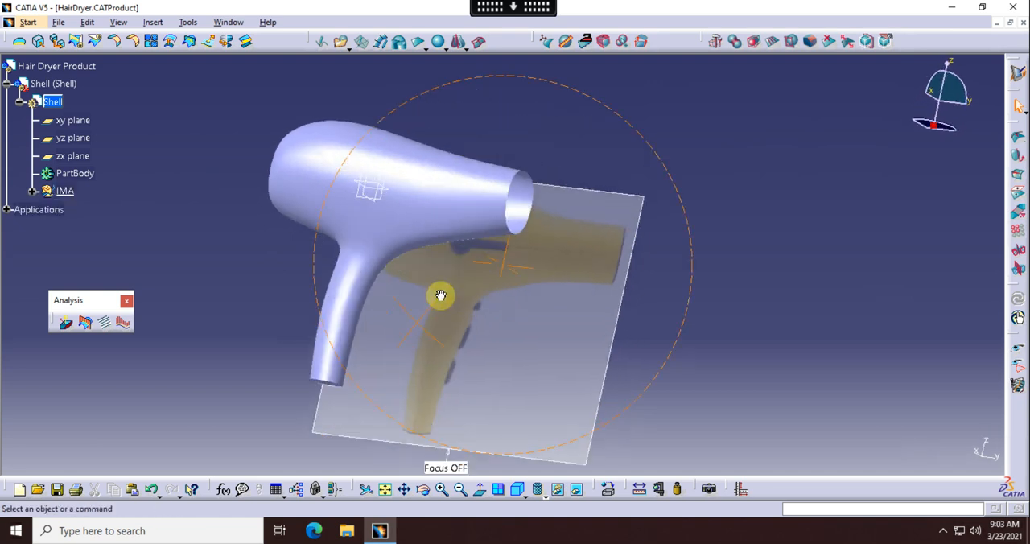
drag(440, 296, 501, 172)
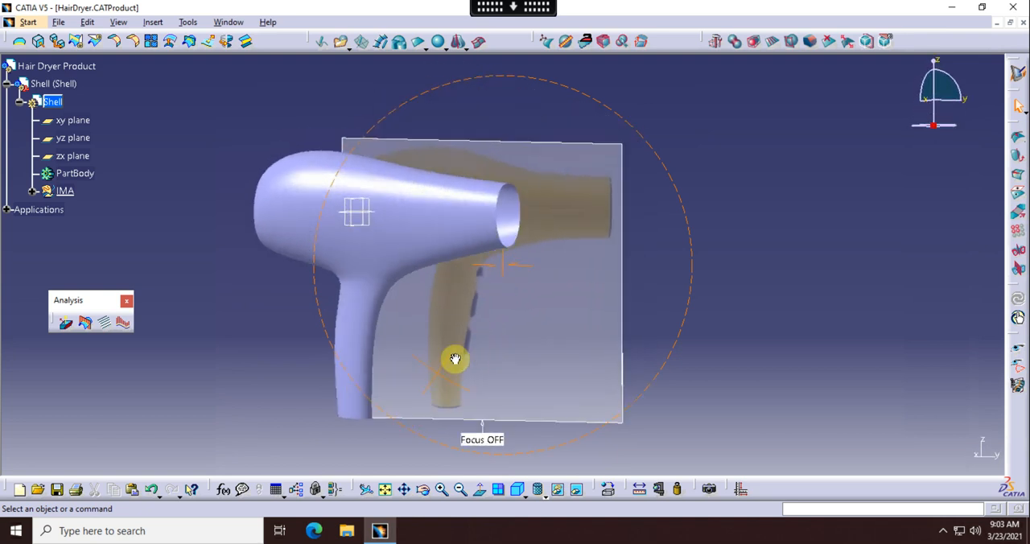
drag(454, 359, 491, 246)
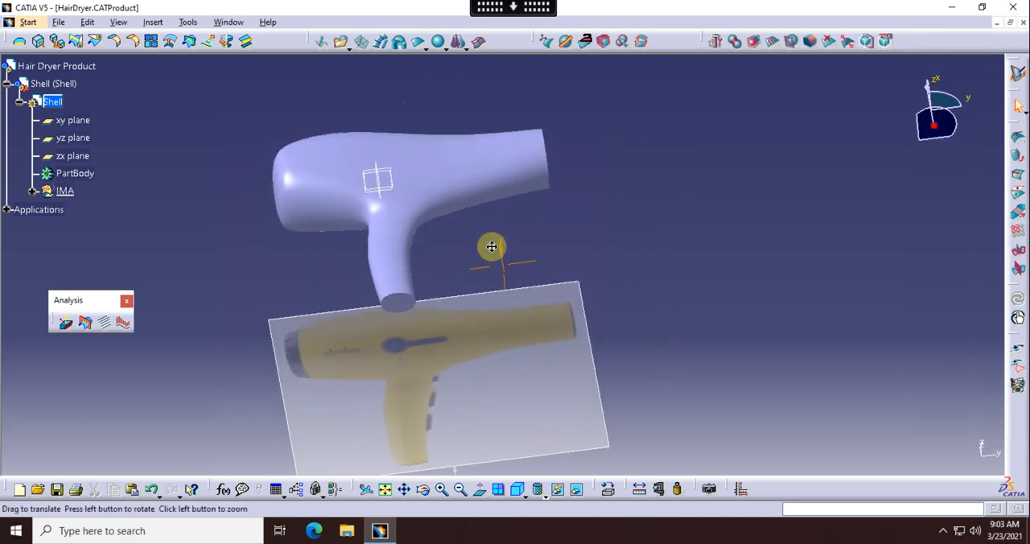
drag(491, 246, 309, 304)
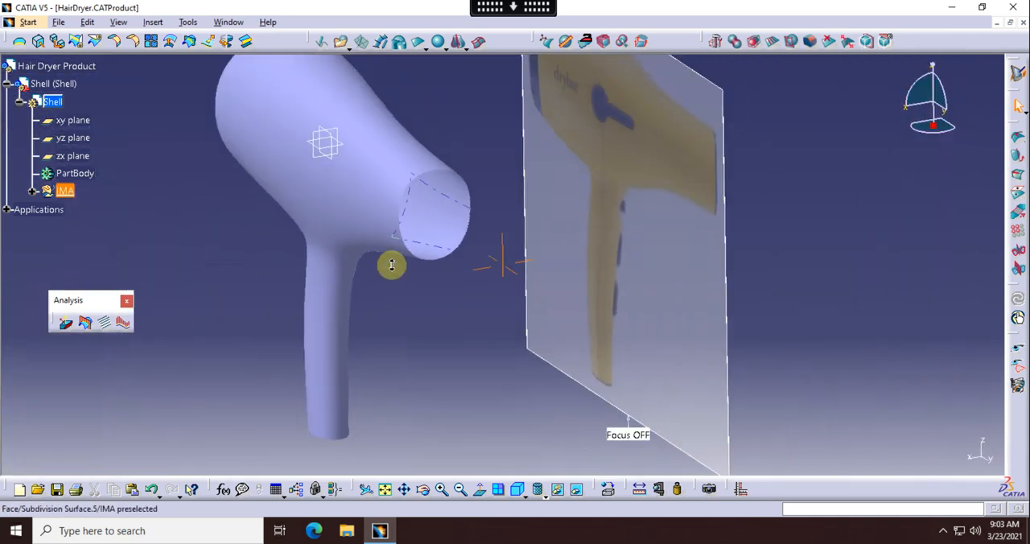
drag(392, 266, 446, 331)
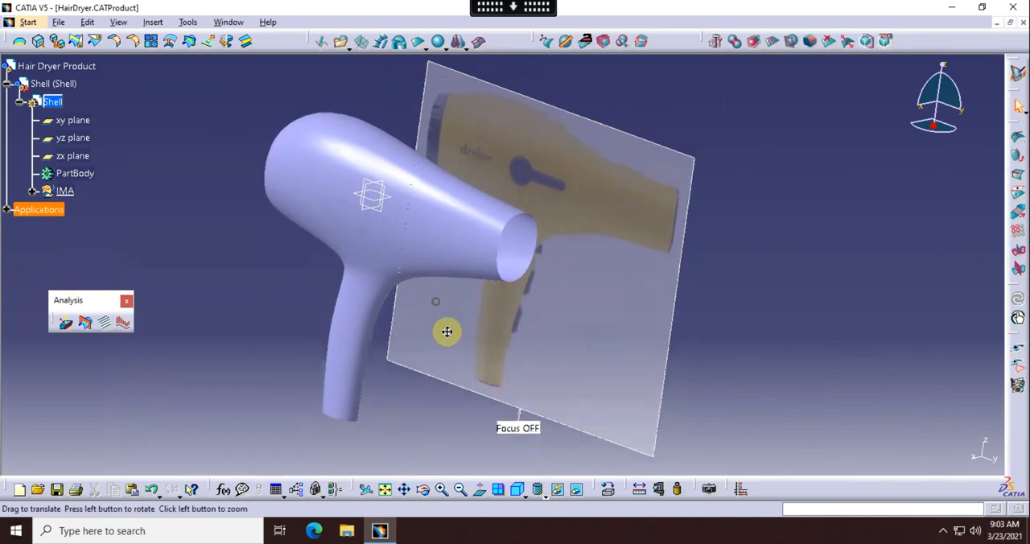
drag(446, 332, 506, 357)
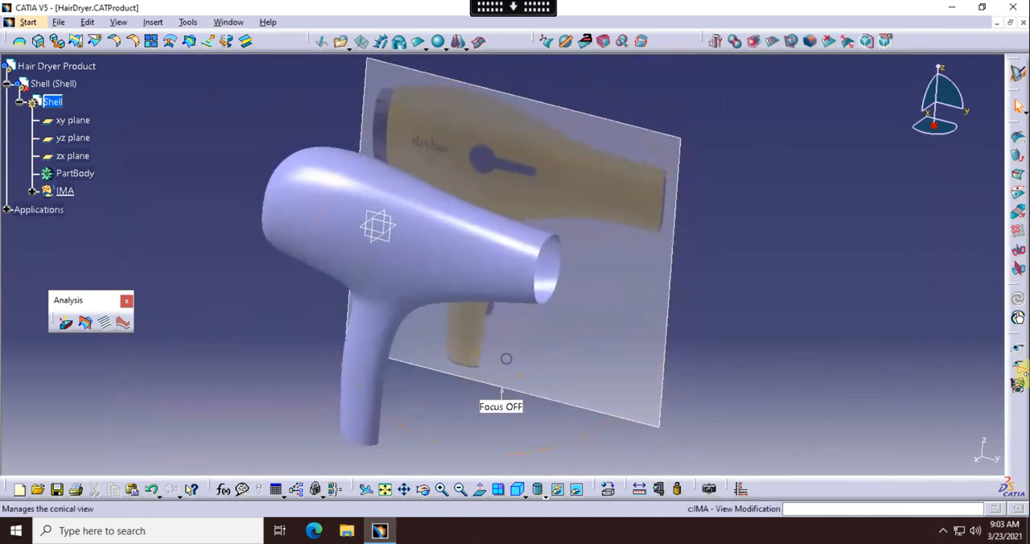
mouse_move(1017, 373)
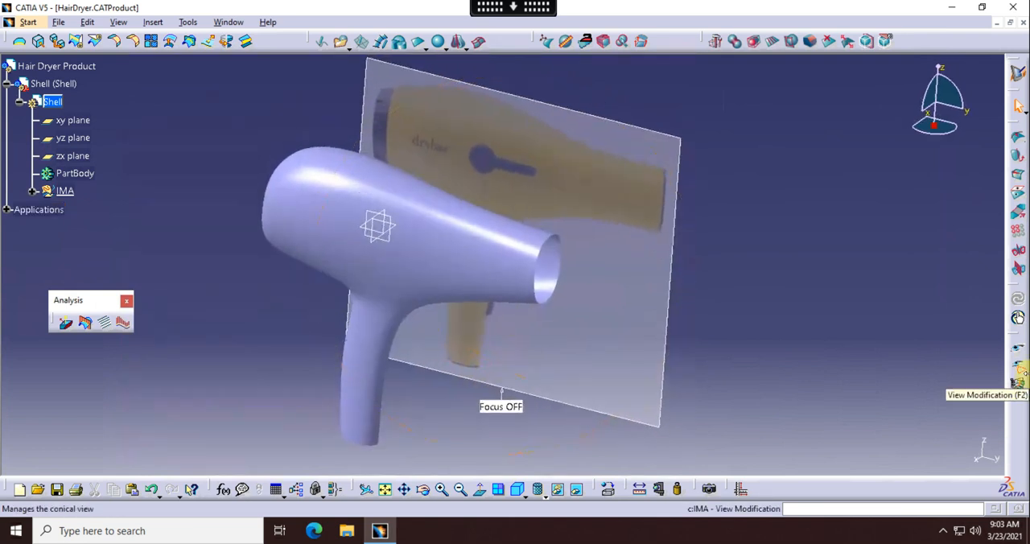
drag(500, 406, 485, 386)
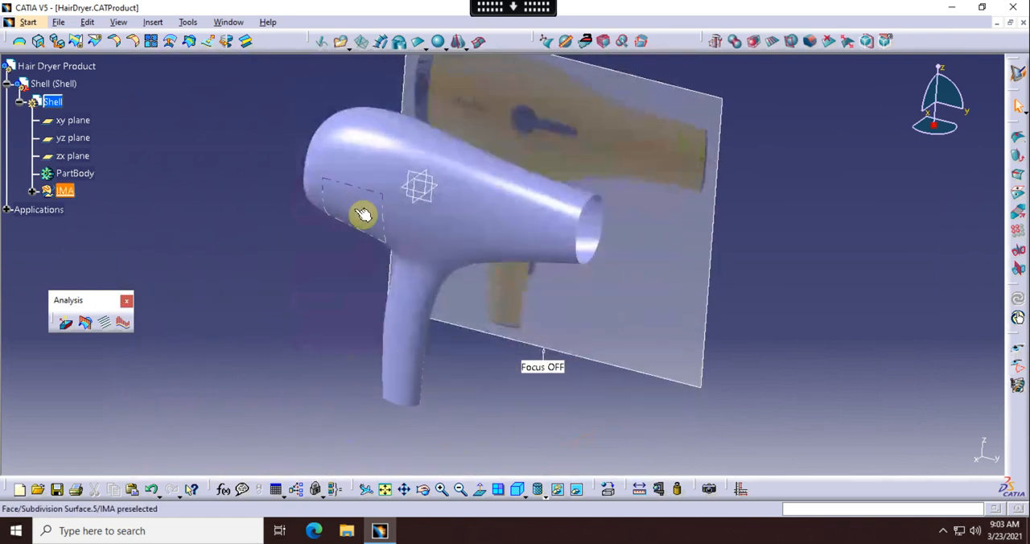
mouse_move(487, 167)
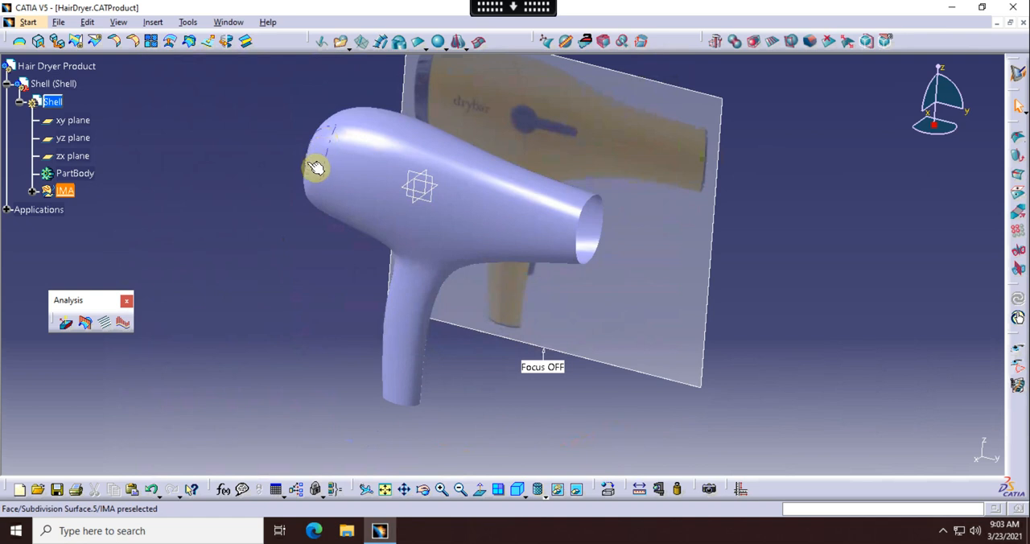
mouse_move(328, 135)
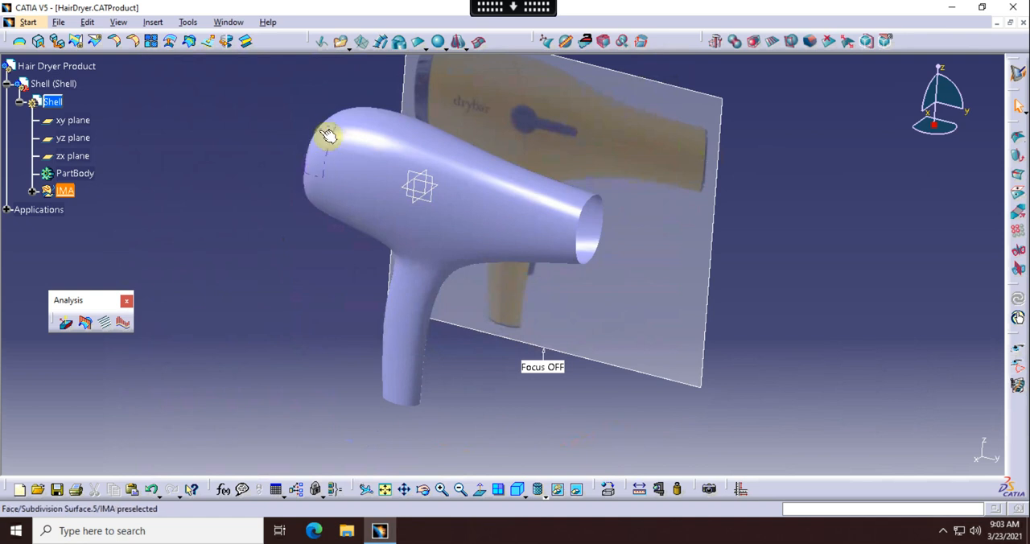
mouse_move(322, 186)
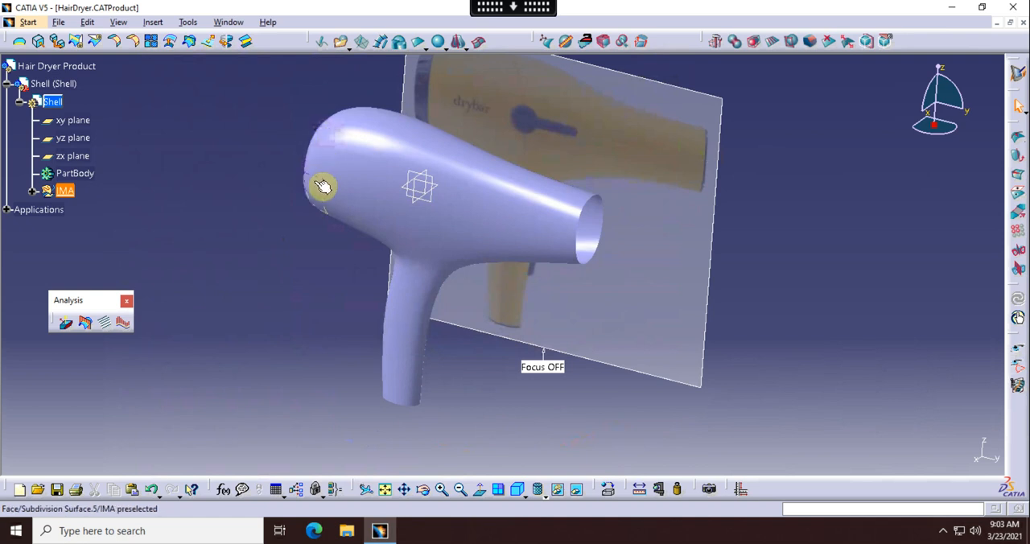
mouse_move(326, 166)
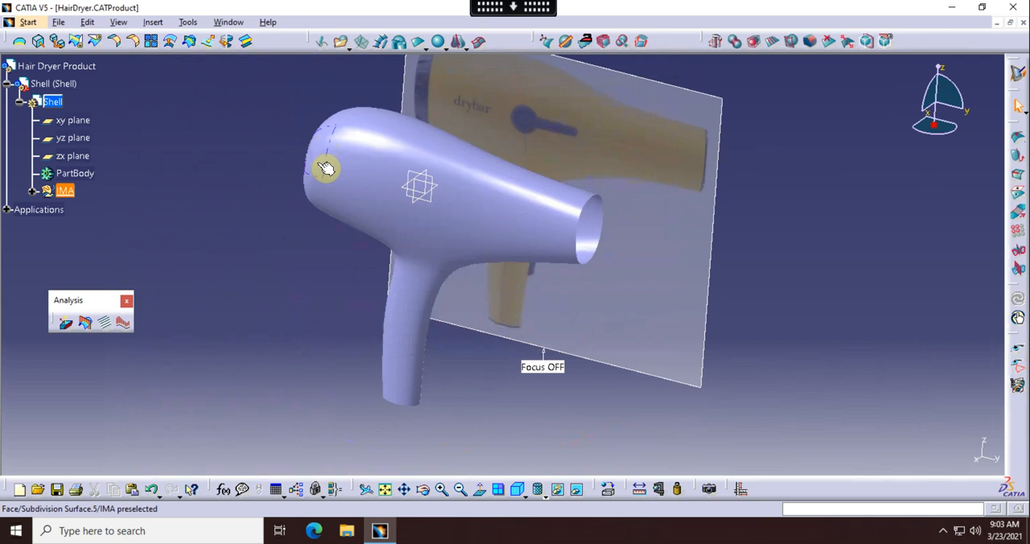
mouse_move(324, 163)
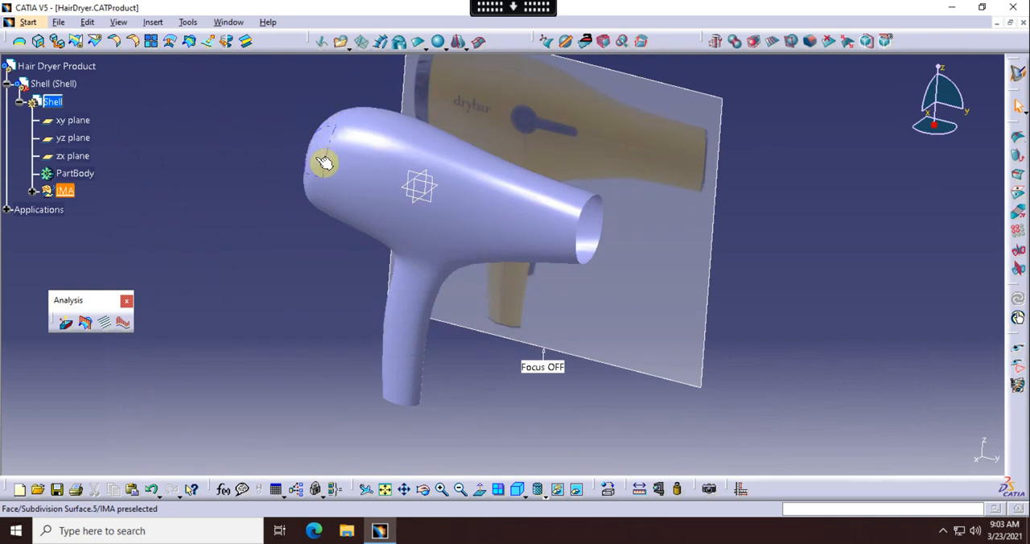
mouse_move(324, 179)
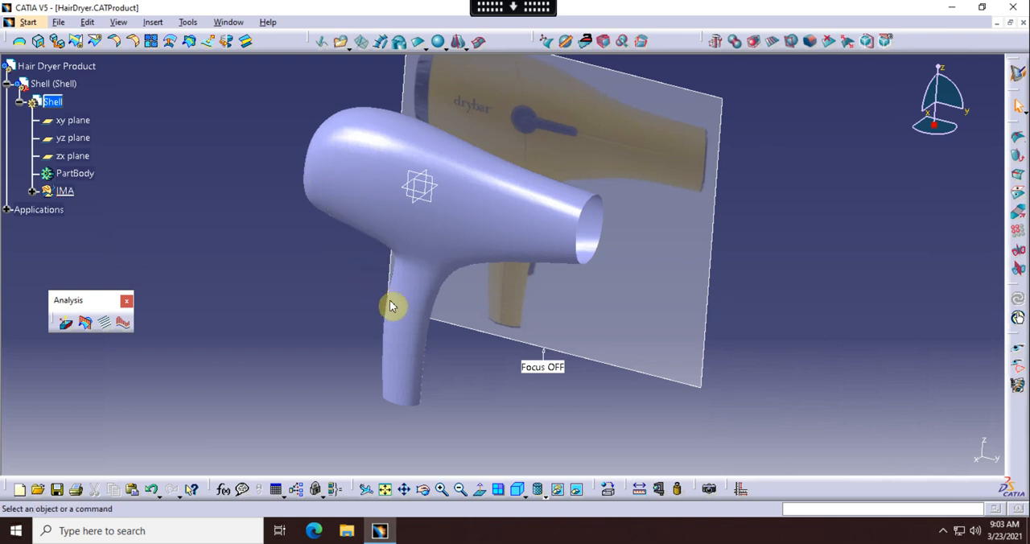
mouse_move(413, 294)
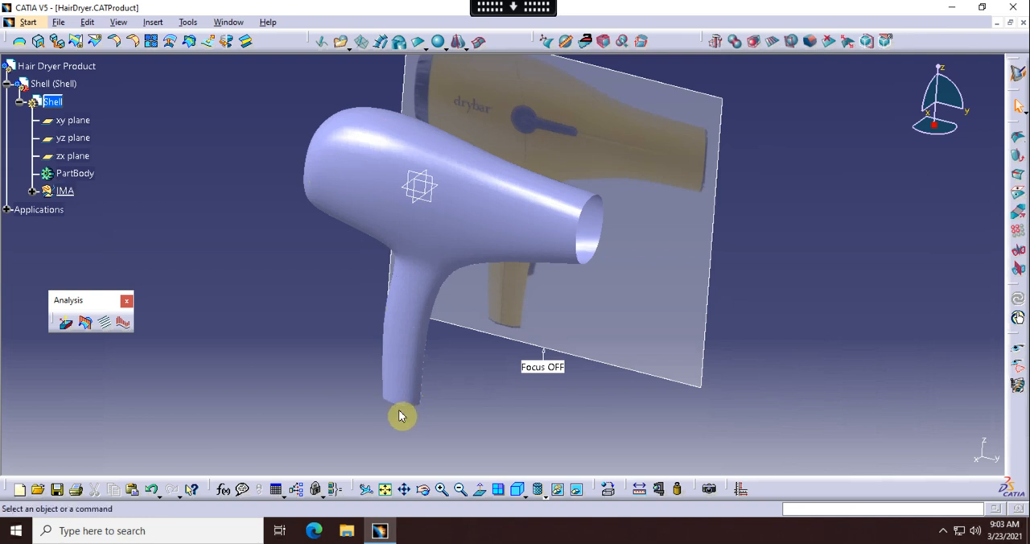
mouse_move(408, 416)
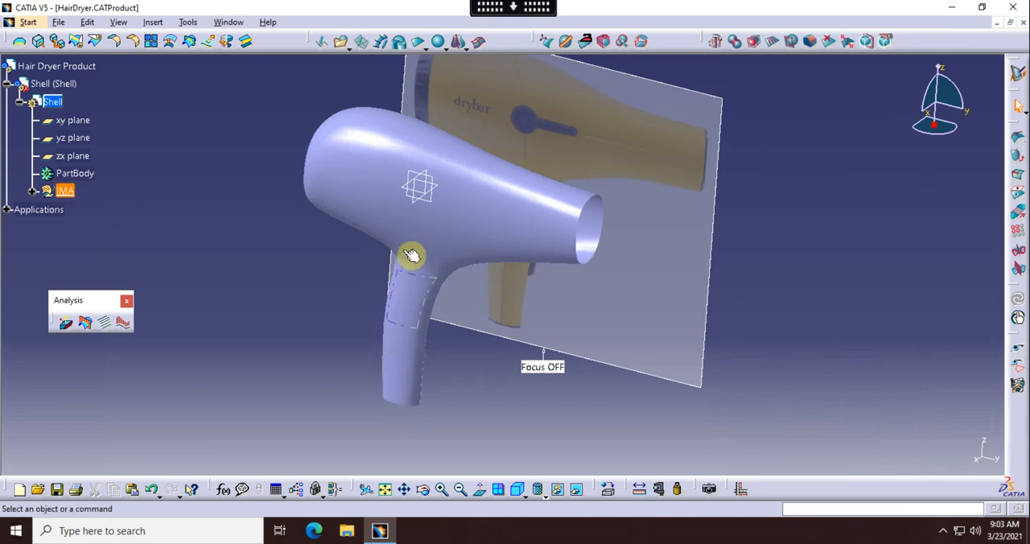
mouse_move(430, 267)
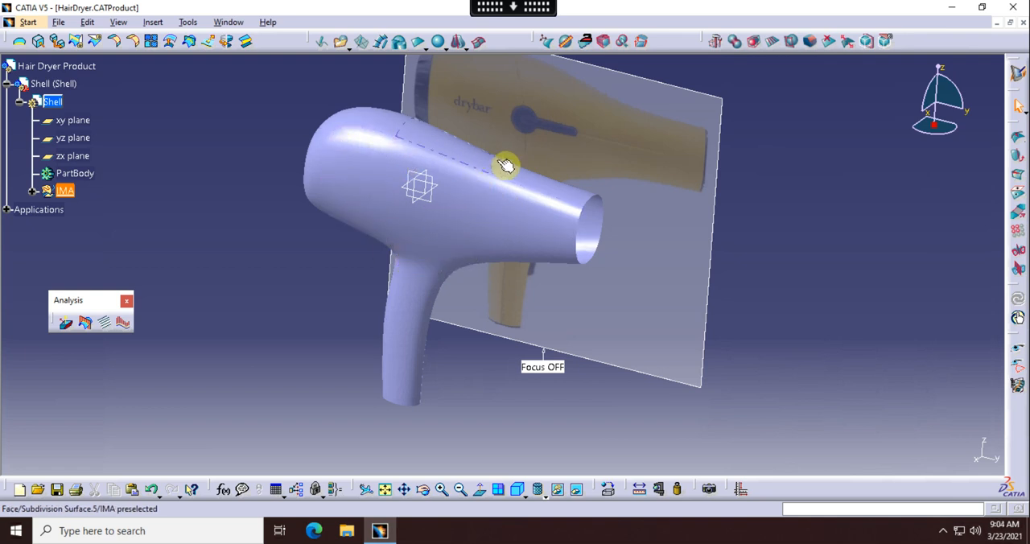
mouse_move(433, 309)
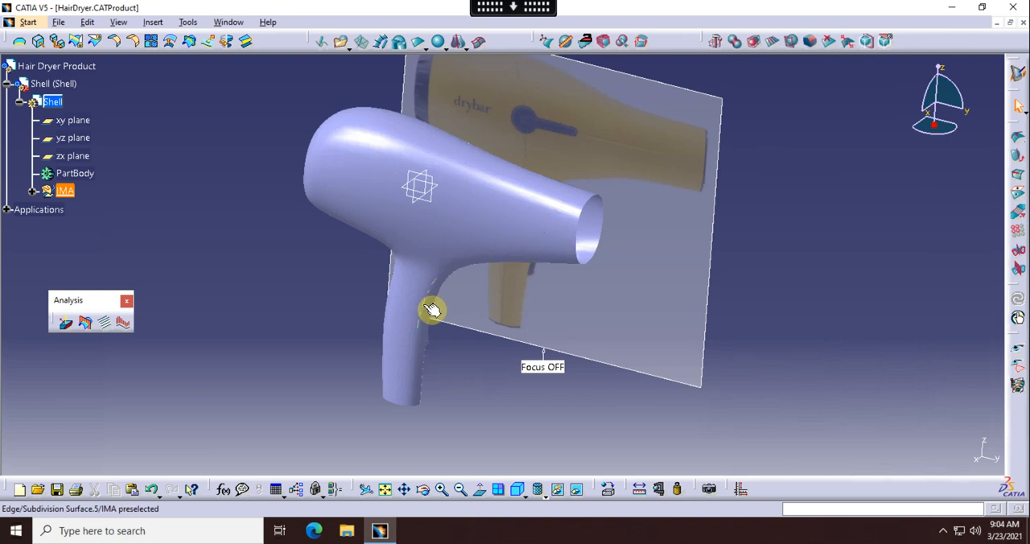
mouse_move(426, 266)
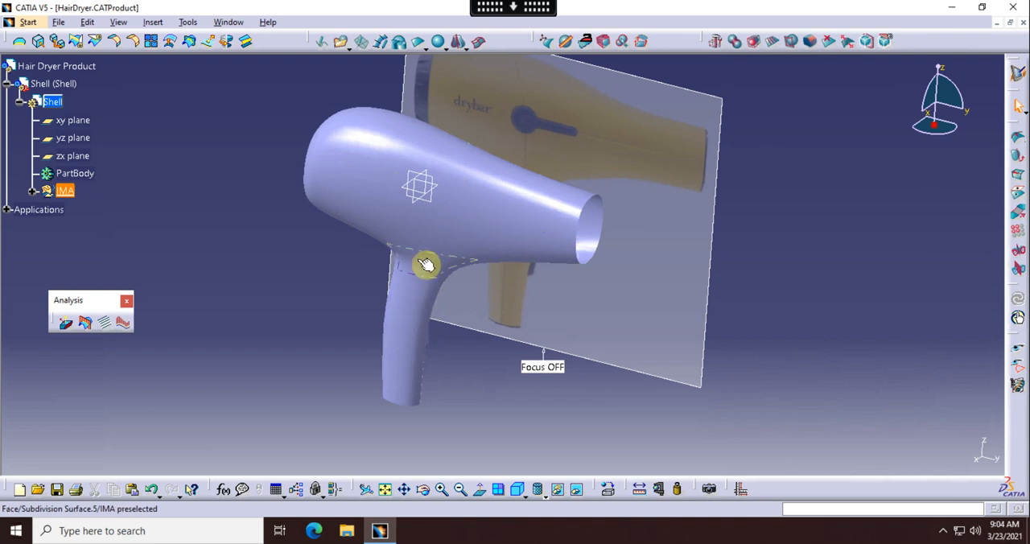
mouse_move(471, 265)
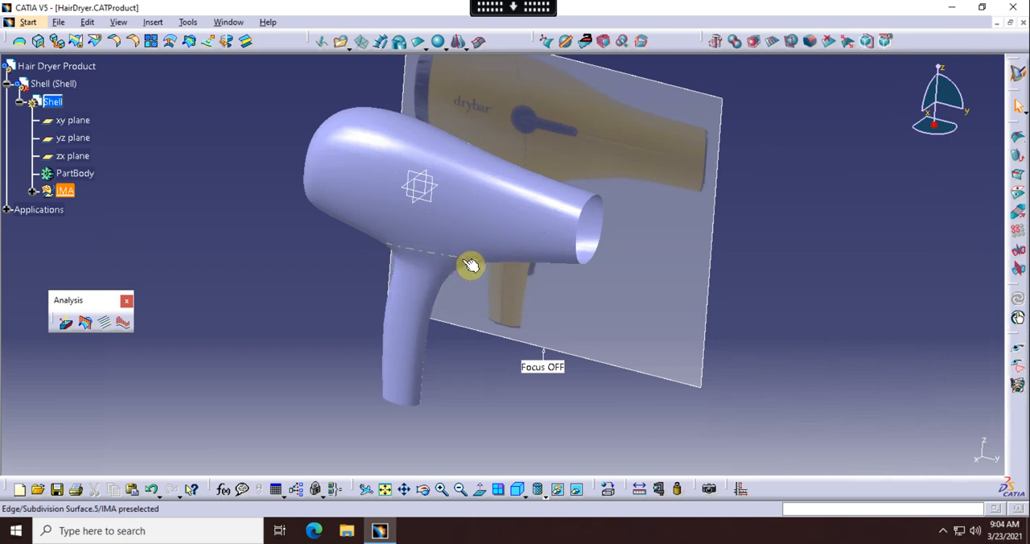
mouse_move(496, 218)
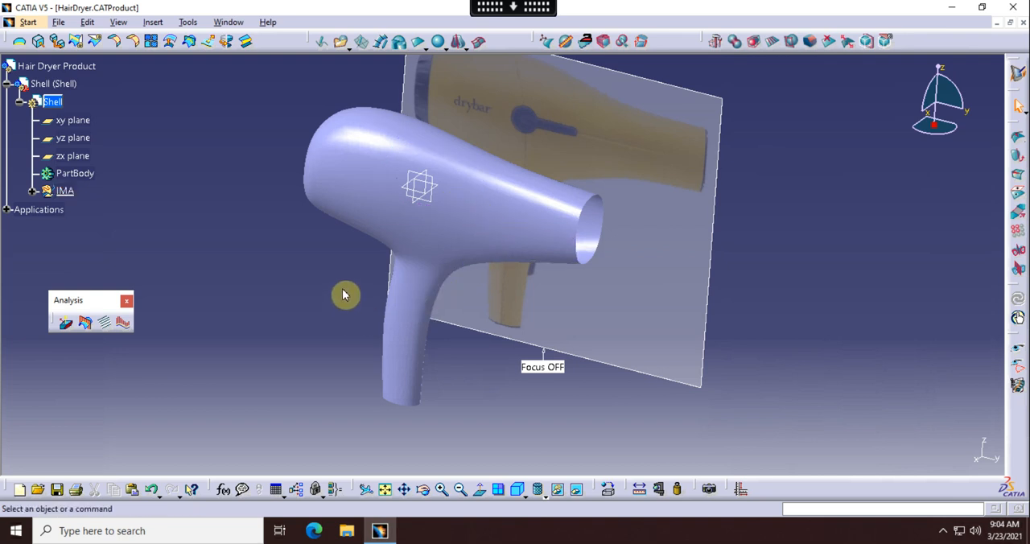
mouse_move(161, 225)
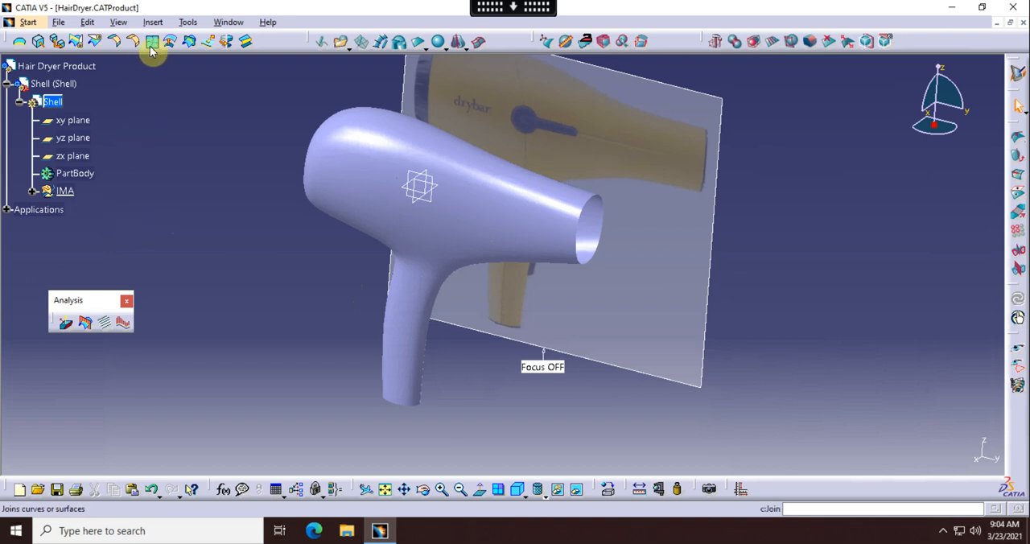
- Insert a geometrical set named IMA2, then expand IMA to show subdivision surfaces 3–5
click(153, 22)
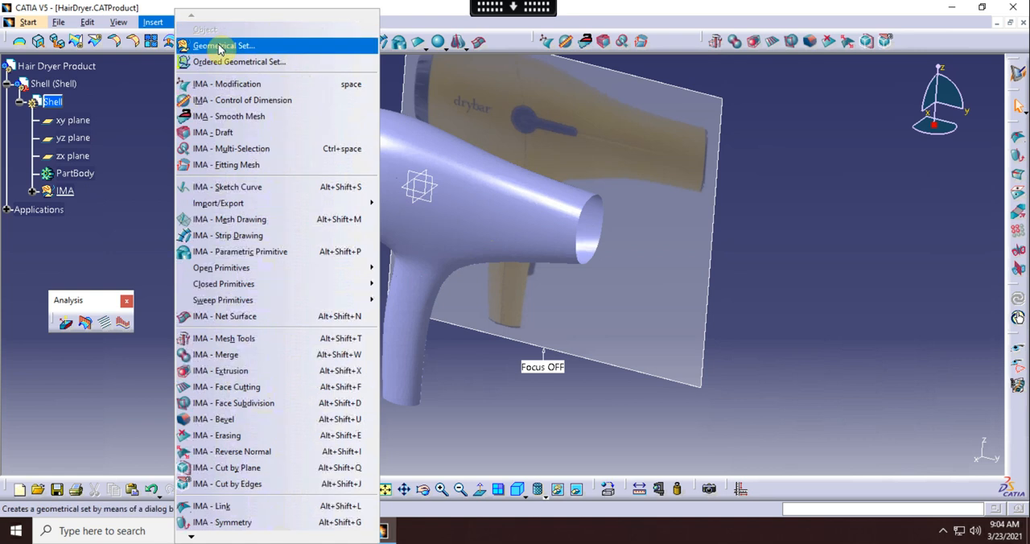
click(223, 45)
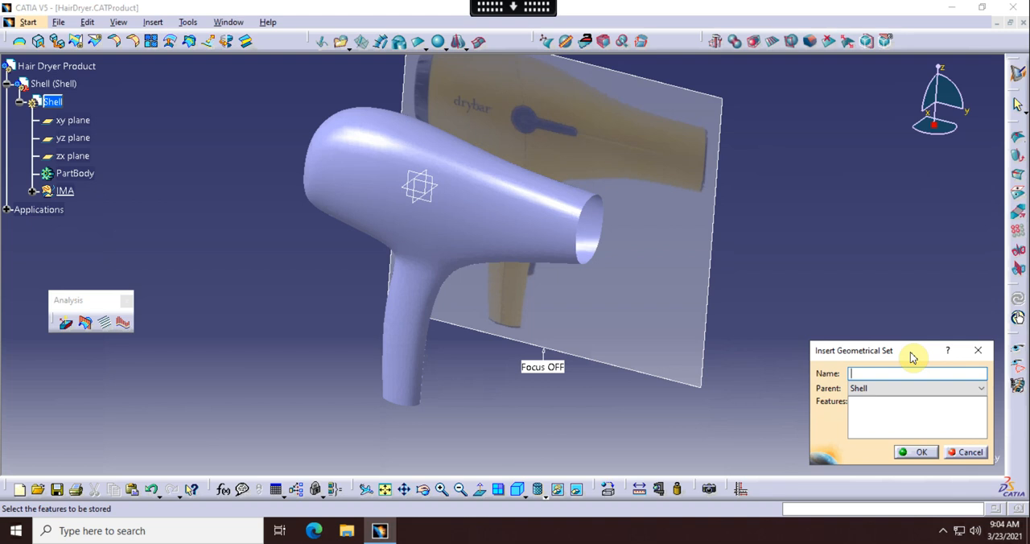
text(IM)
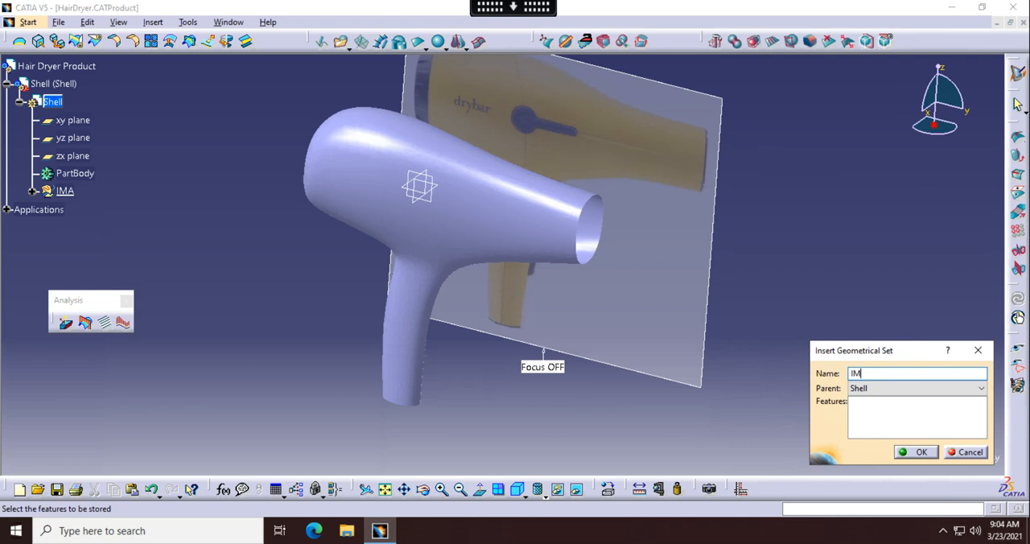
text(A2)
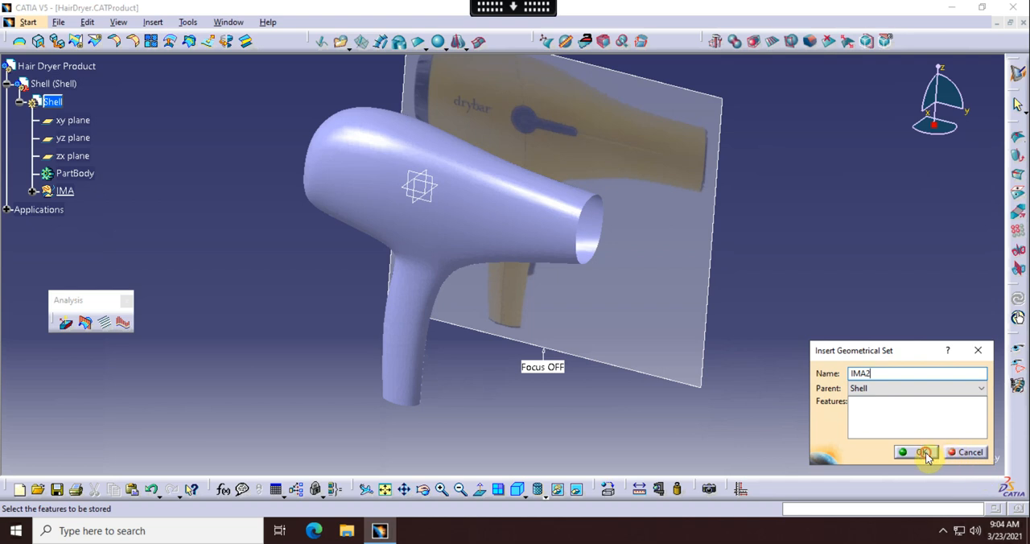
click(914, 451)
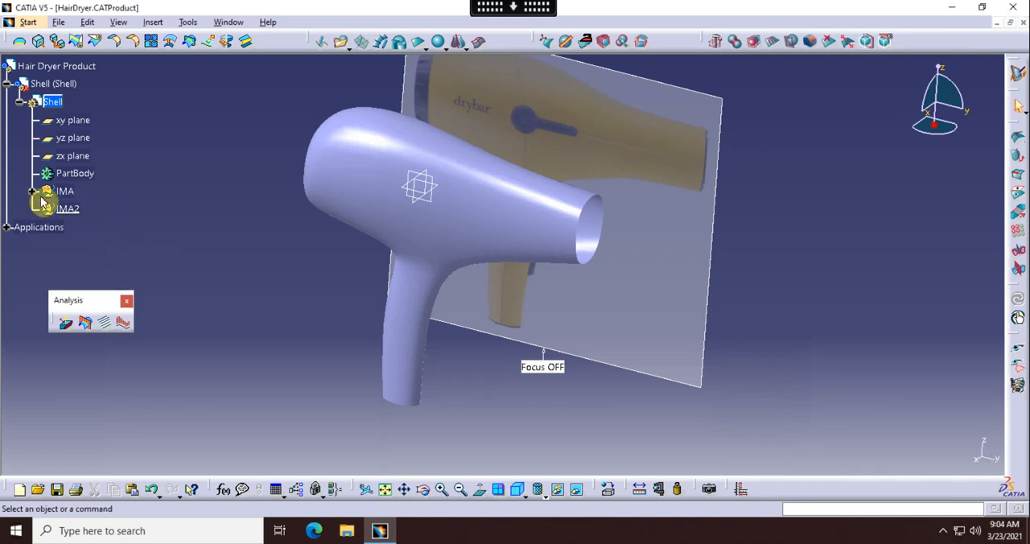
click(33, 190)
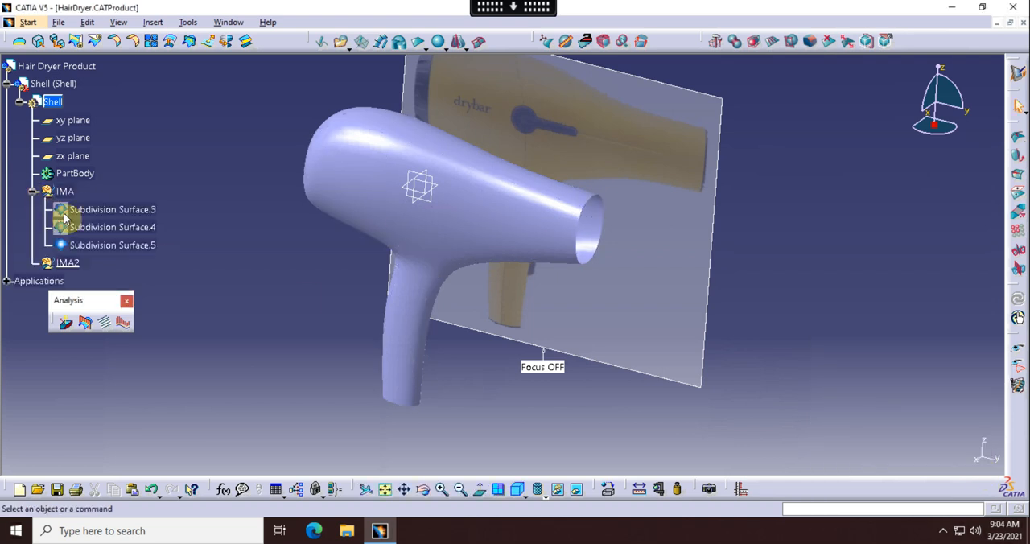
mouse_move(112, 244)
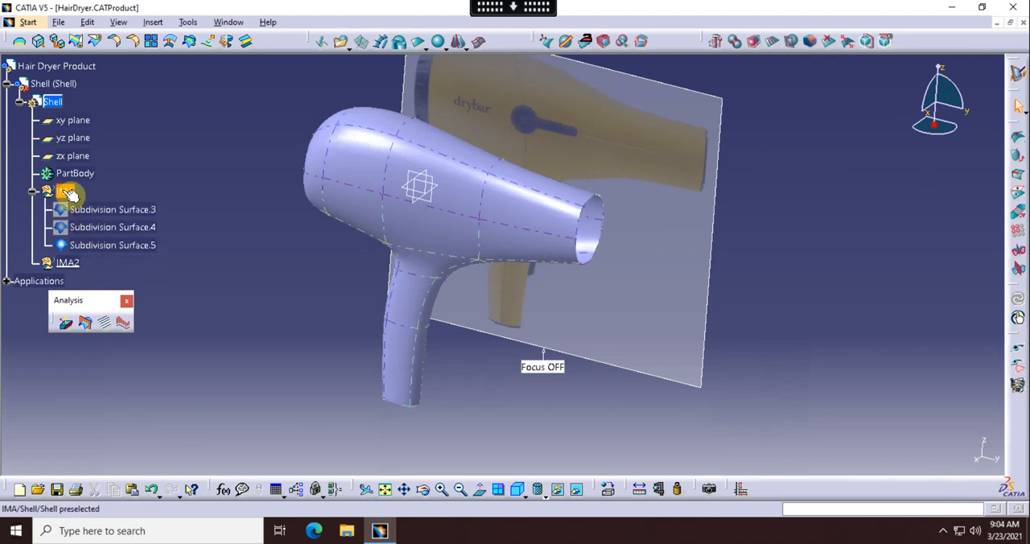
- Hide the IMA surfaces and define IMA2 as the in-work object
click(112, 227)
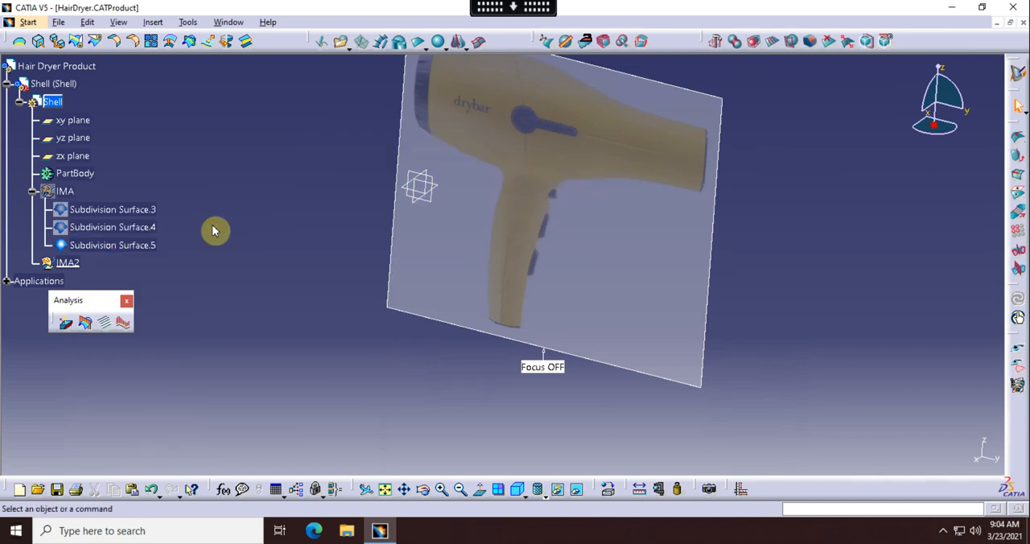
mouse_move(68, 262)
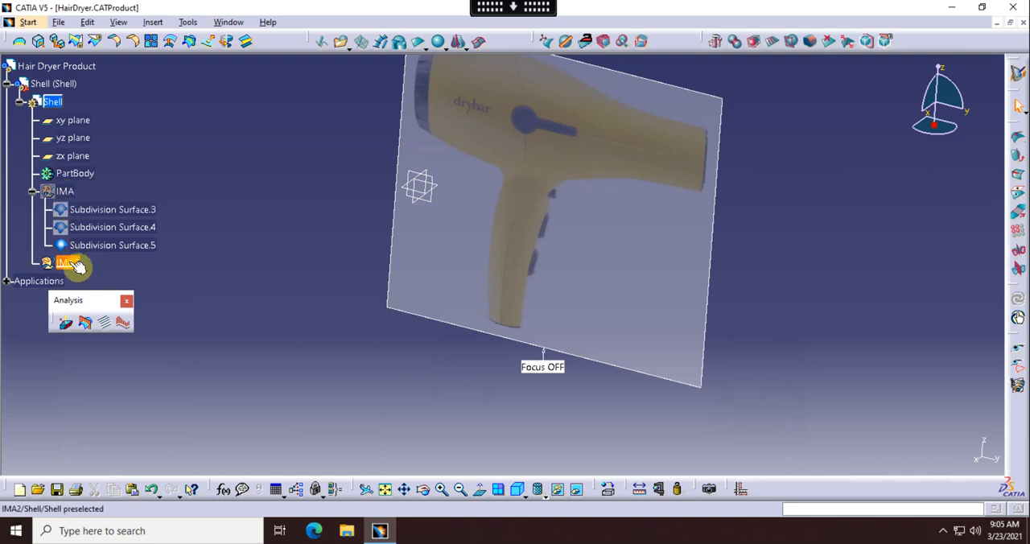
right_click(69, 263)
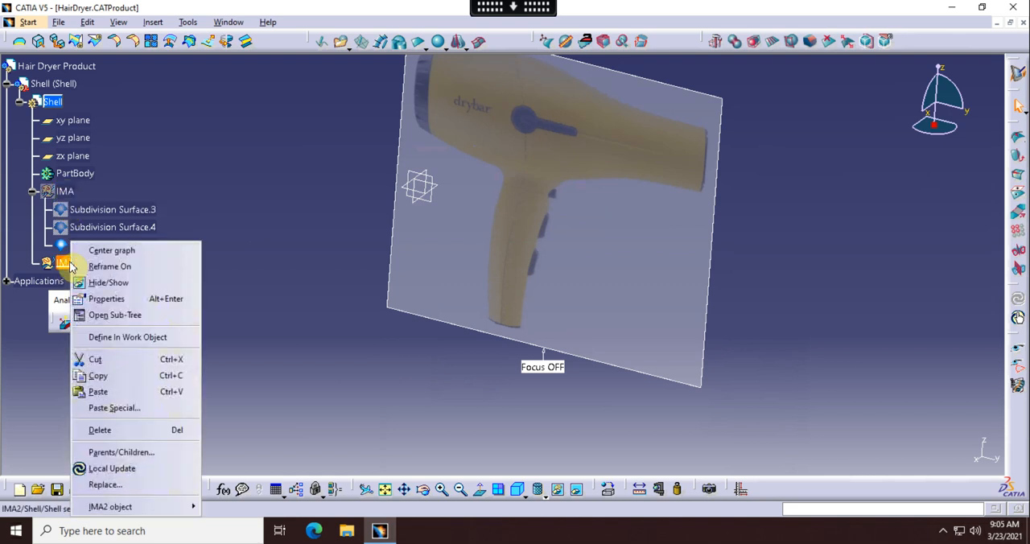
mouse_move(138, 337)
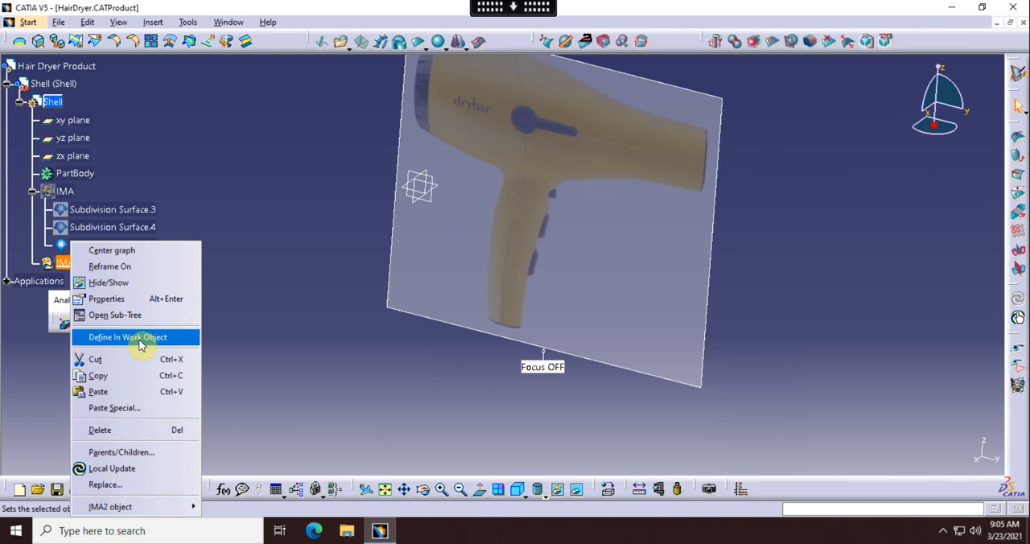
click(127, 337)
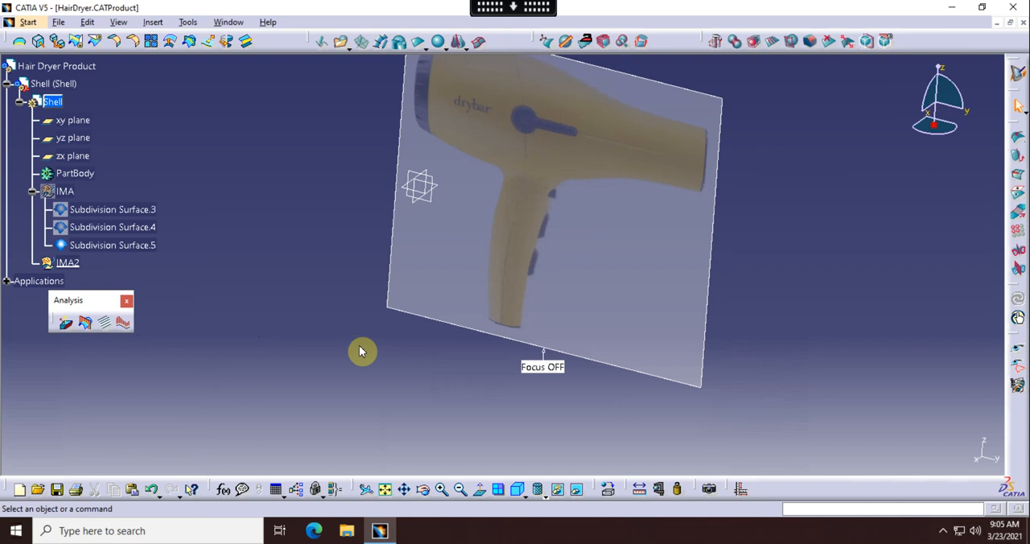
mouse_move(258, 348)
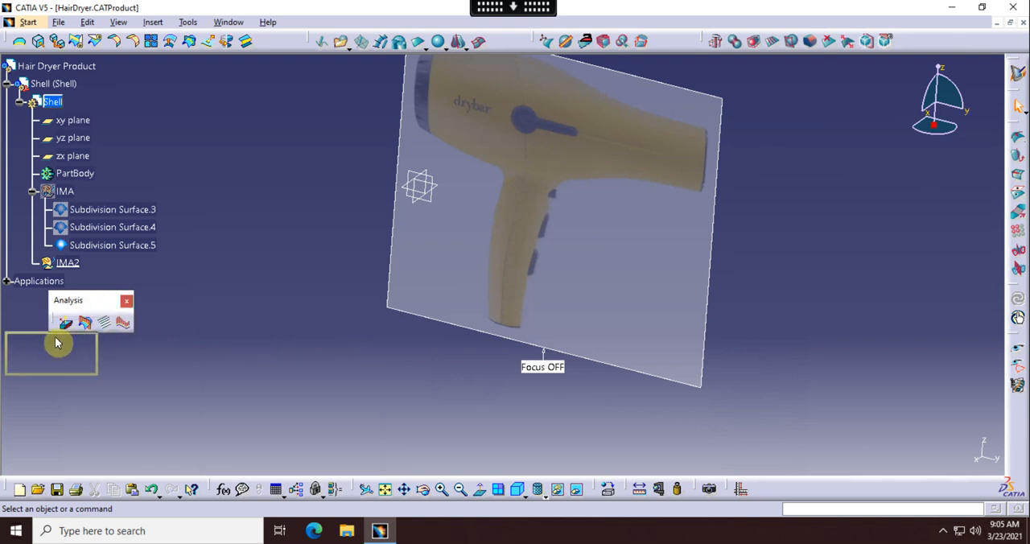
mouse_move(712, 342)
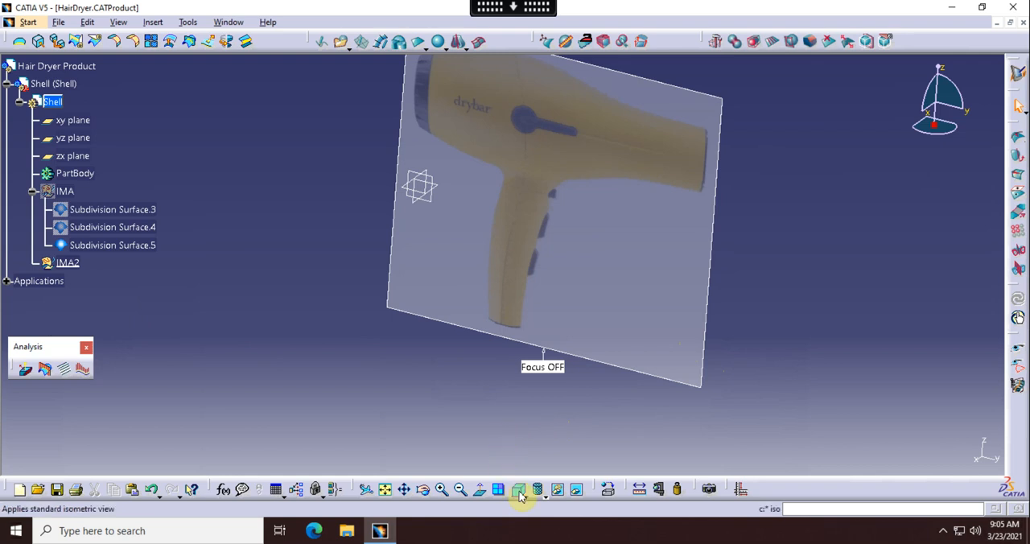
- Switch to the standard Right View so the reference image appears edge-on
click(518, 489)
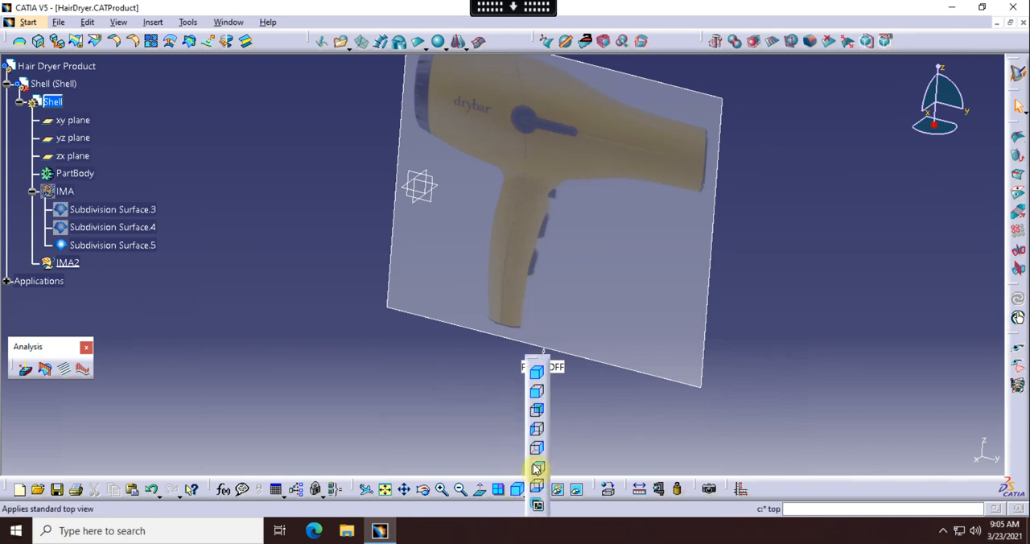
mouse_move(537, 448)
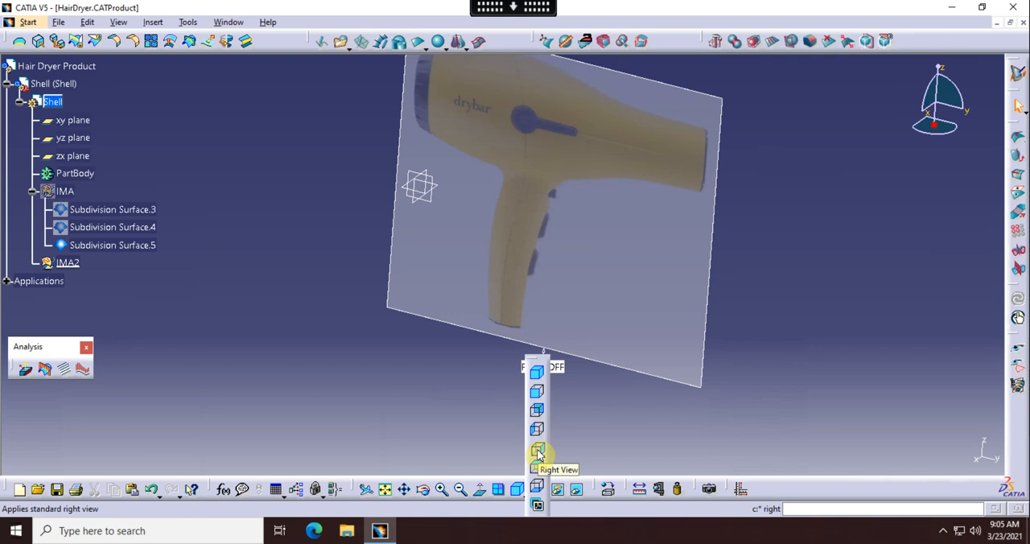
click(536, 449)
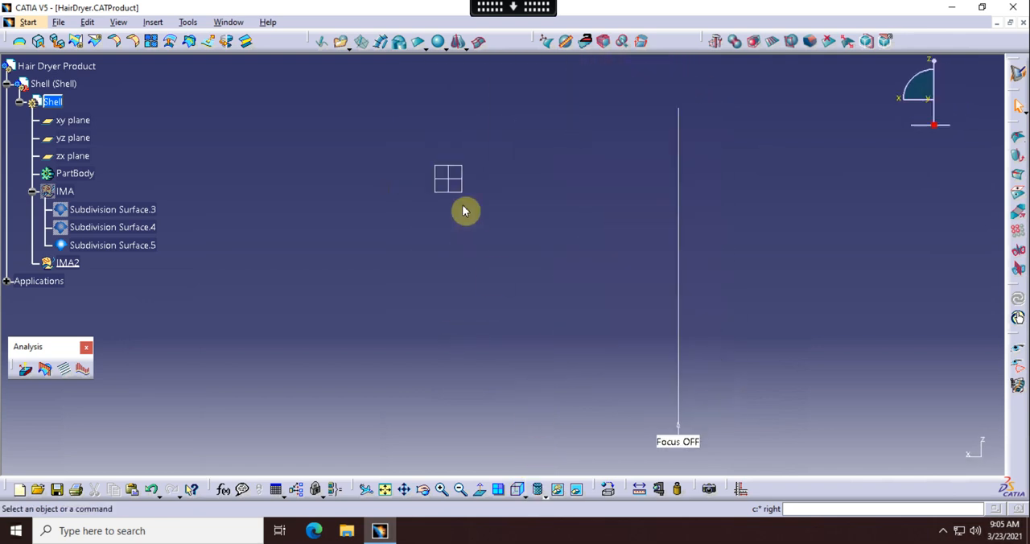
mouse_move(457, 135)
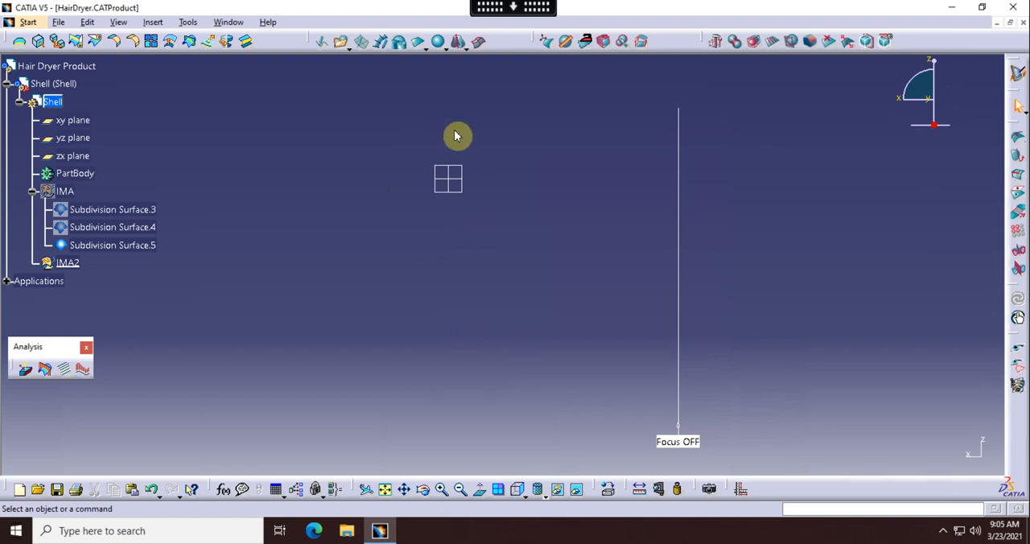
mouse_move(411, 159)
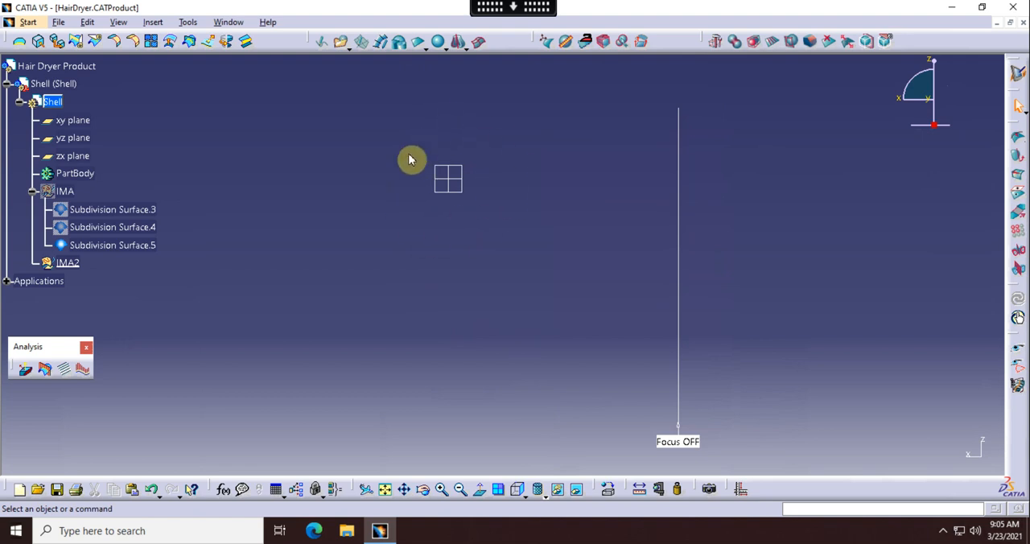
mouse_move(410, 180)
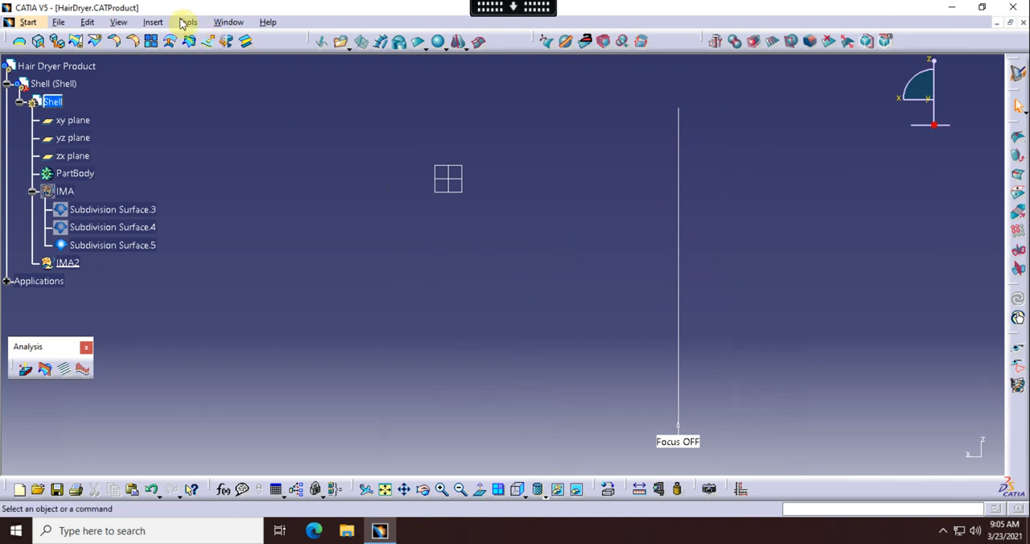
click(187, 22)
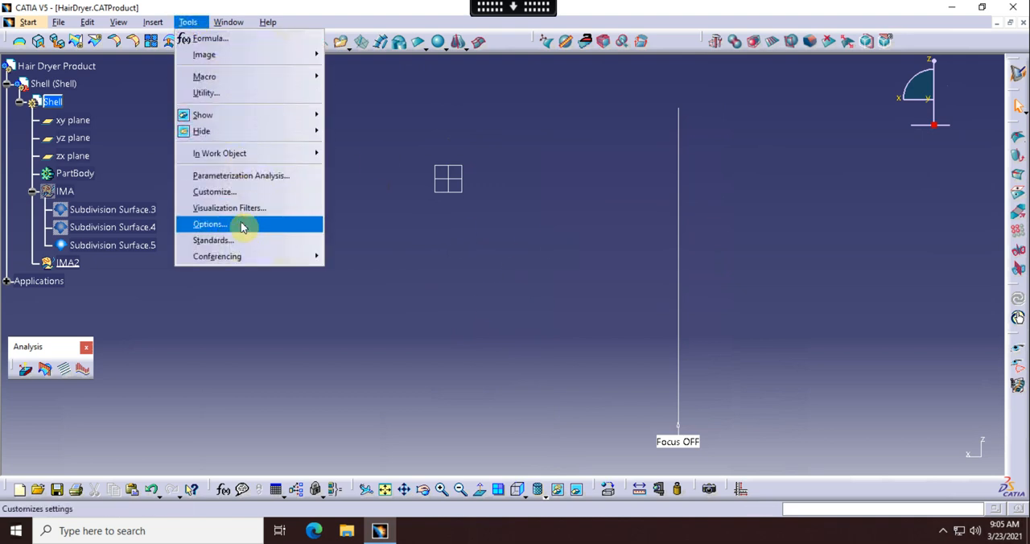
click(209, 224)
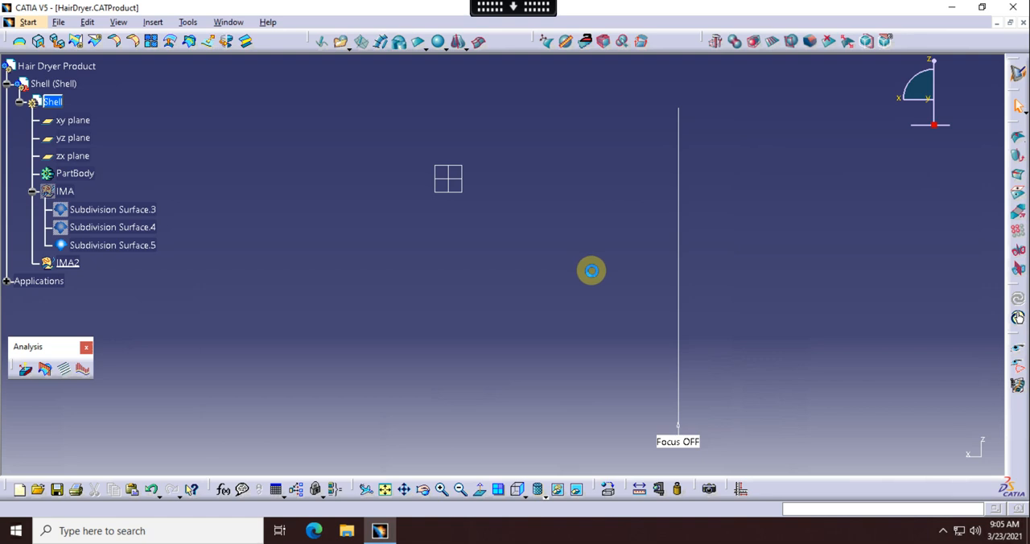
click(187, 22)
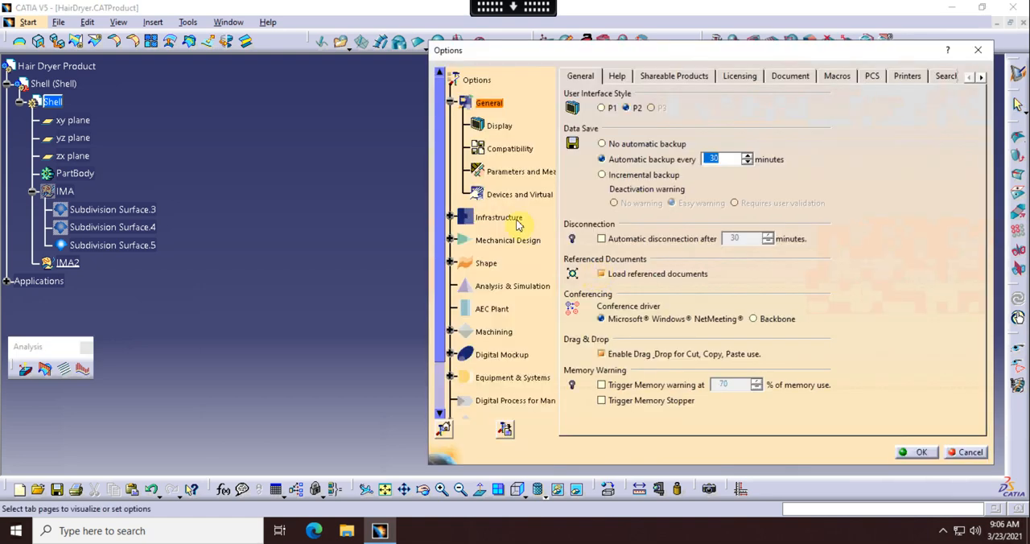
mouse_move(458, 268)
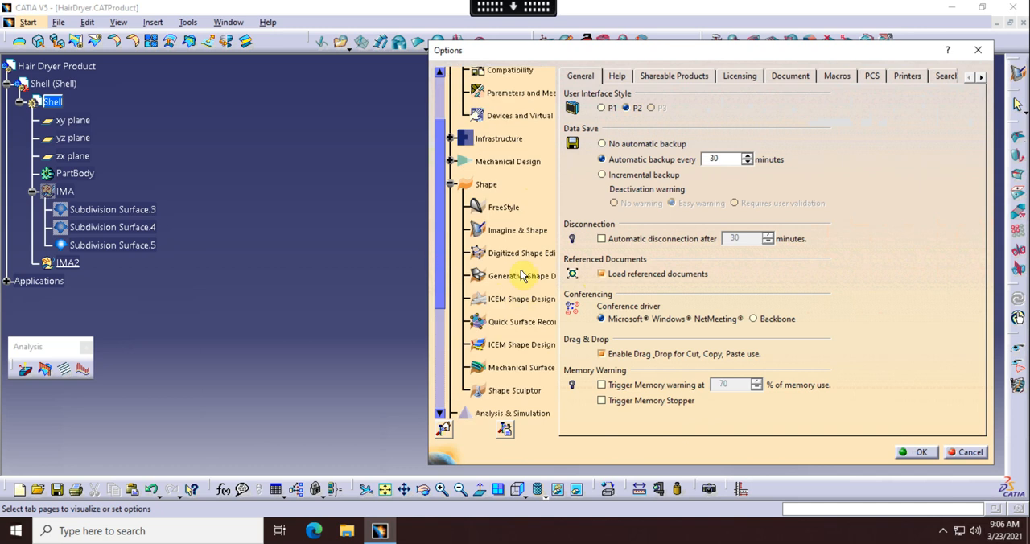
click(517, 230)
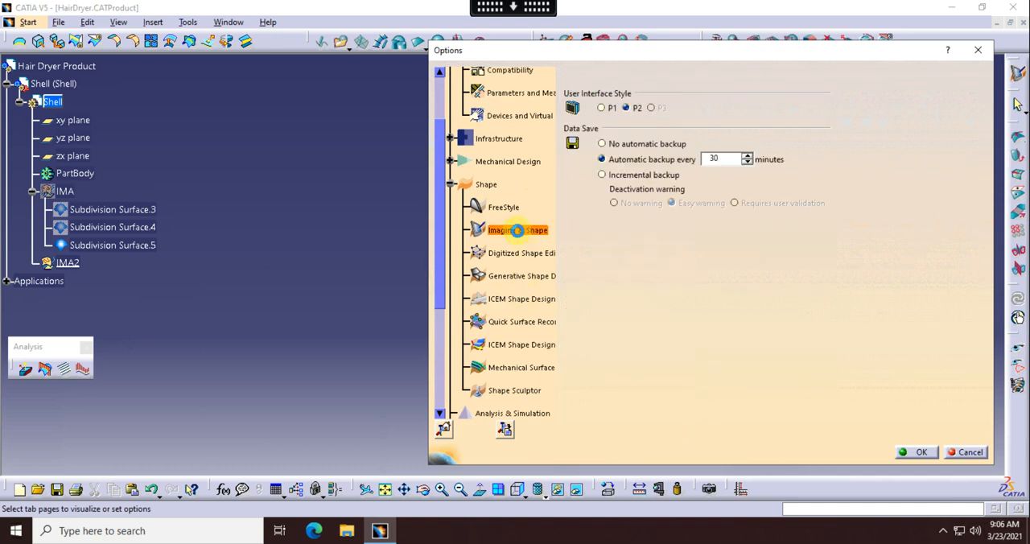
click(517, 230)
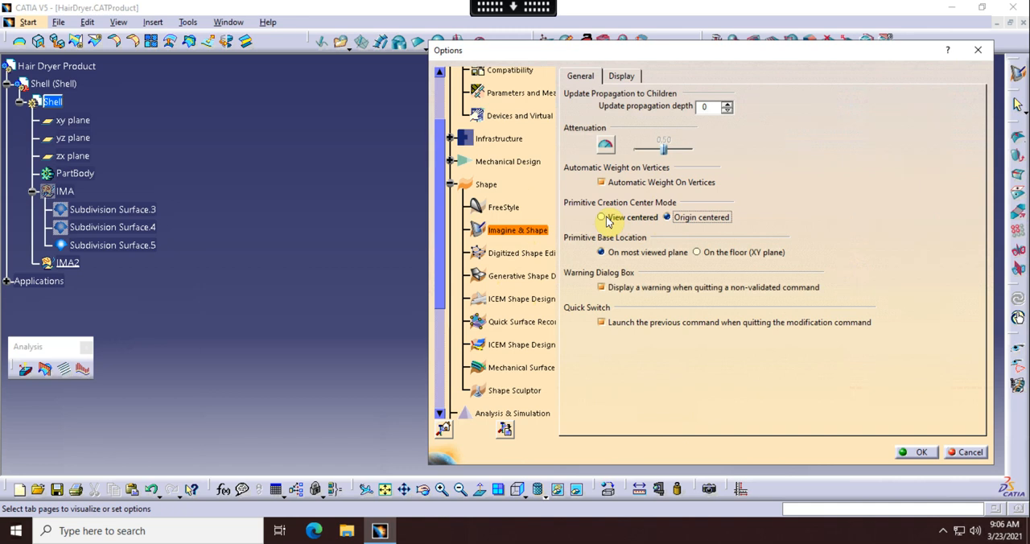
click(666, 218)
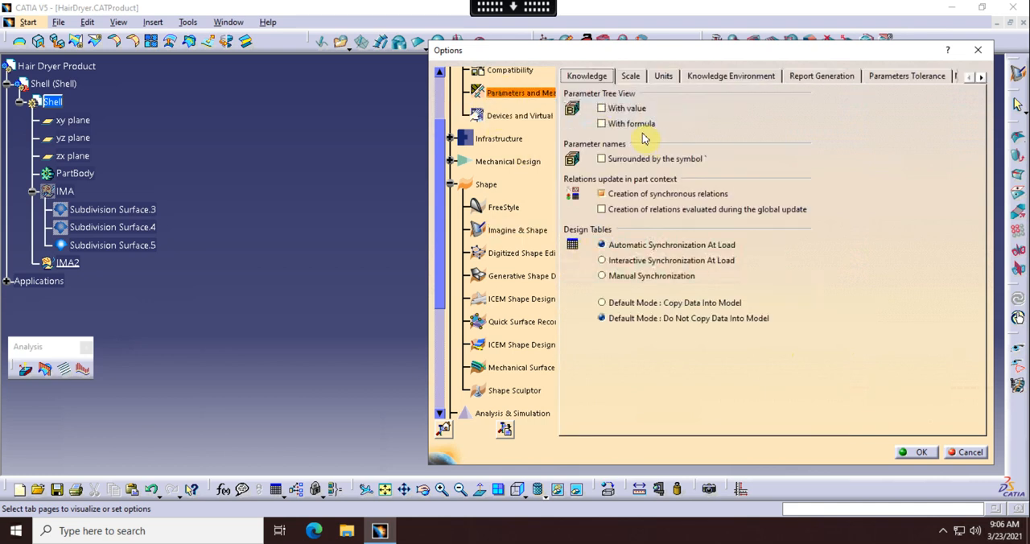
click(662, 76)
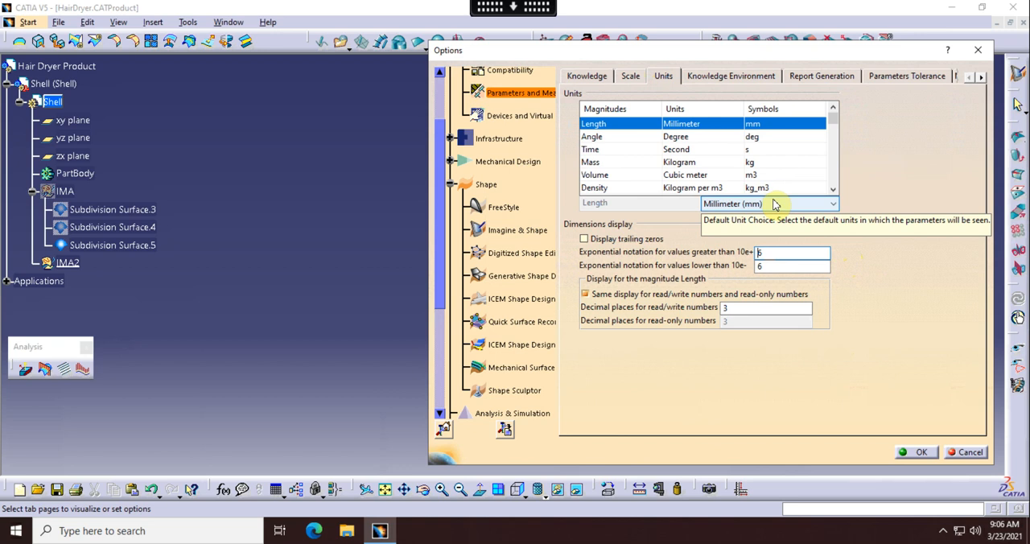
mouse_move(796, 207)
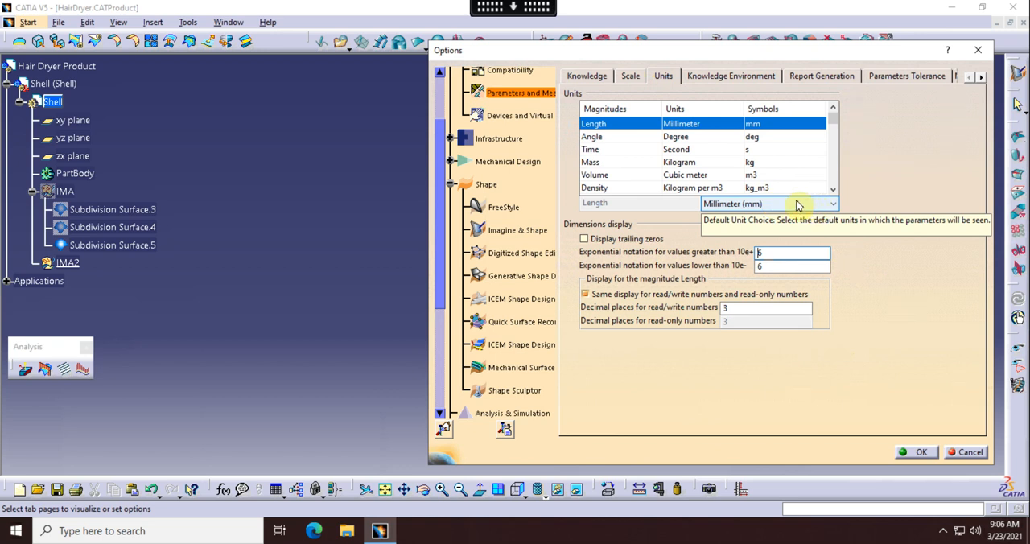
mouse_move(800, 236)
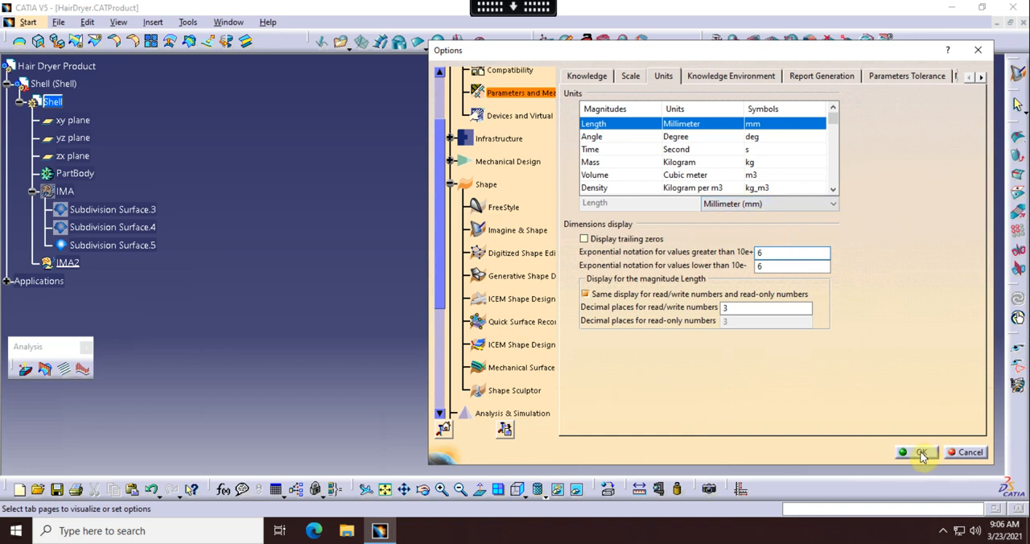
click(913, 451)
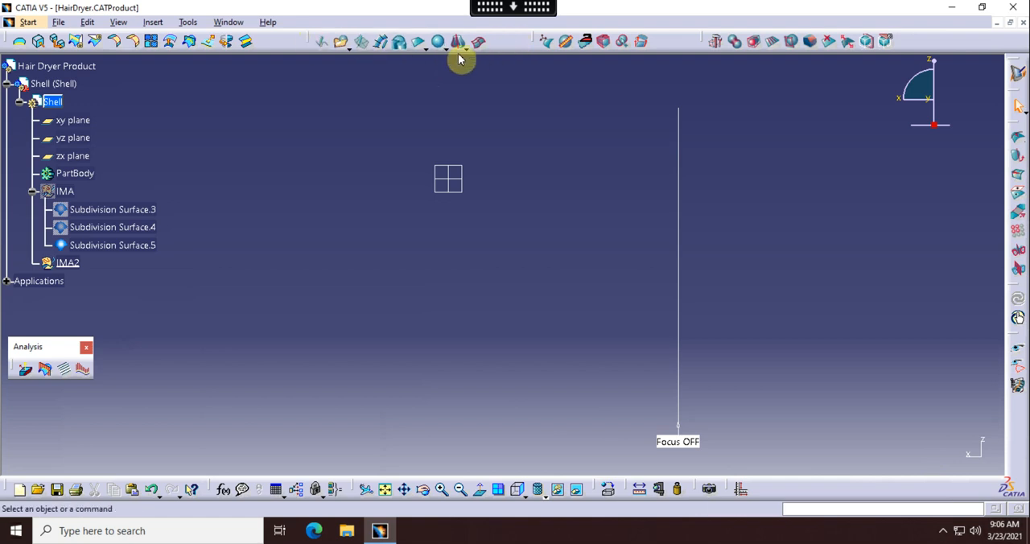
- Create a Cylinder primitive, view it from the right, and orbit to check its placement
click(457, 42)
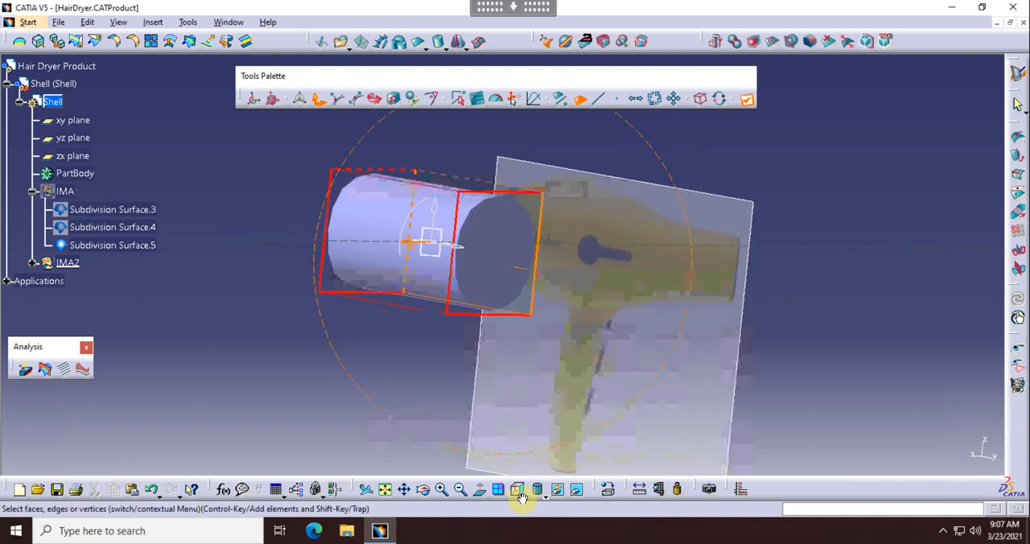
click(522, 488)
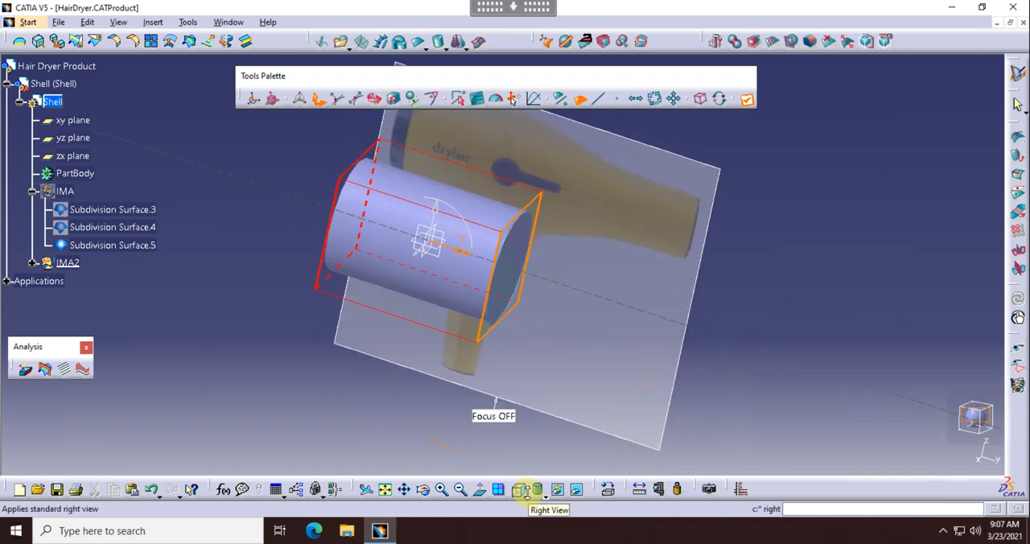
click(537, 488)
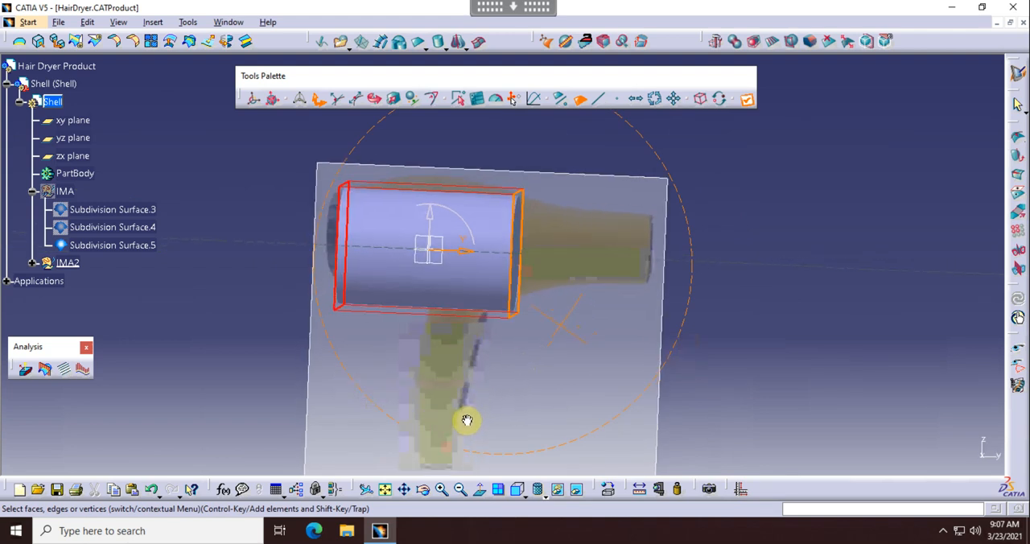
drag(466, 419, 526, 326)
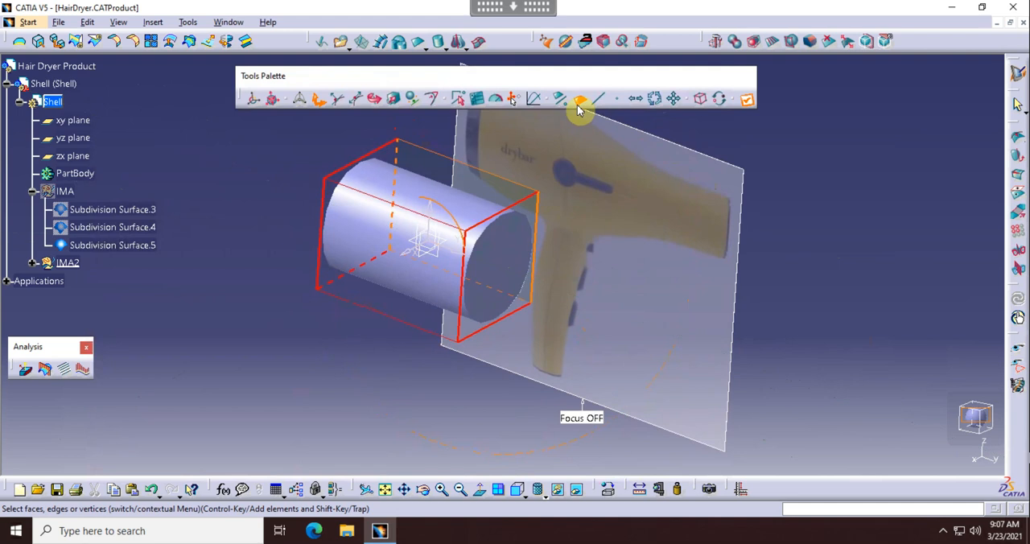
- Begin erasing cylinder faces, selecting the barrel's front end face while orbiting the mesh in 3D
click(579, 98)
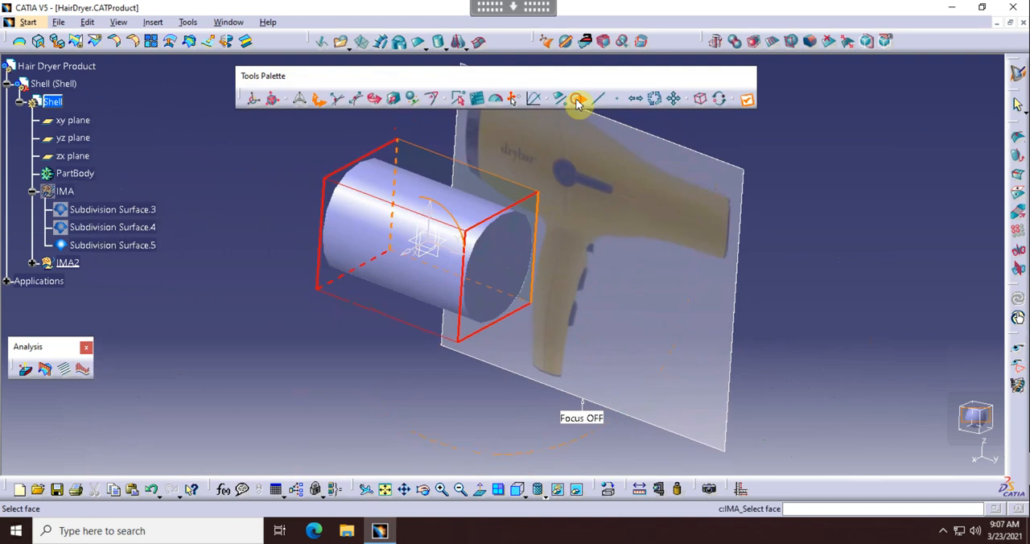
mouse_move(366, 99)
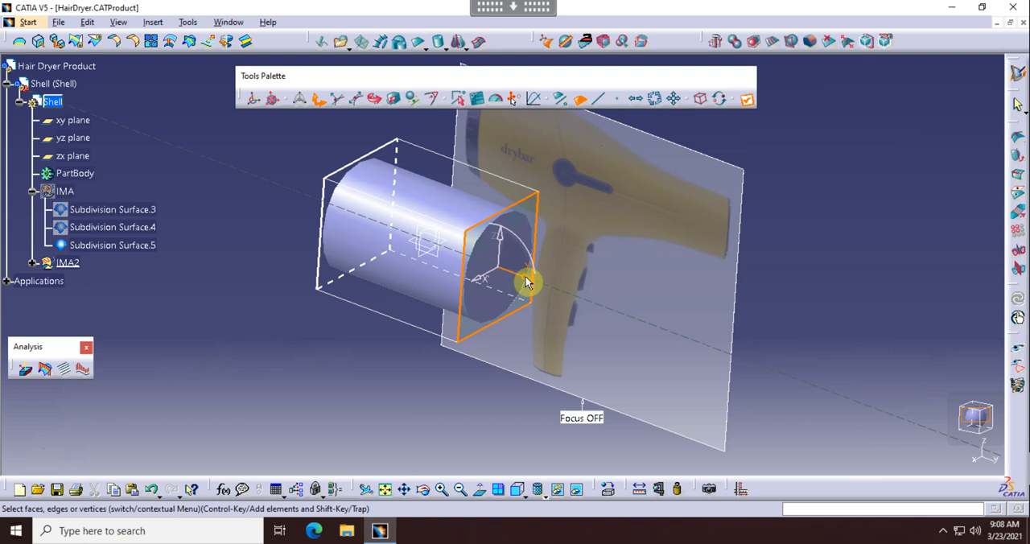
click(521, 489)
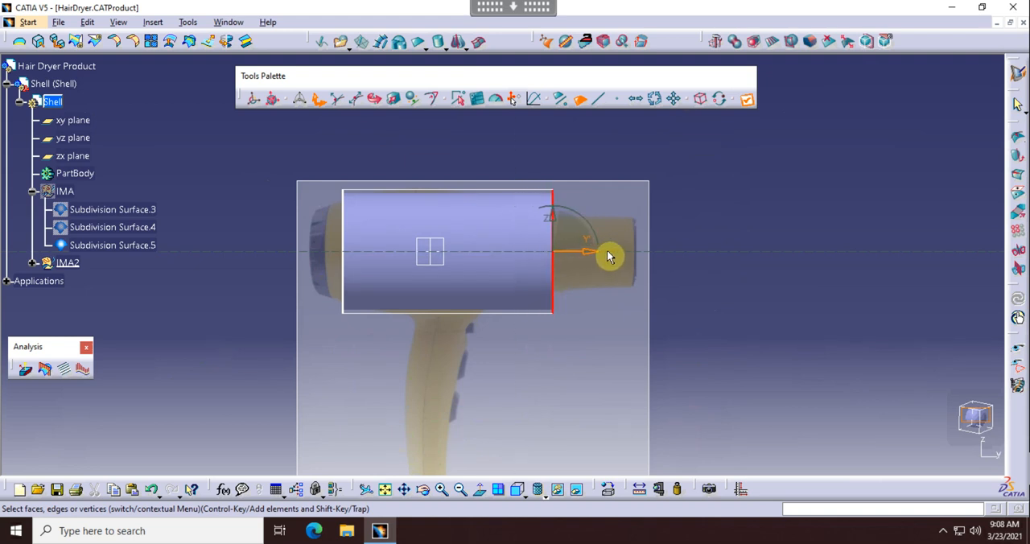
drag(607, 255, 672, 258)
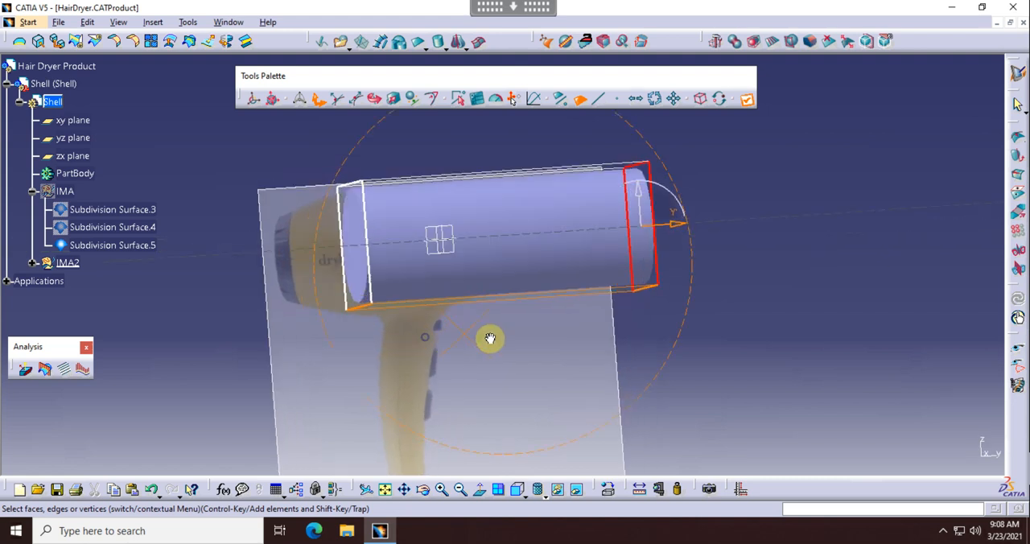
drag(490, 338, 382, 306)
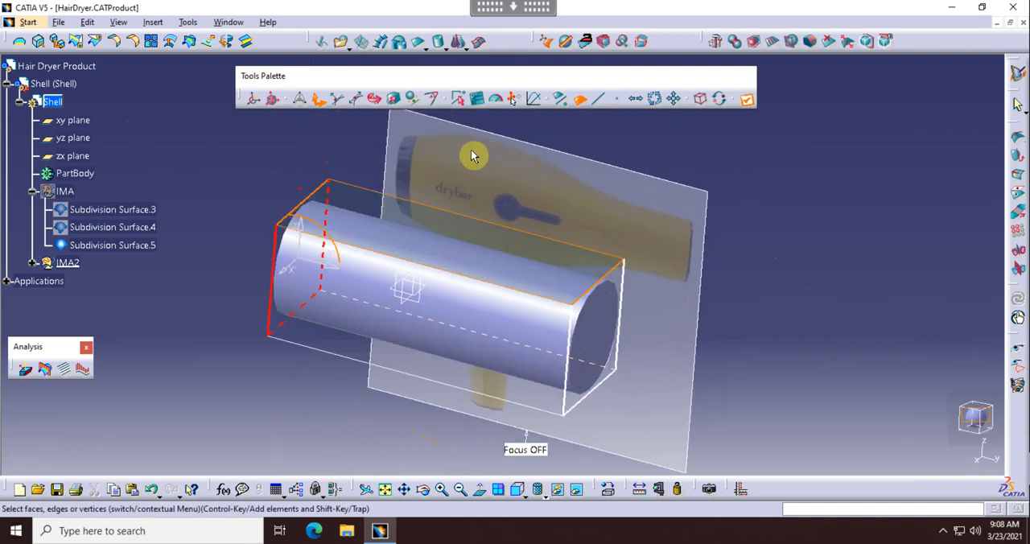
mouse_move(537, 168)
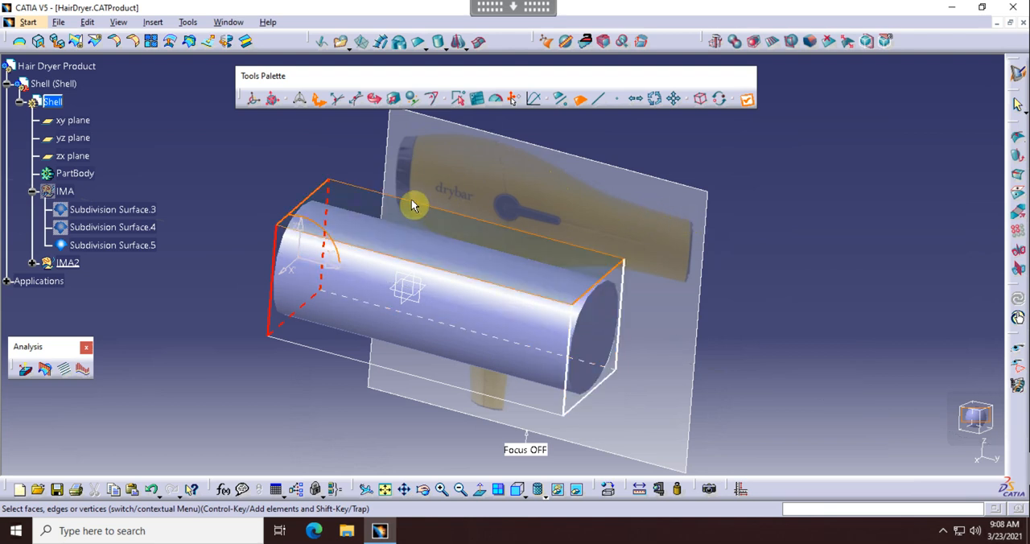
mouse_move(410, 203)
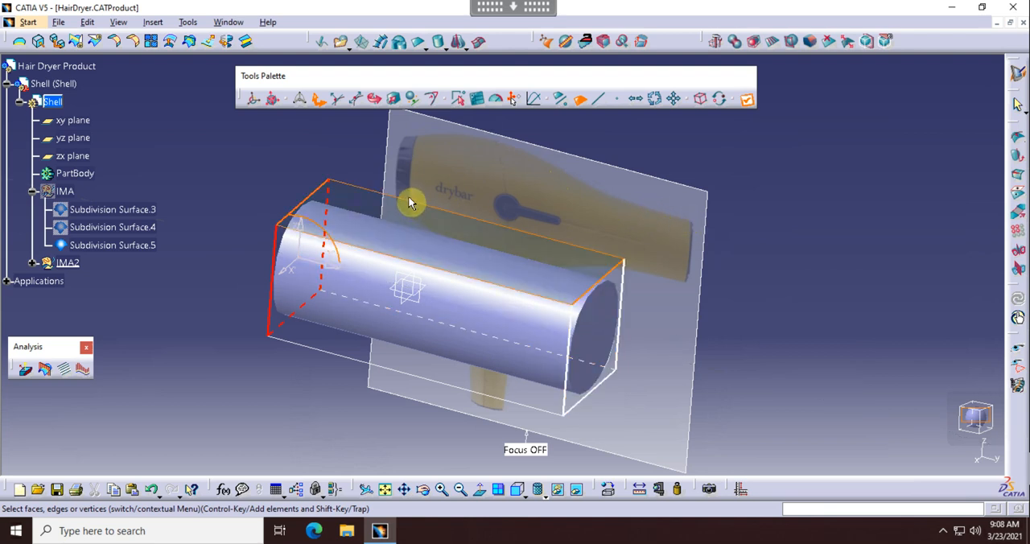
mouse_move(436, 236)
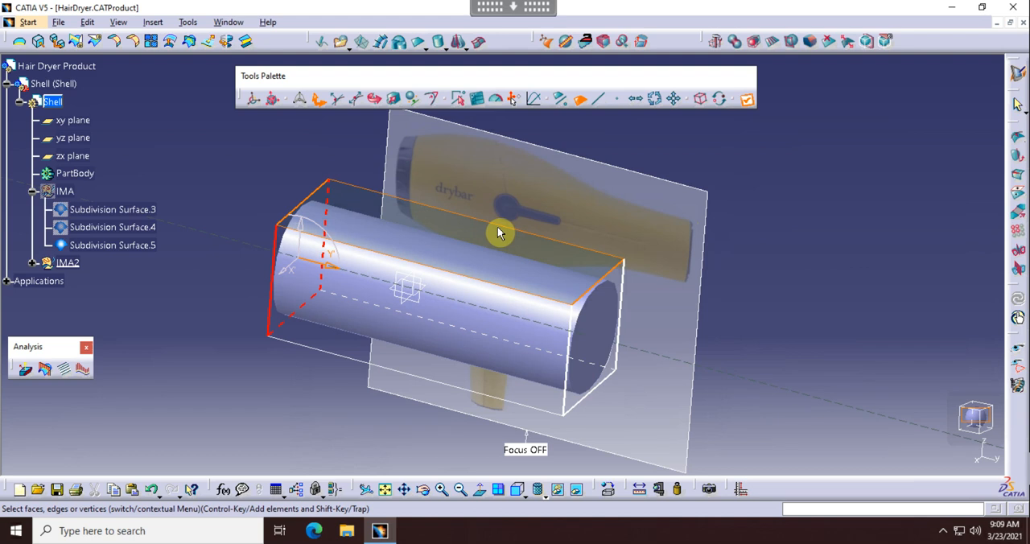
click(603, 338)
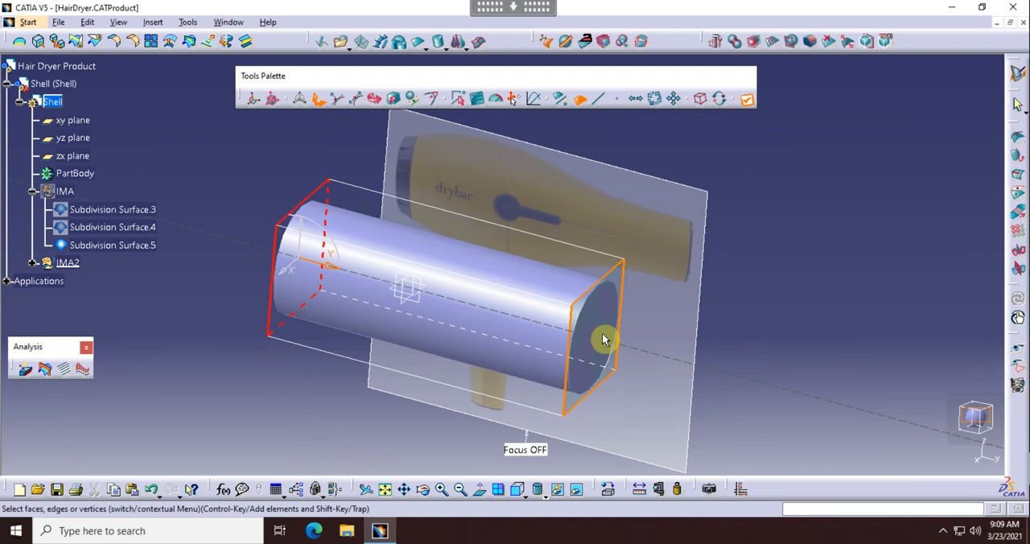
mouse_move(780, 156)
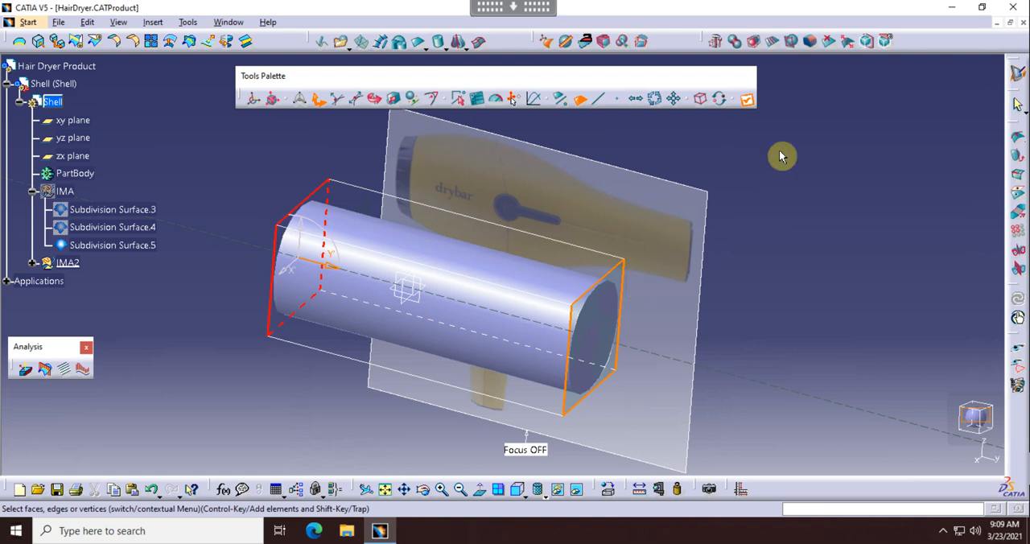
mouse_move(770, 41)
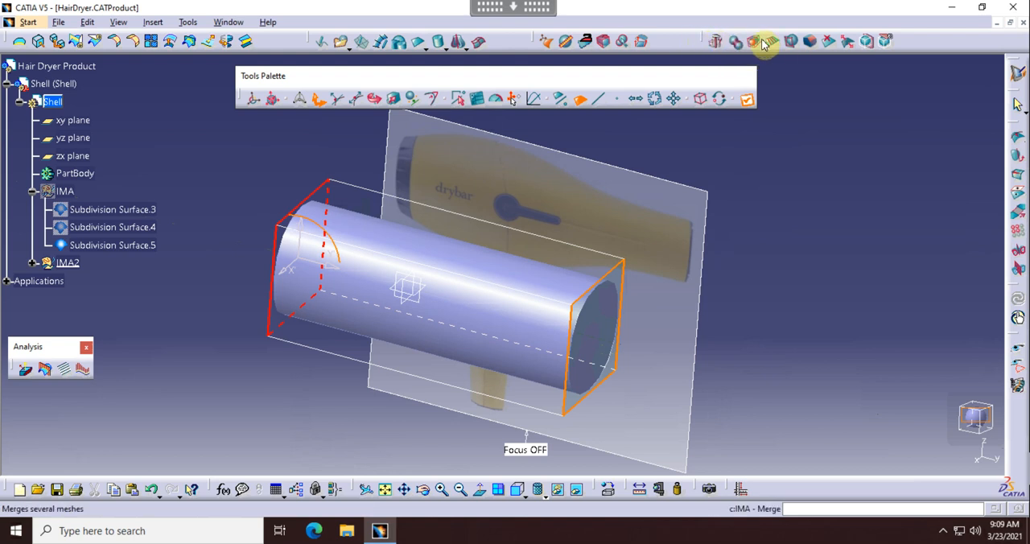
- Face-cut the barrel into three lengthwise sections using Nb Sections 2, and apply
click(762, 41)
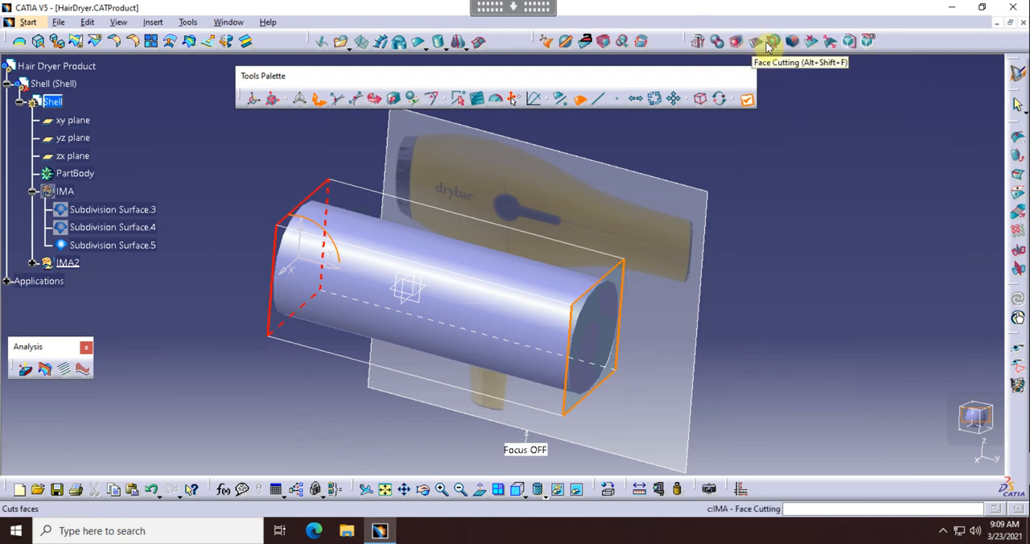
mouse_move(759, 41)
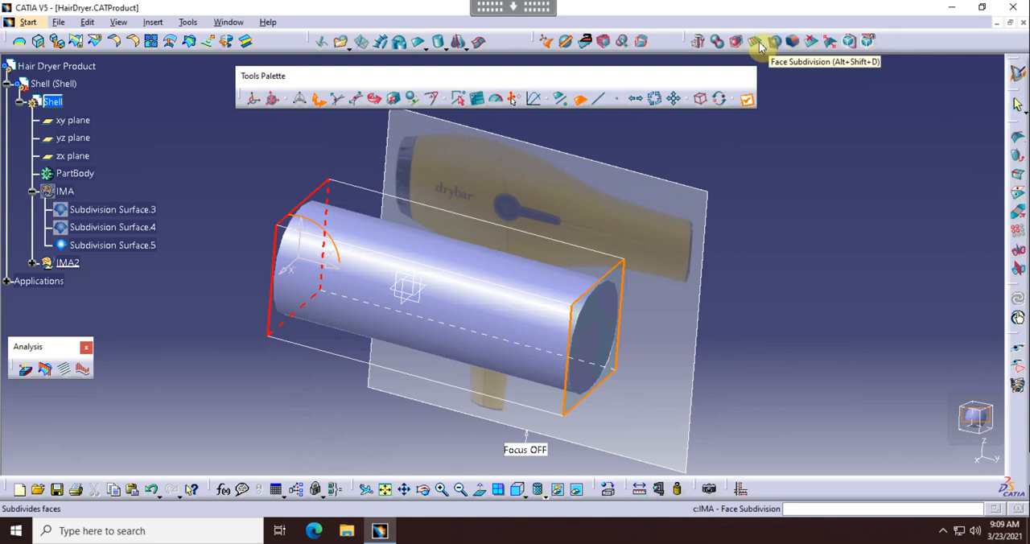
click(754, 41)
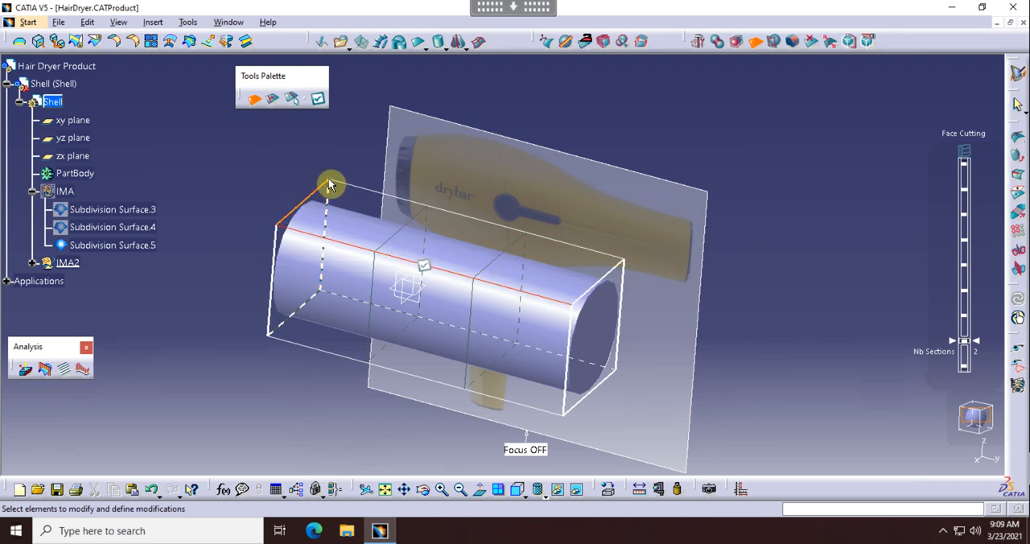
drag(330, 184, 619, 263)
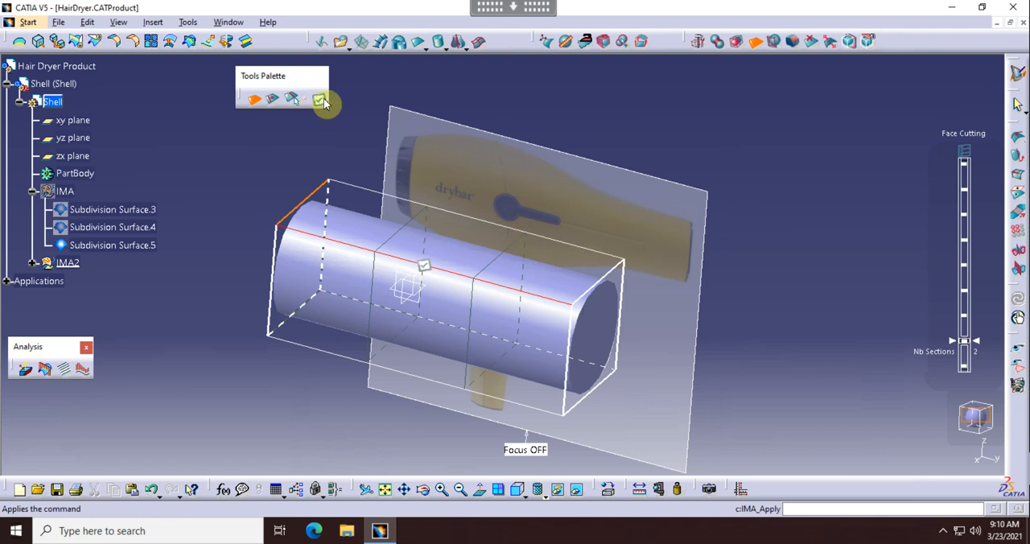
mouse_move(320, 100)
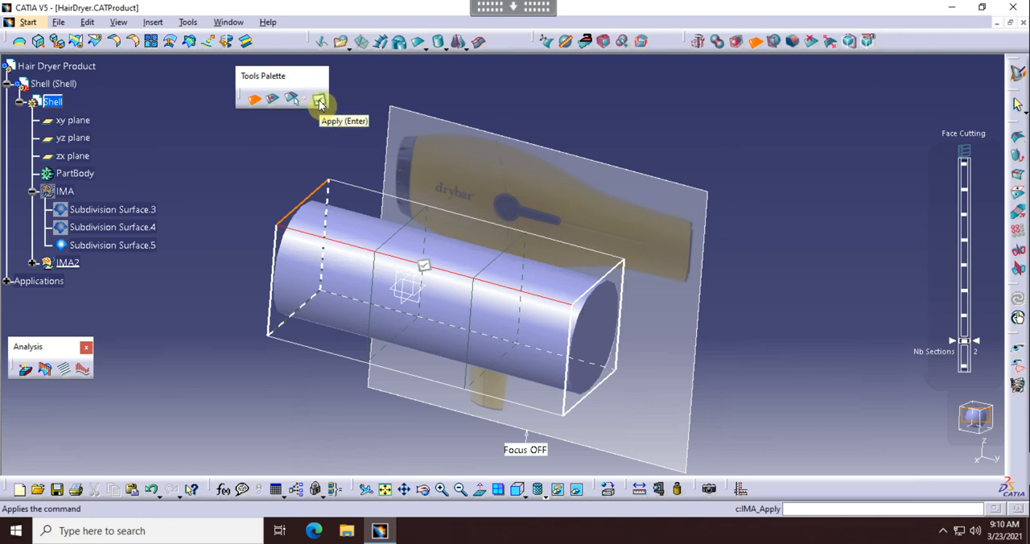
click(320, 98)
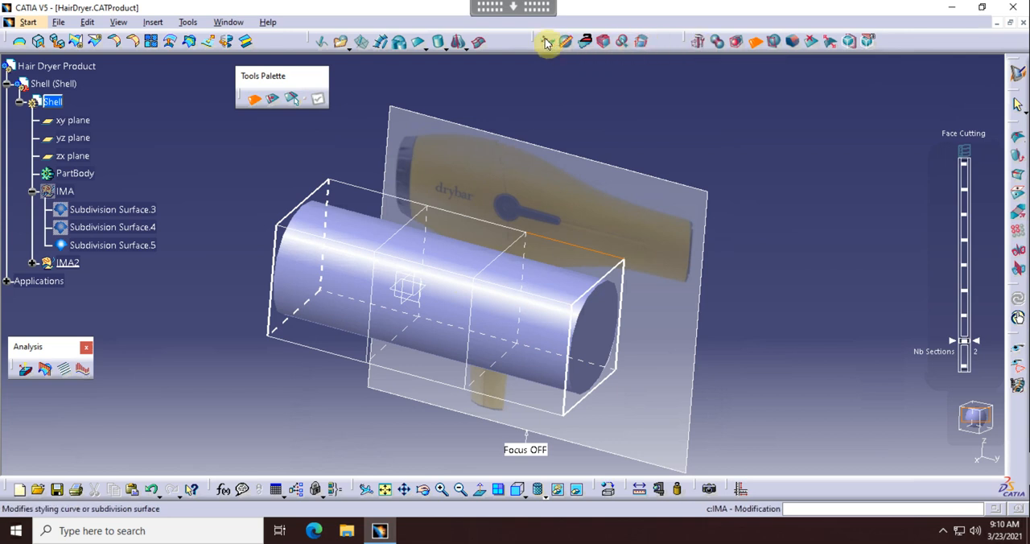
mouse_move(545, 41)
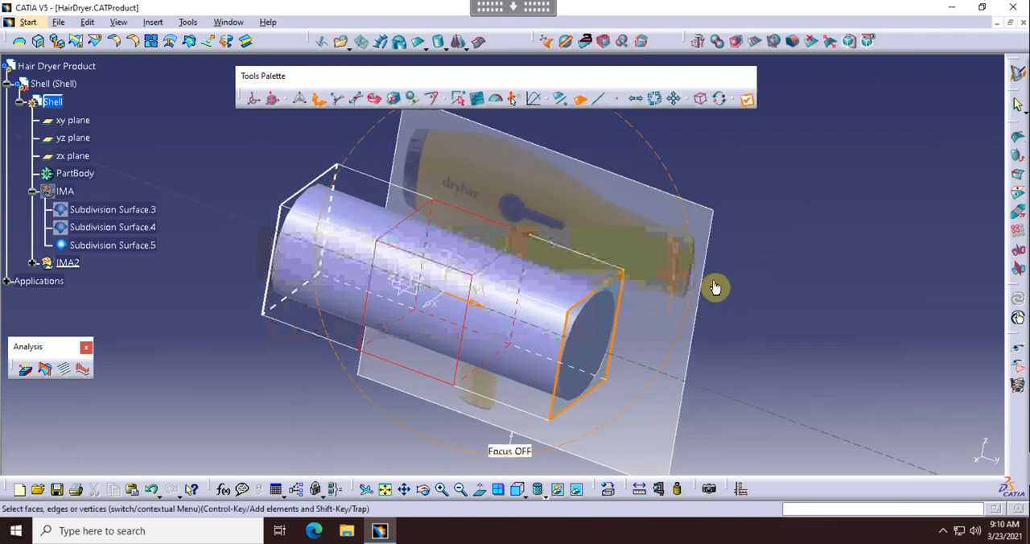
- Select the barrel's front end face and scale it down with the Affinity robot into a nozzle taper
drag(715, 288, 612, 334)
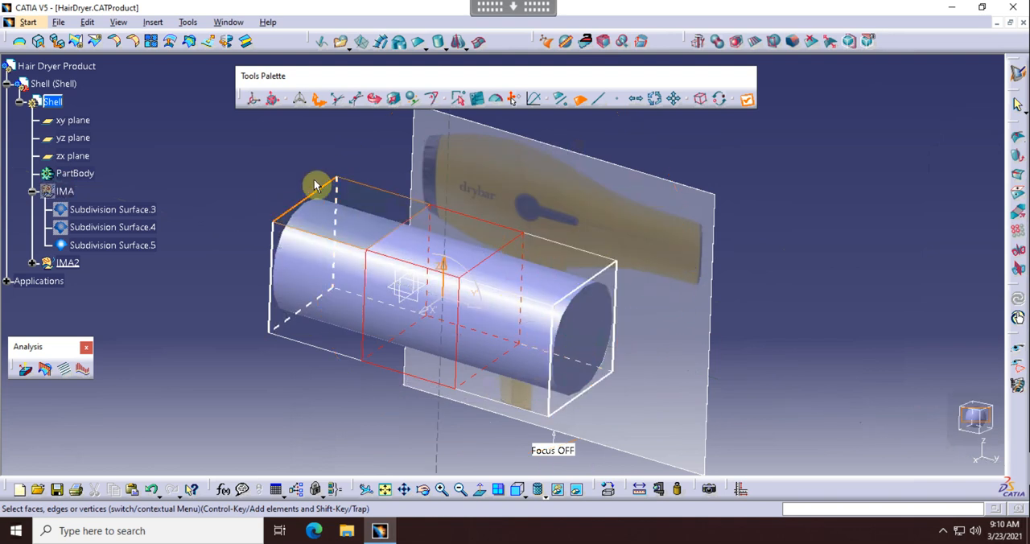
click(583, 333)
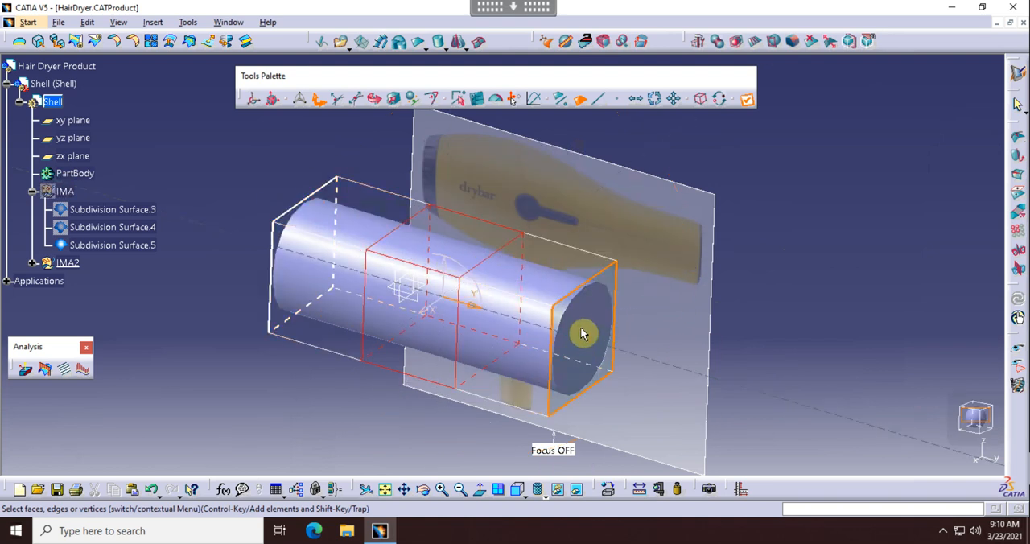
mouse_move(577, 347)
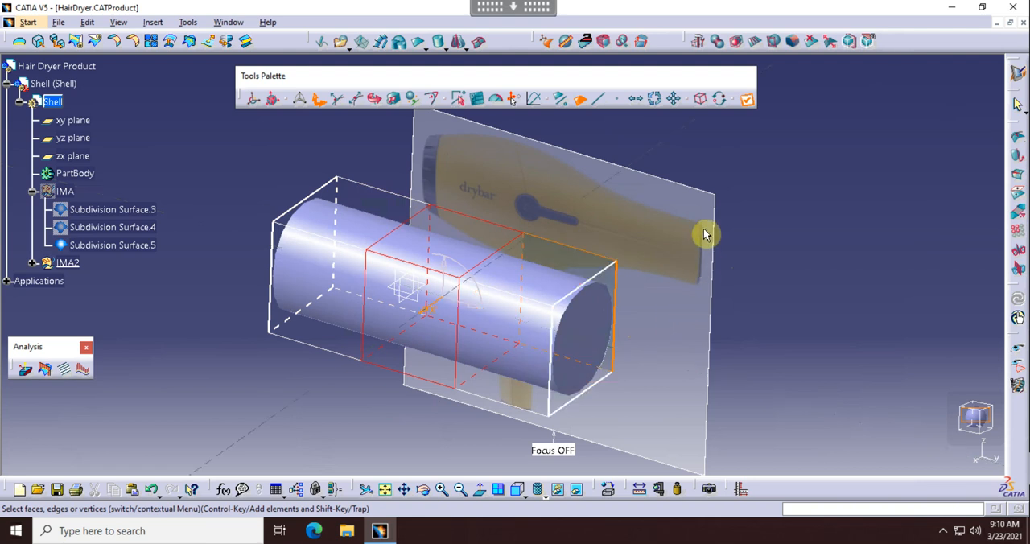
mouse_move(575, 278)
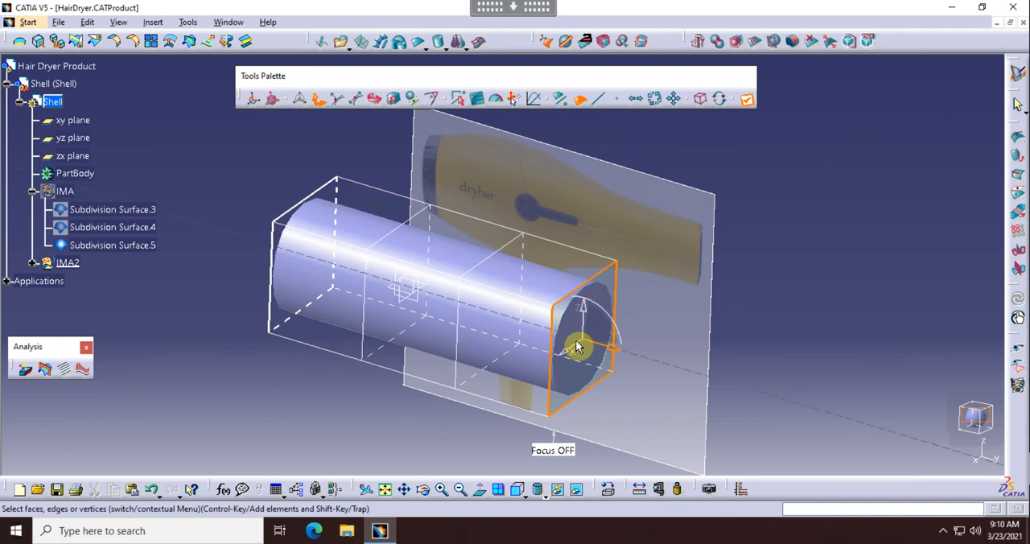
mouse_move(631, 287)
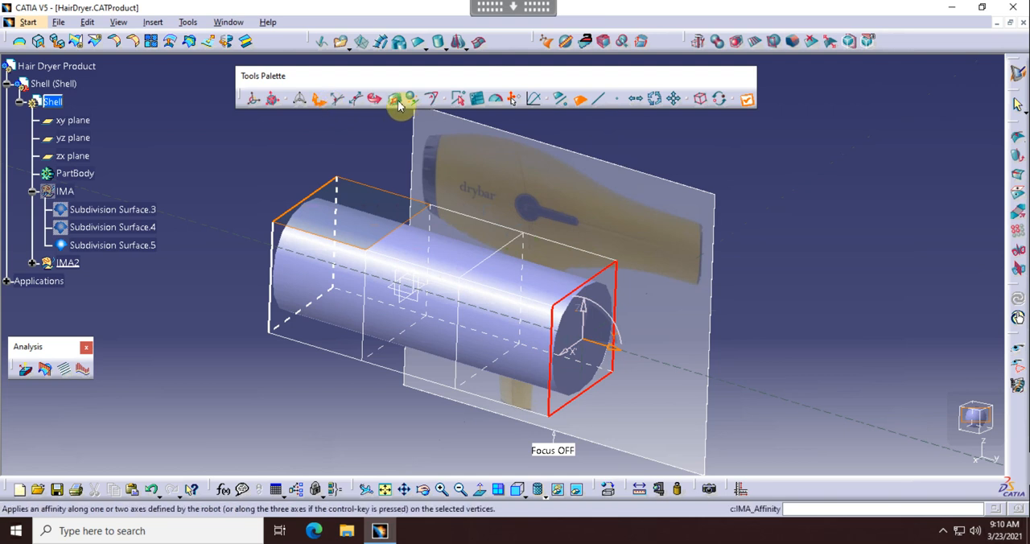
mouse_move(408, 98)
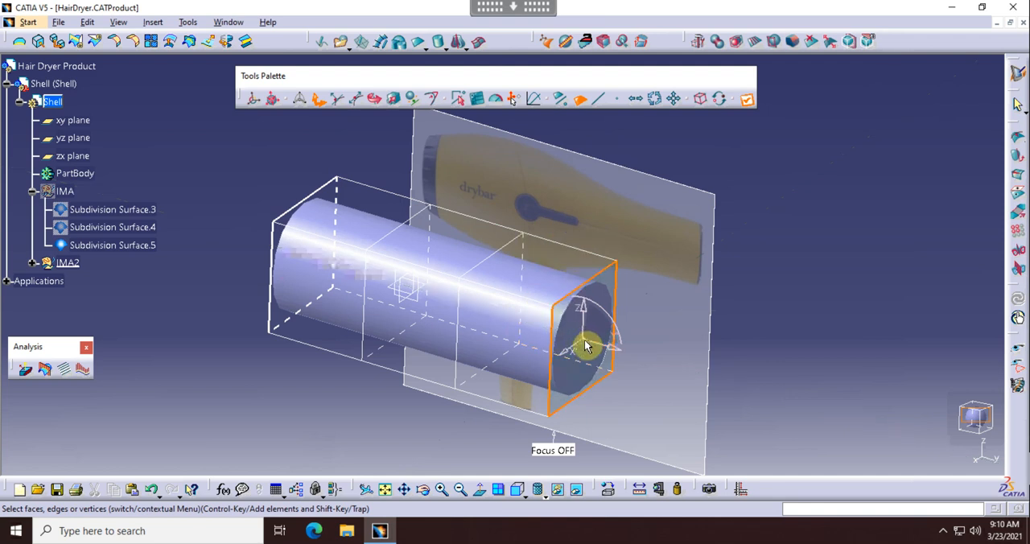
drag(585, 346, 552, 348)
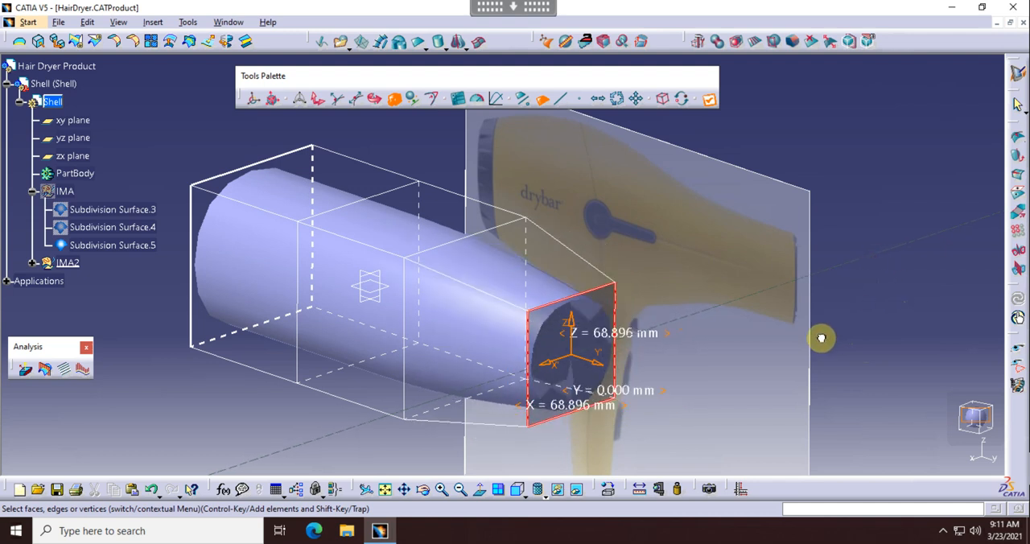
drag(821, 338, 798, 365)
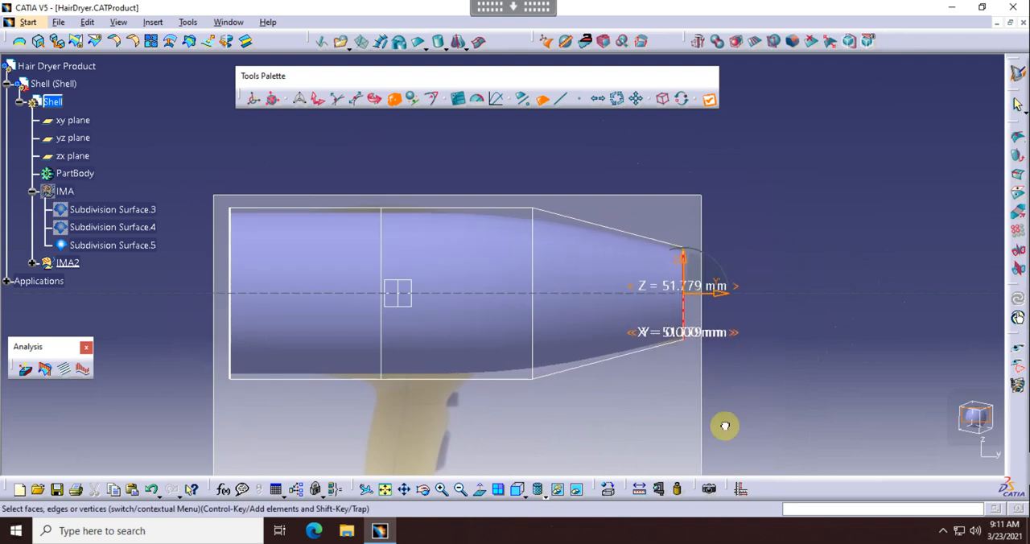
drag(724, 427, 846, 266)
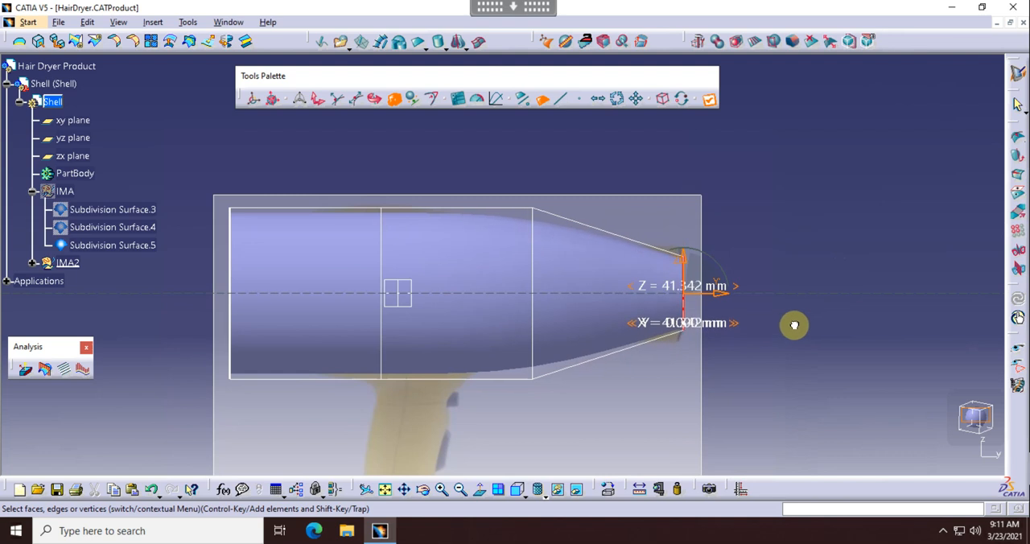
drag(794, 325, 818, 309)
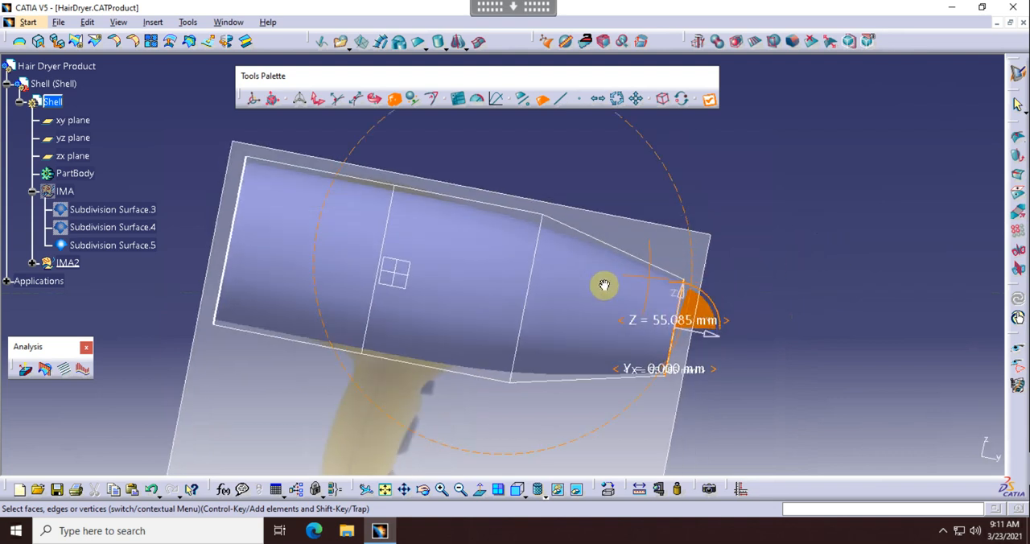
drag(604, 285, 451, 430)
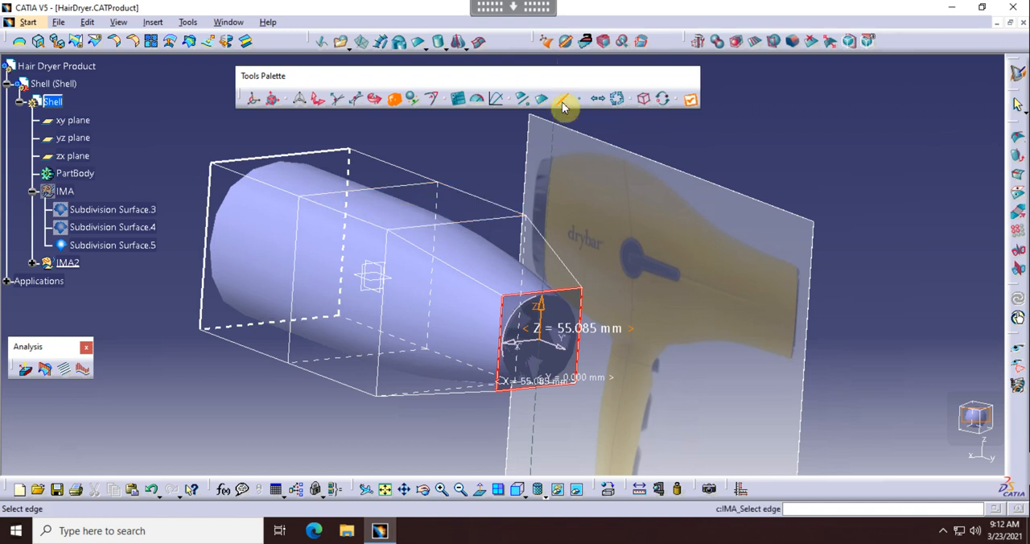
- Switch the selection filter from faces to vertices and orbit around the barrel to check it
click(545, 99)
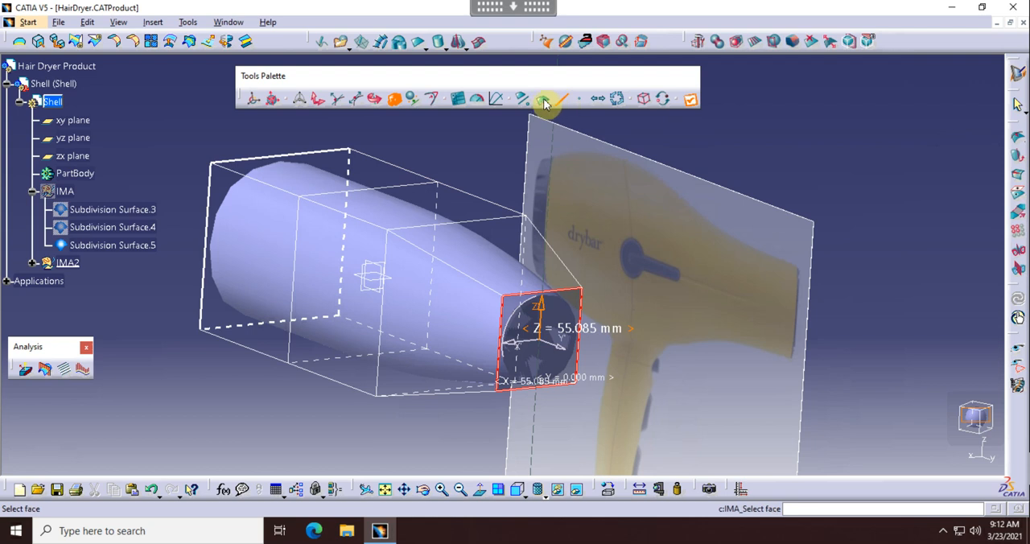
click(563, 98)
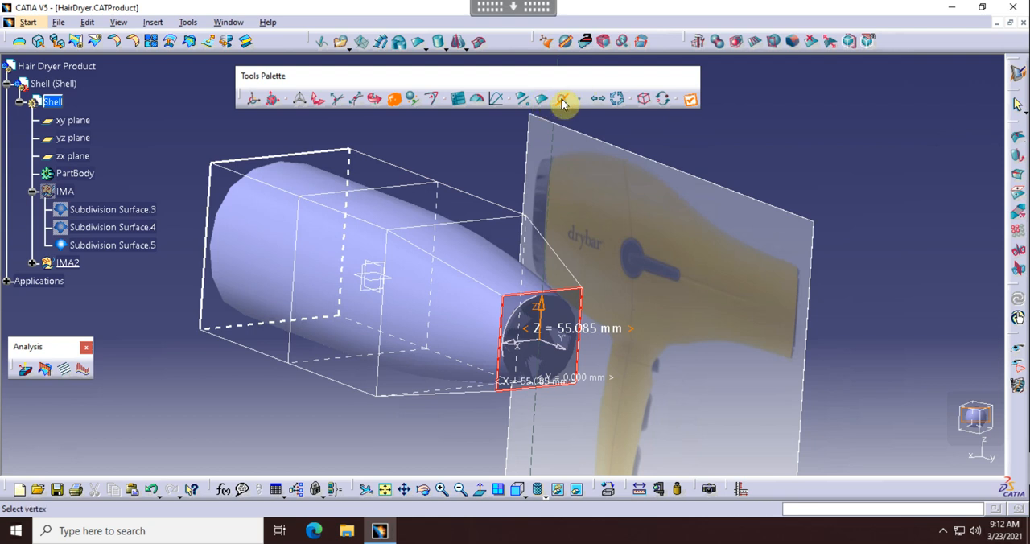
mouse_move(598, 98)
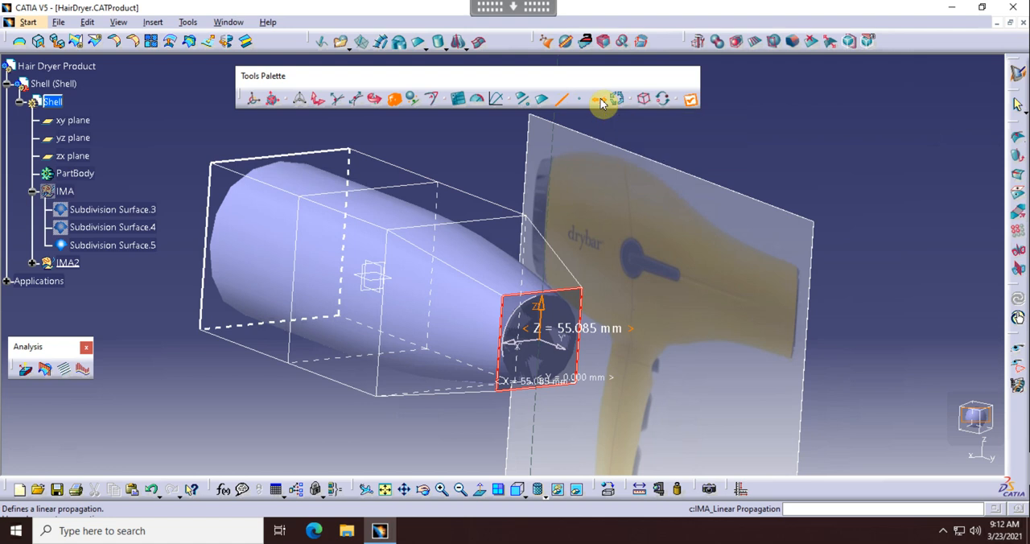
mouse_move(320, 98)
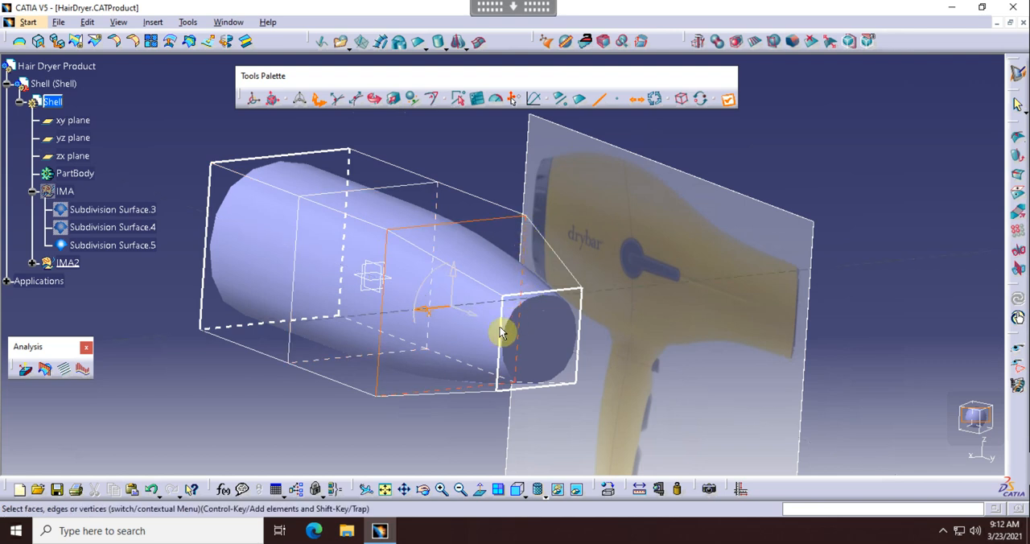
mouse_move(466, 412)
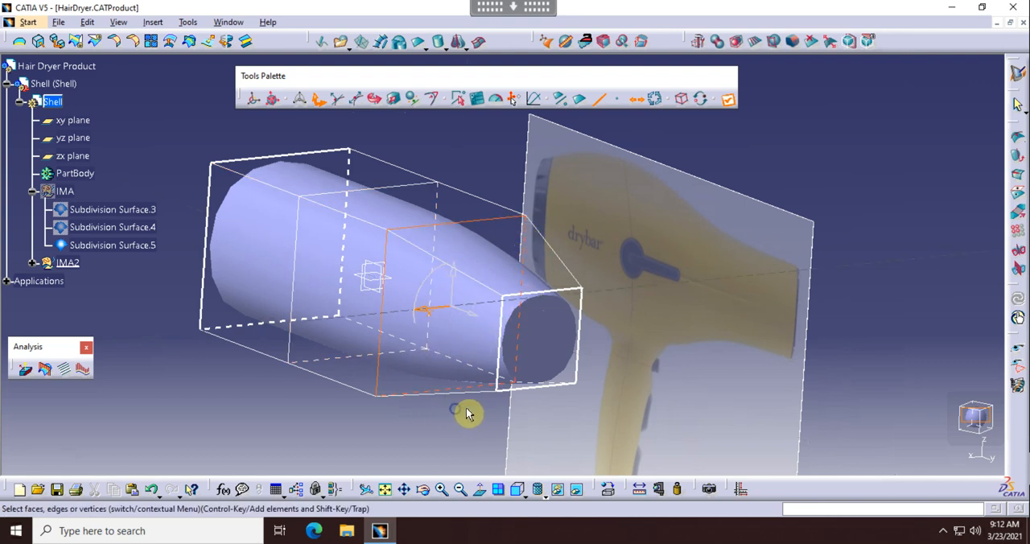
drag(454, 409, 638, 421)
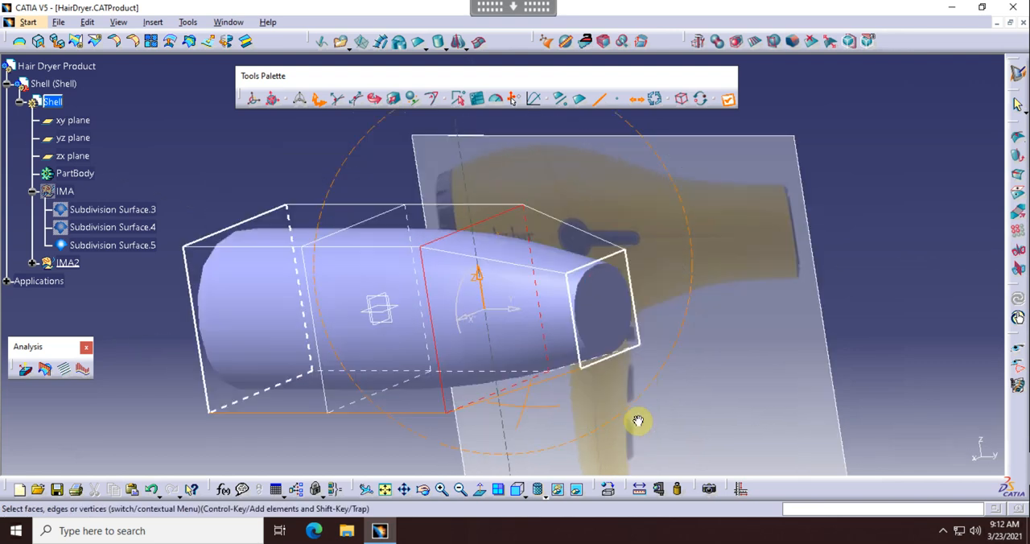
drag(638, 421, 579, 450)
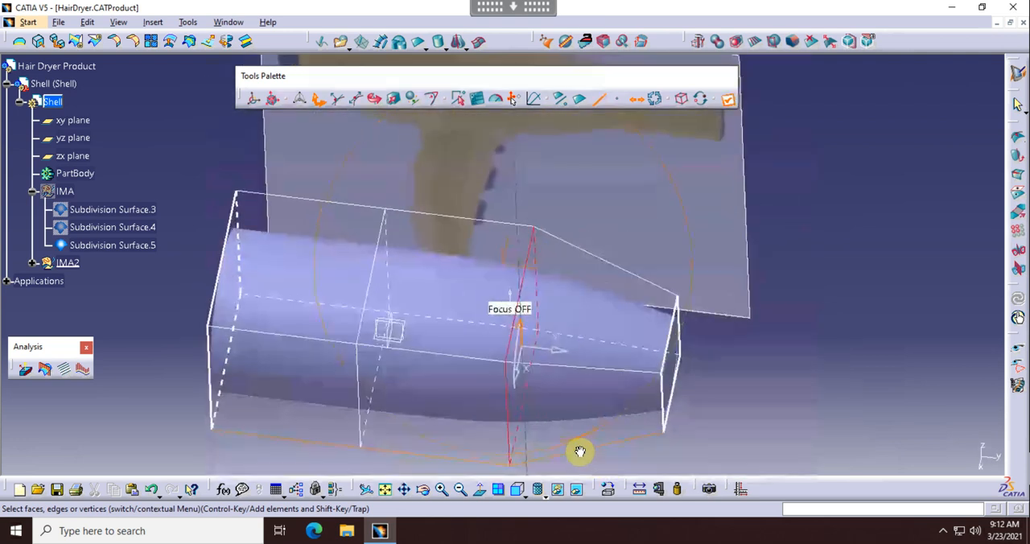
drag(579, 451, 468, 426)
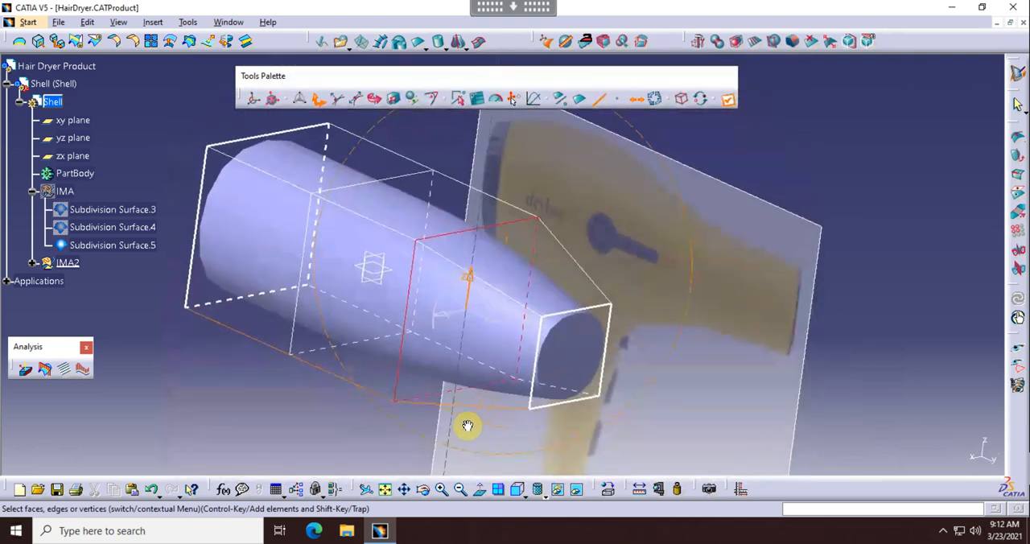
drag(468, 426, 545, 400)
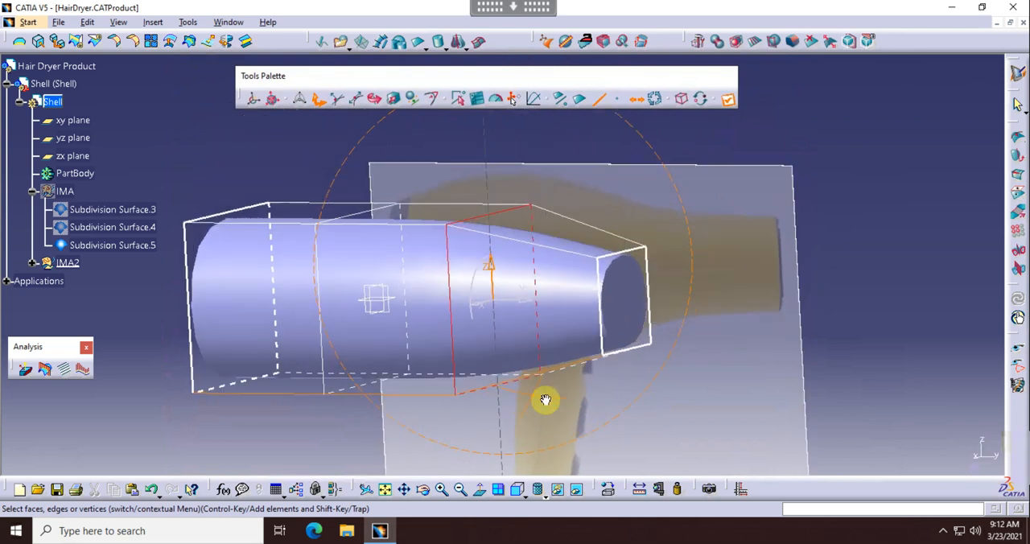
drag(545, 400, 519, 420)
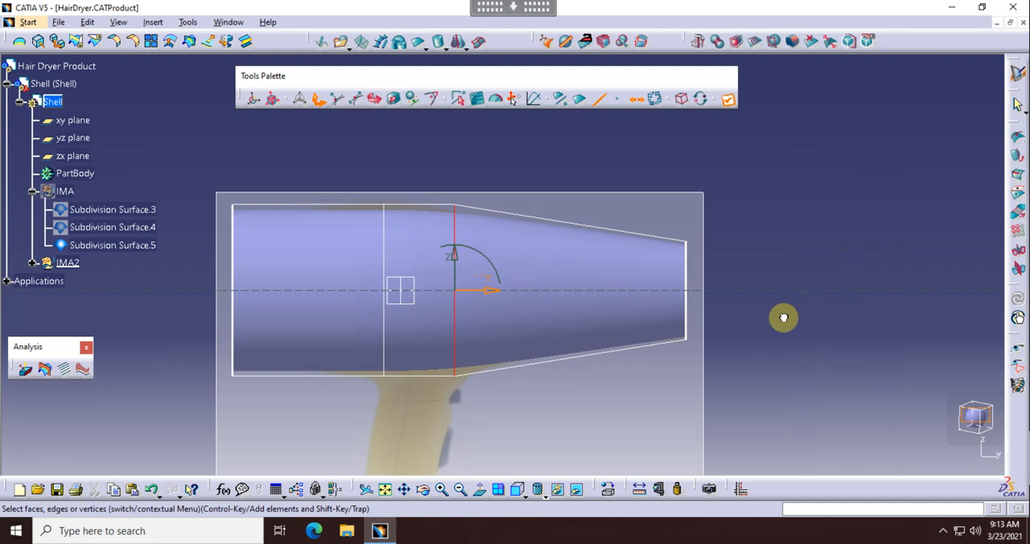
mouse_move(766, 218)
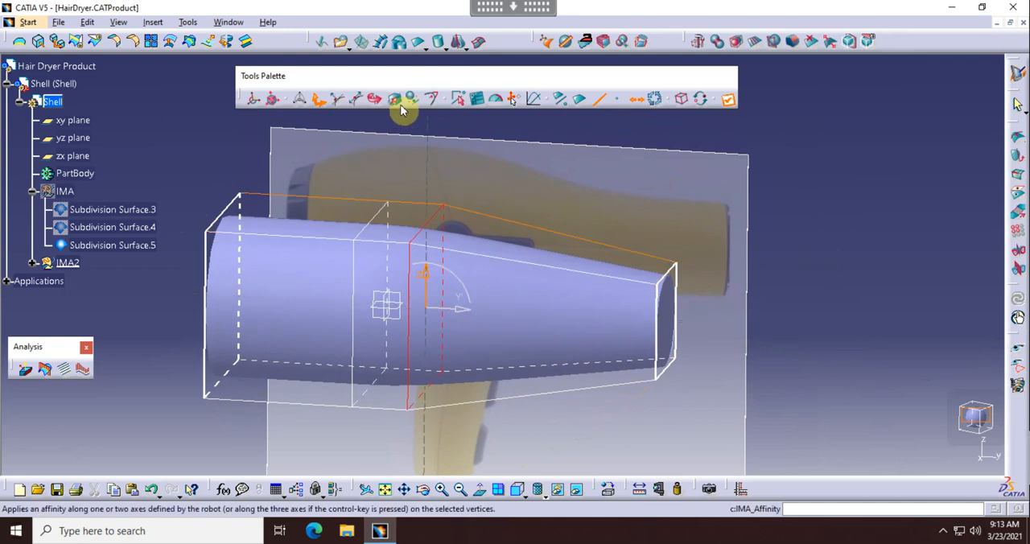
mouse_move(320, 99)
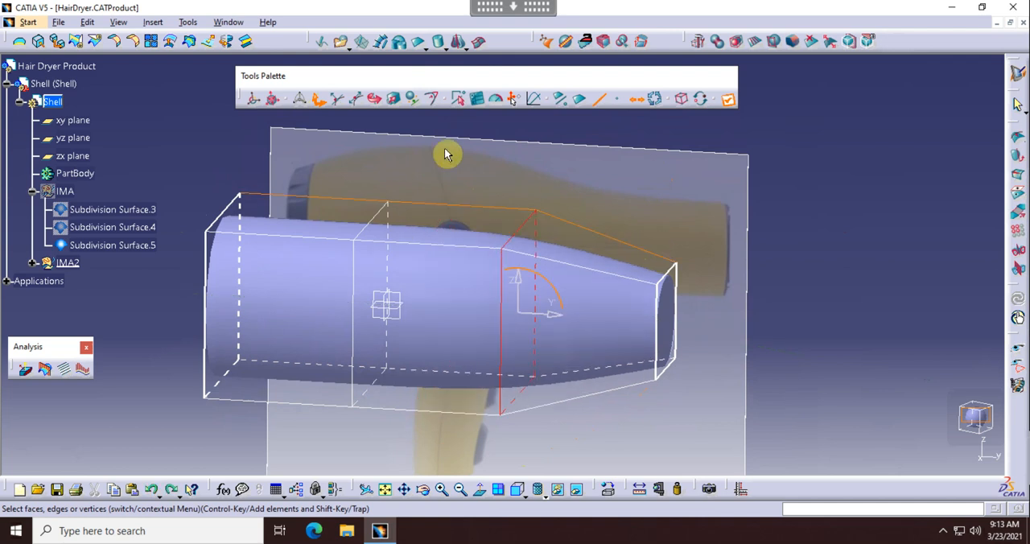
- Resize the middle cross-section to match the image and shrink the front end into a narrow nozzle
click(394, 98)
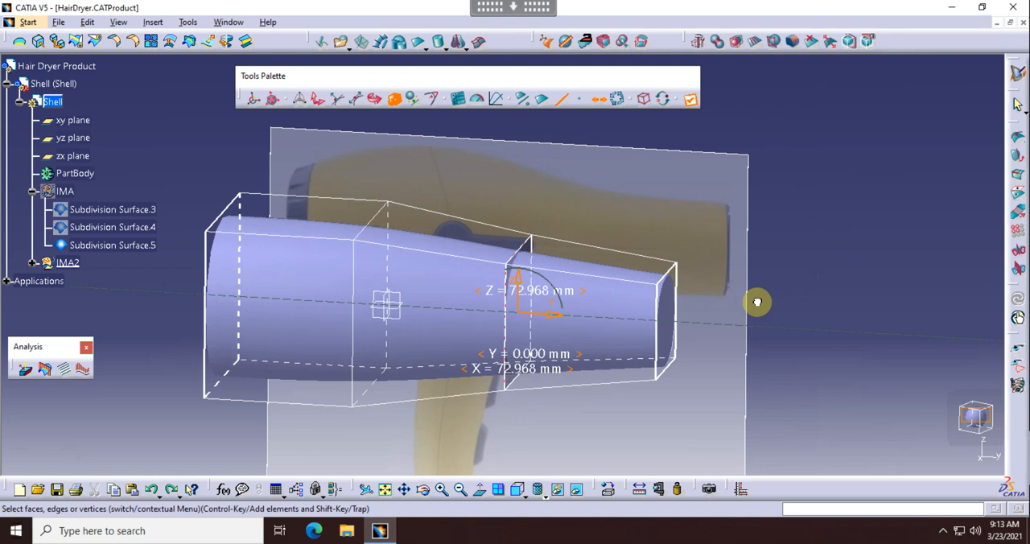
drag(756, 301, 776, 288)
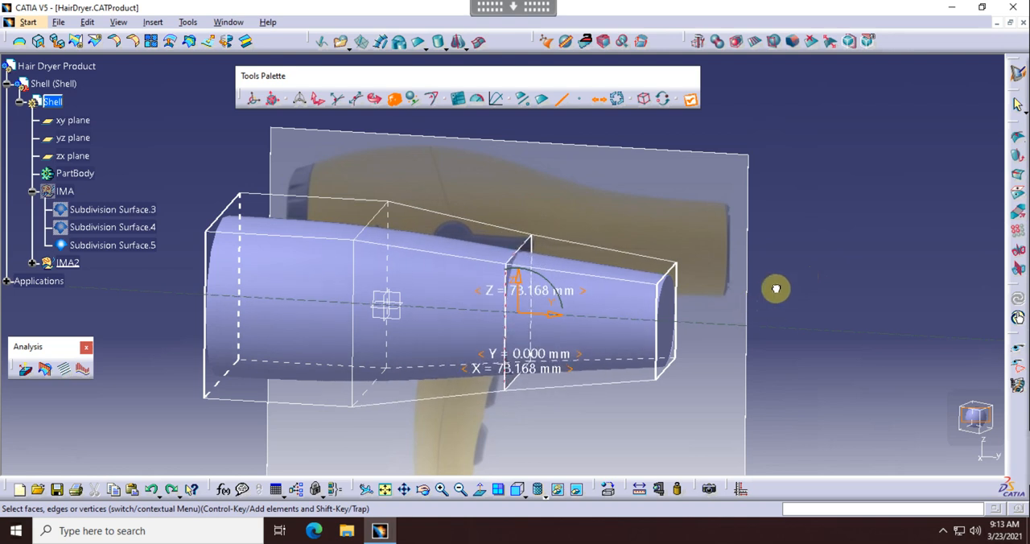
drag(775, 288, 736, 328)
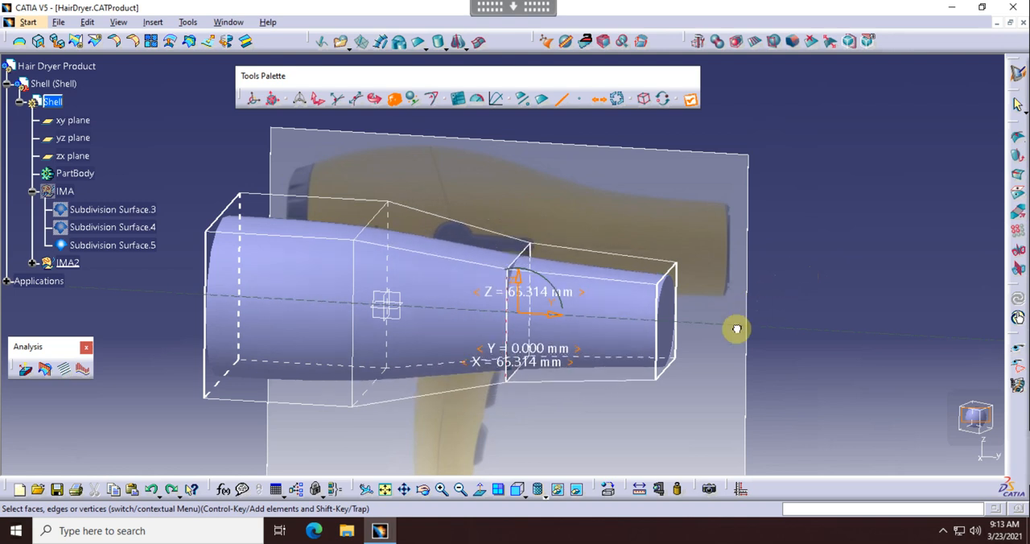
drag(736, 329, 796, 256)
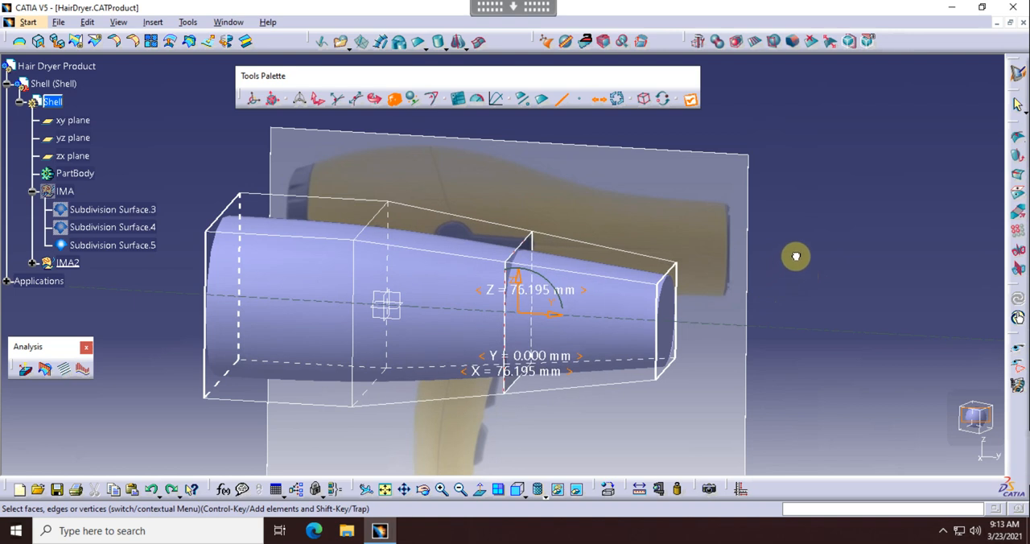
drag(795, 256, 713, 359)
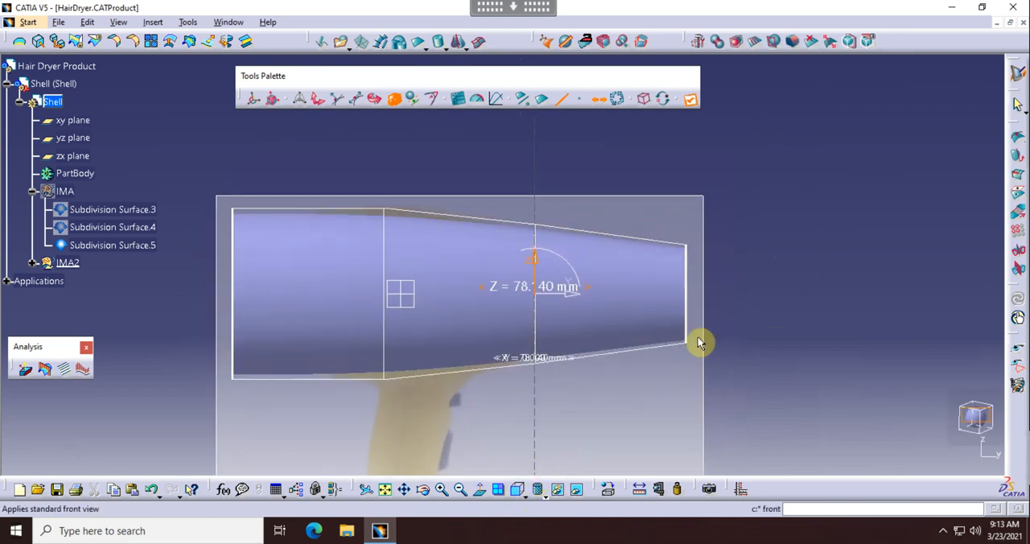
drag(697, 342, 716, 338)
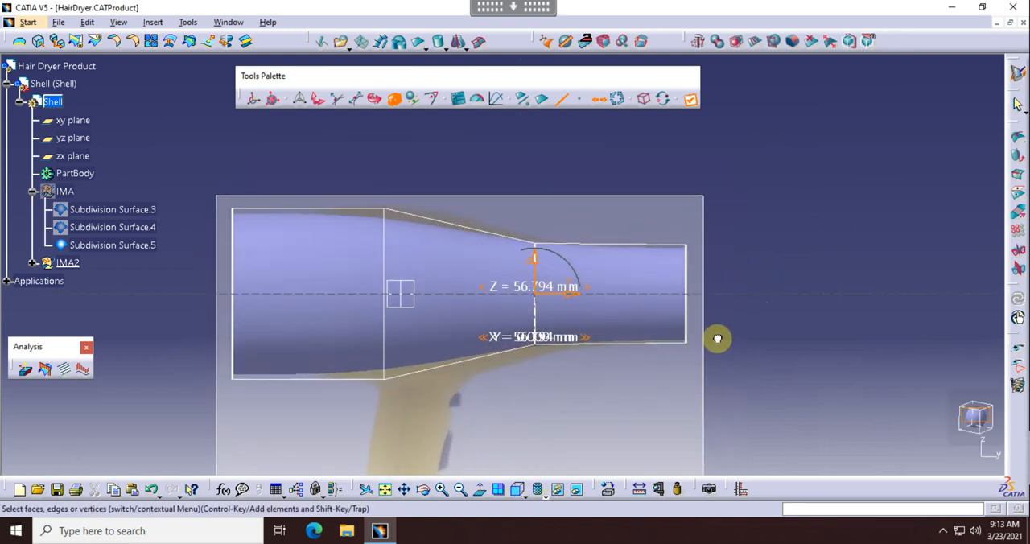
drag(717, 338, 753, 299)
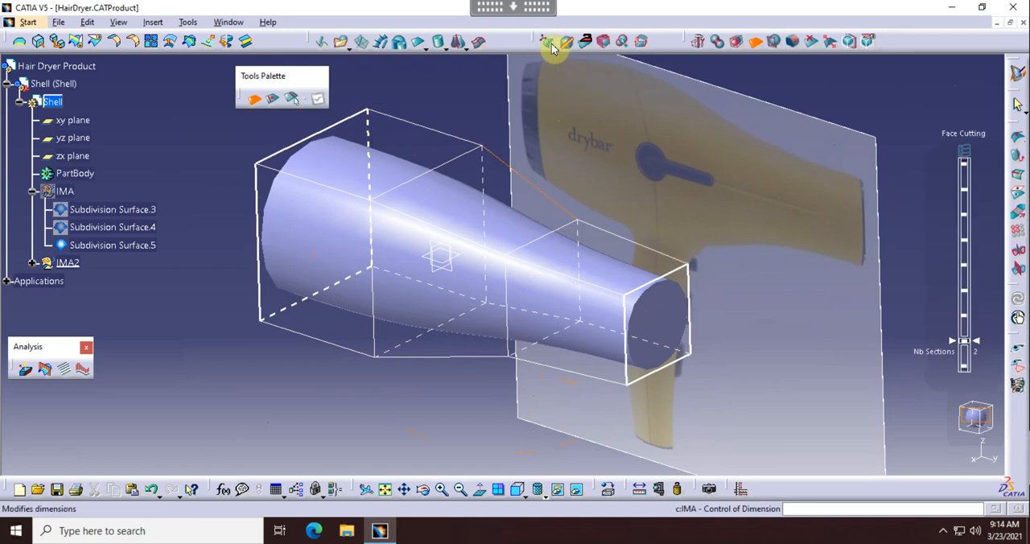
mouse_move(545, 41)
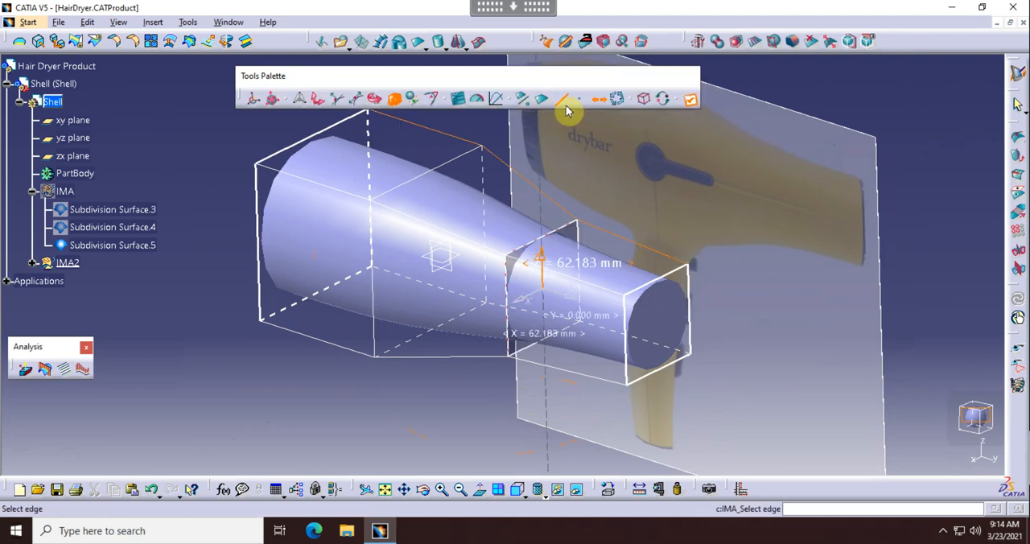
mouse_move(582, 98)
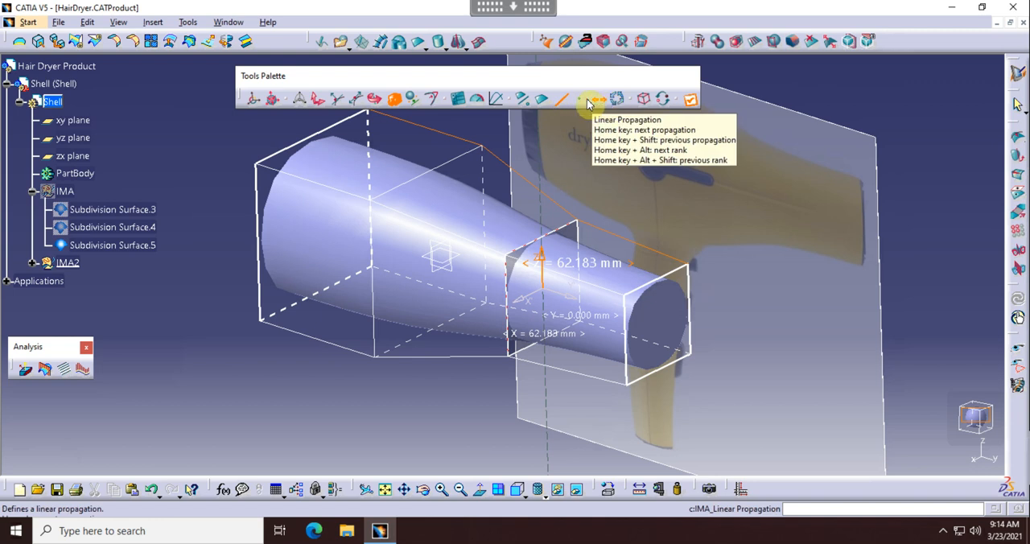
mouse_move(601, 107)
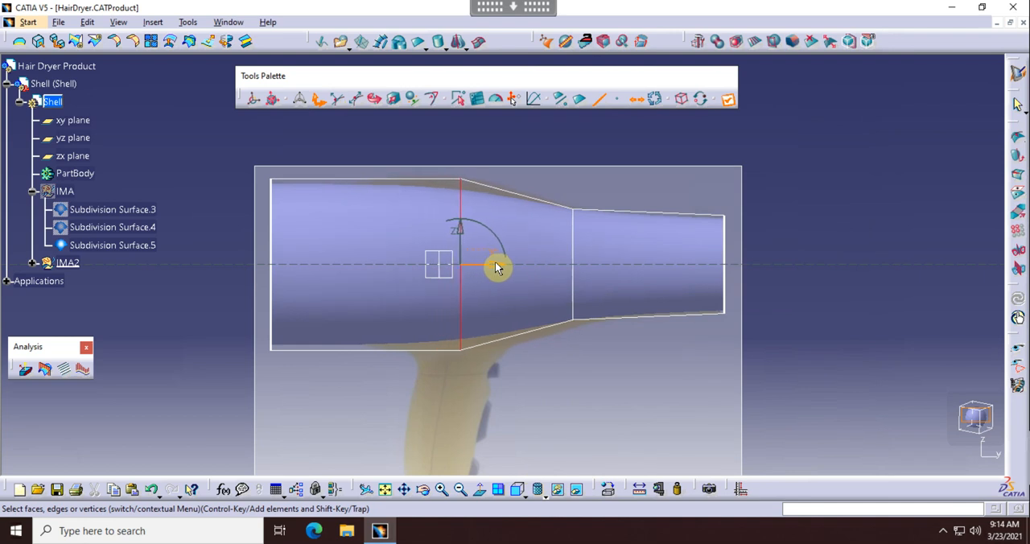
- Move the new cross-section toward the rear and enlarge it into the rear bulge
drag(495, 267, 463, 267)
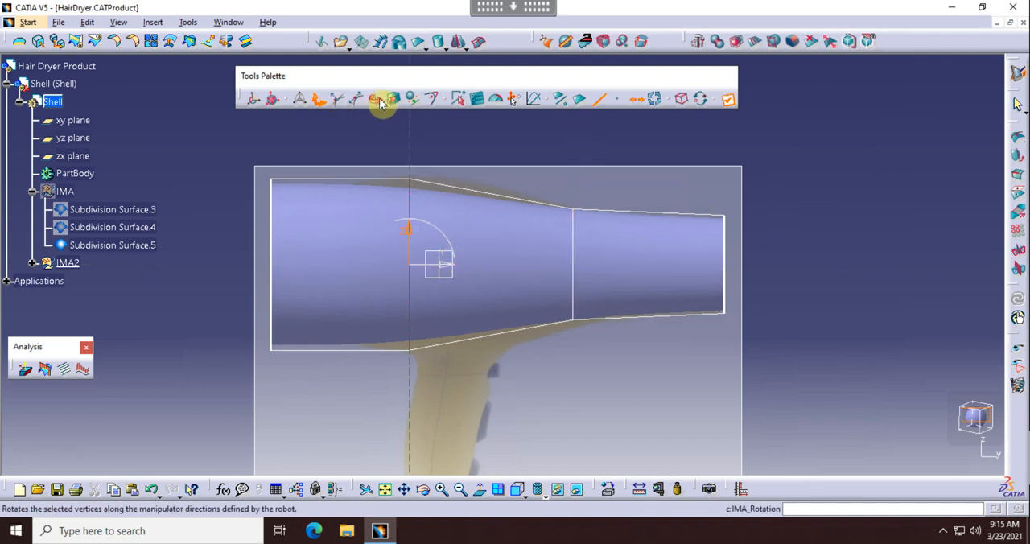
click(395, 98)
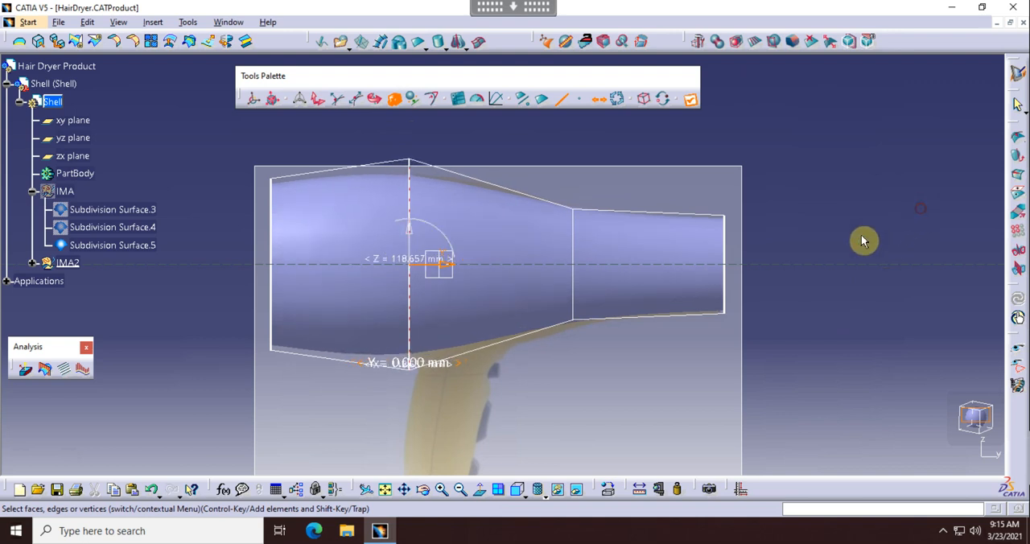
drag(863, 241, 641, 252)
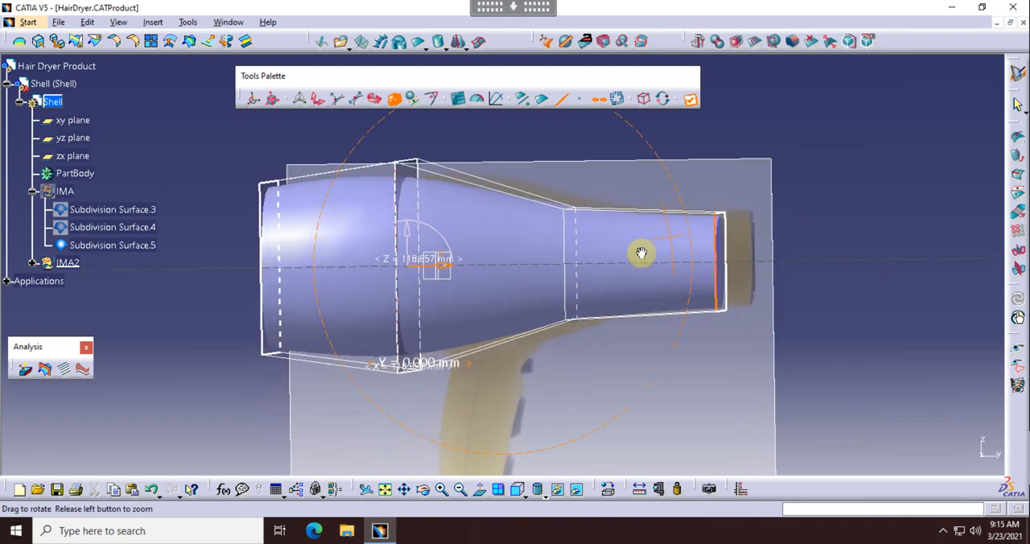
drag(641, 252, 550, 268)
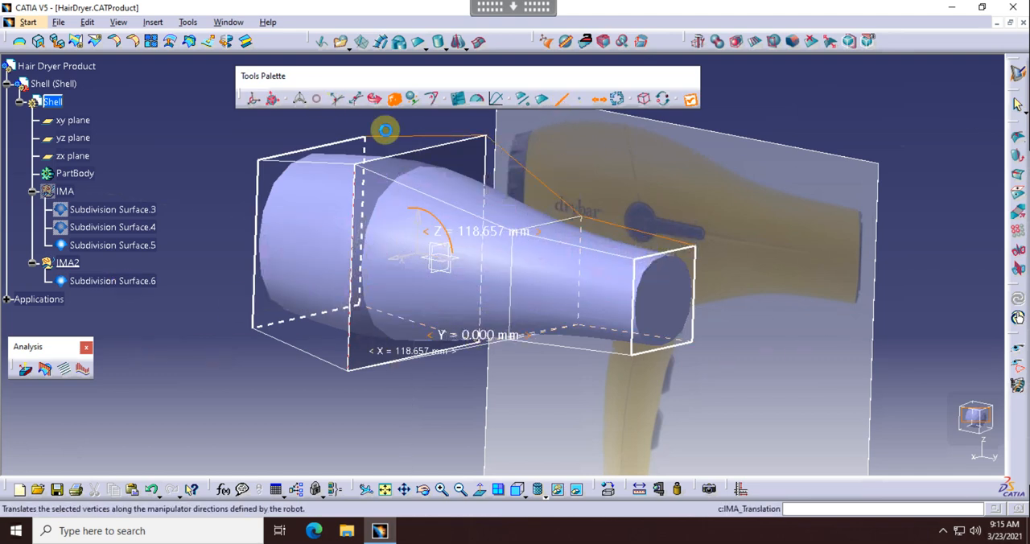
- Start Affinity scaling on the selected middle section
click(394, 98)
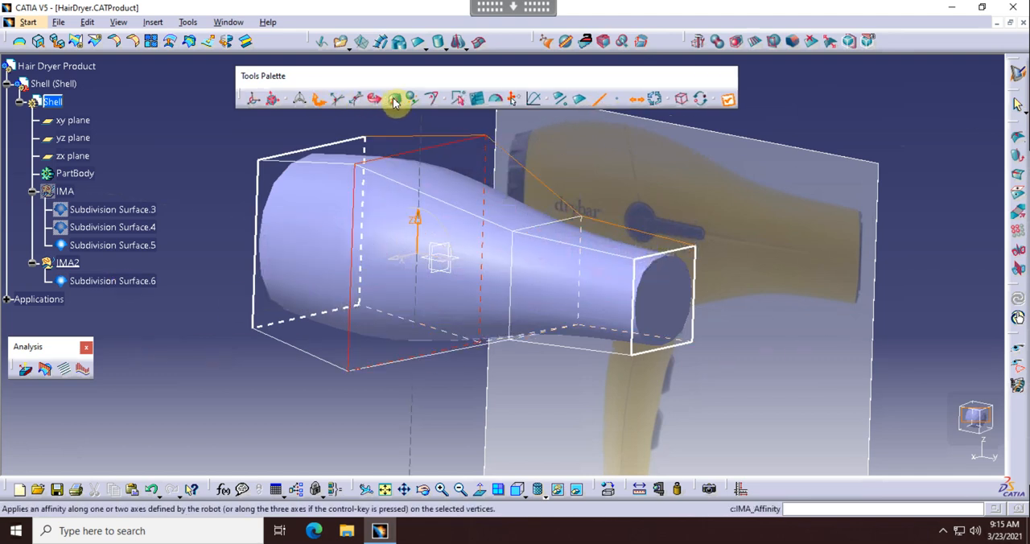
mouse_move(394, 98)
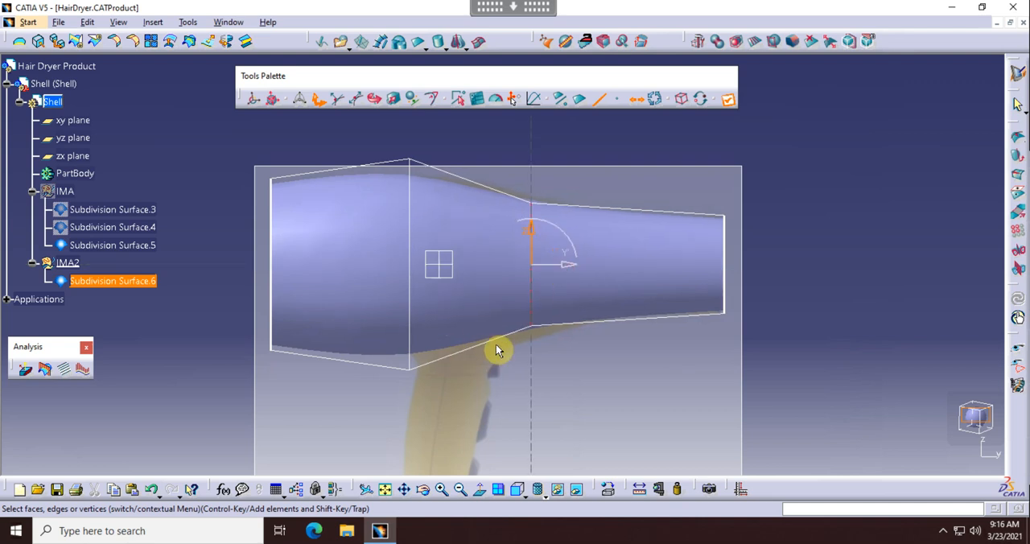
mouse_move(366, 100)
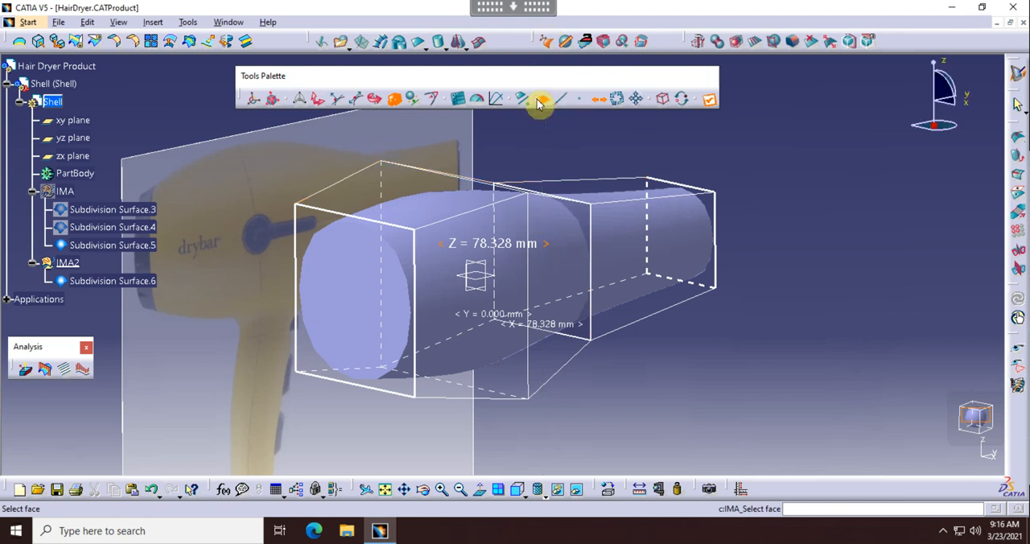
- Pick the cage's rear end face and scale it to fit the dryer's rear profile
click(369, 304)
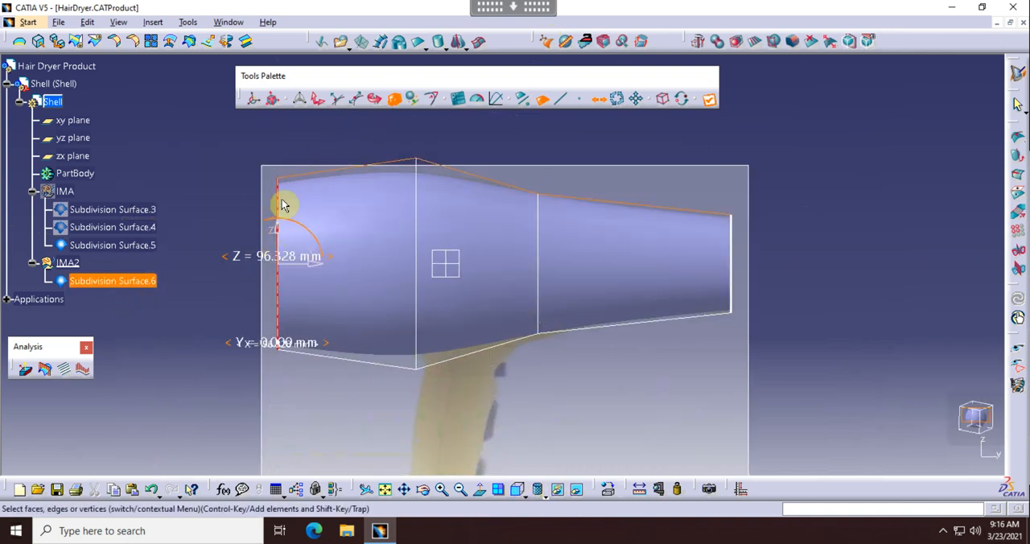
drag(282, 205, 230, 288)
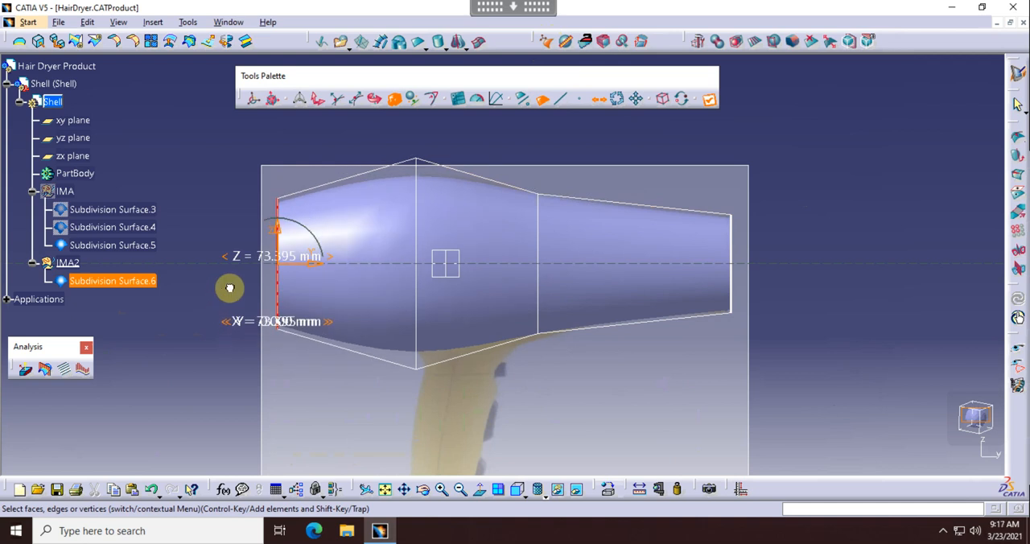
drag(230, 288, 233, 282)
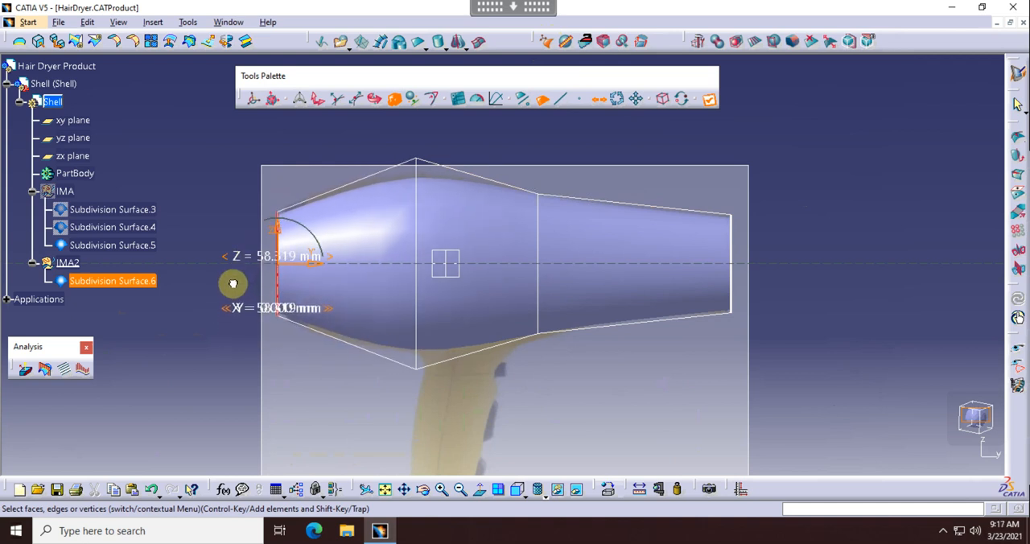
drag(233, 282, 230, 292)
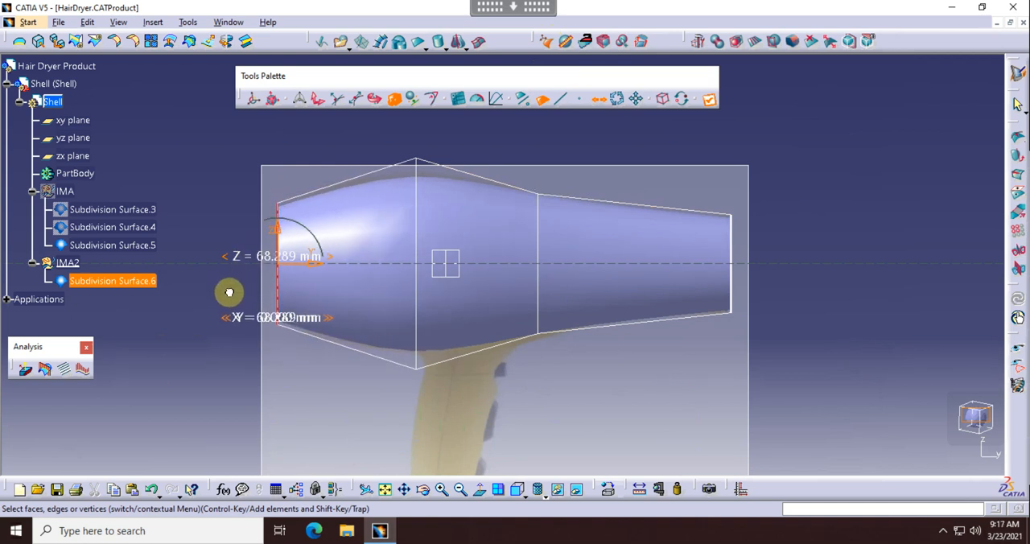
drag(229, 292, 246, 271)
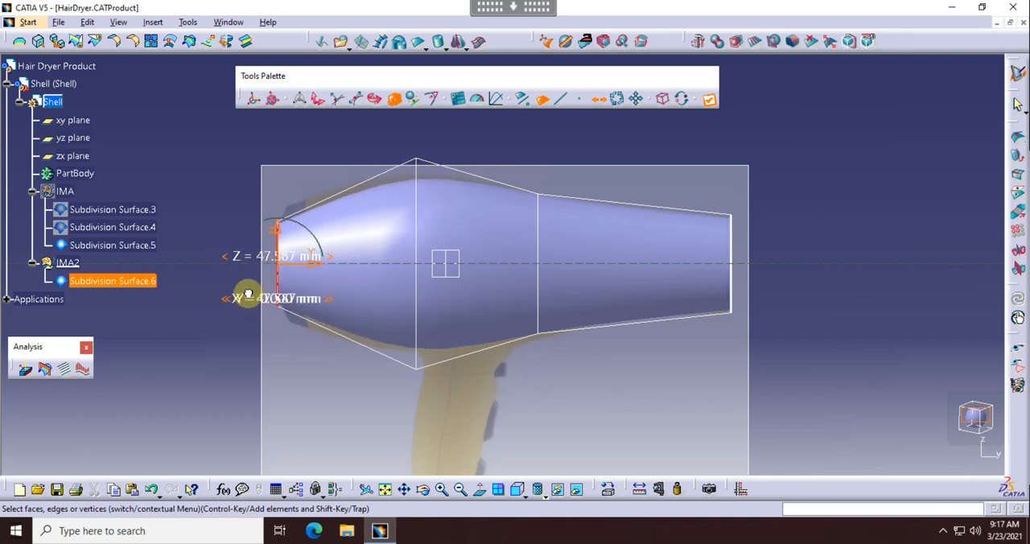
drag(278, 297, 278, 269)
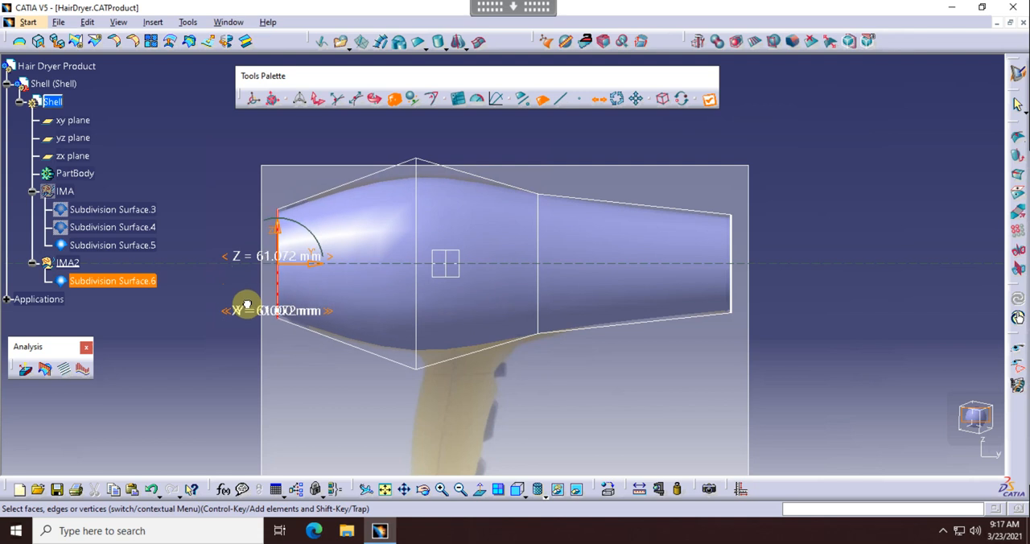
drag(245, 310, 246, 310)
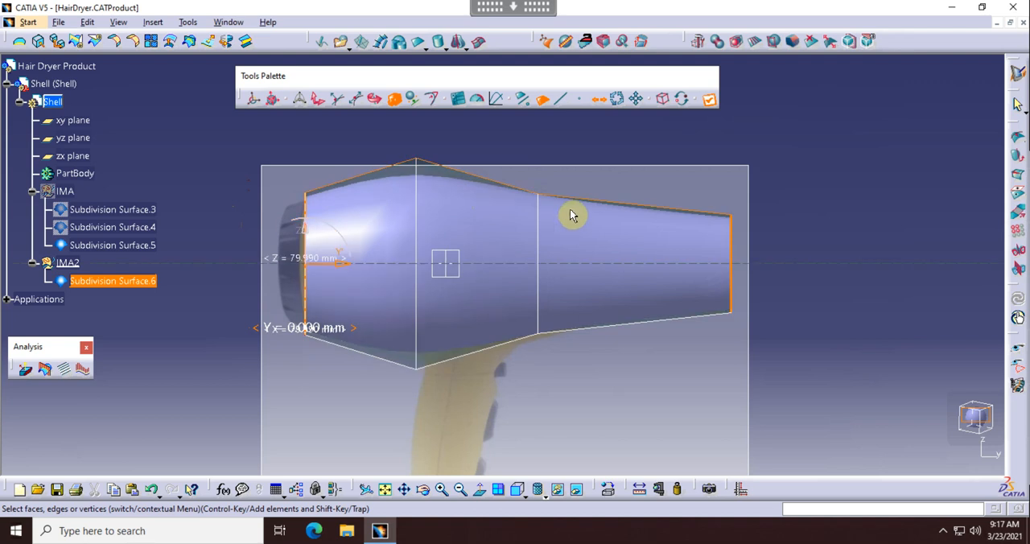
mouse_move(844, 195)
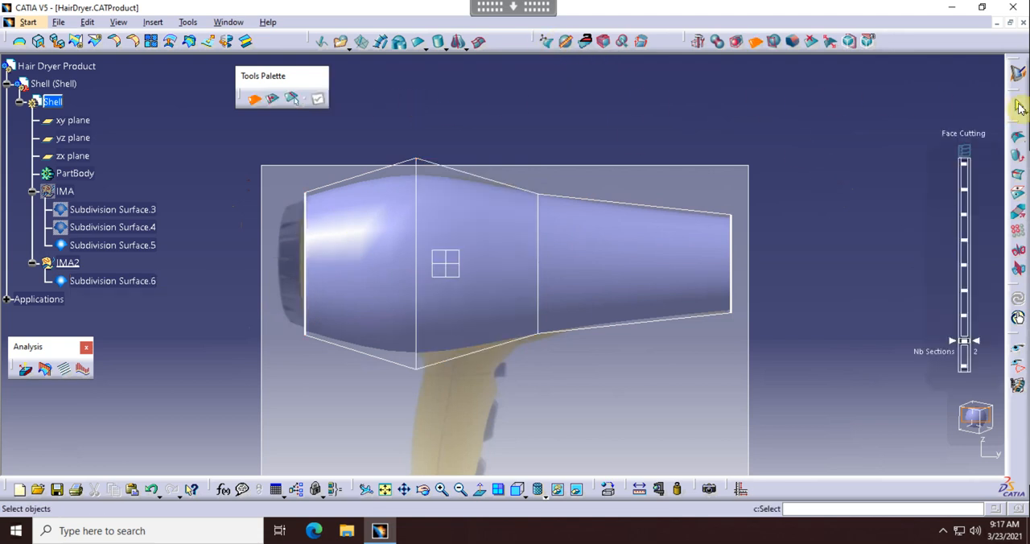
mouse_move(1018, 109)
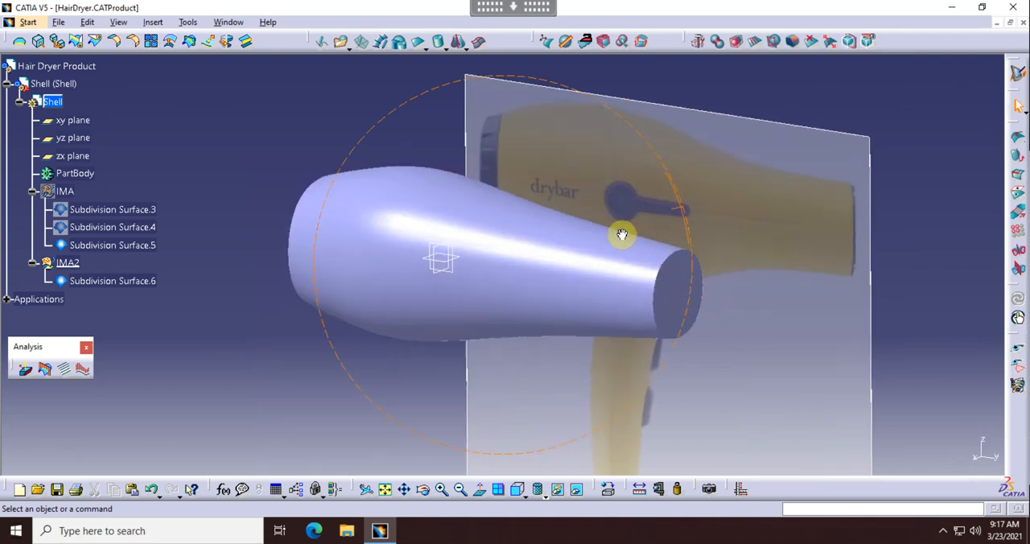
- Orbit around the finished barrel to inspect its front and rear end caps
drag(622, 234, 629, 243)
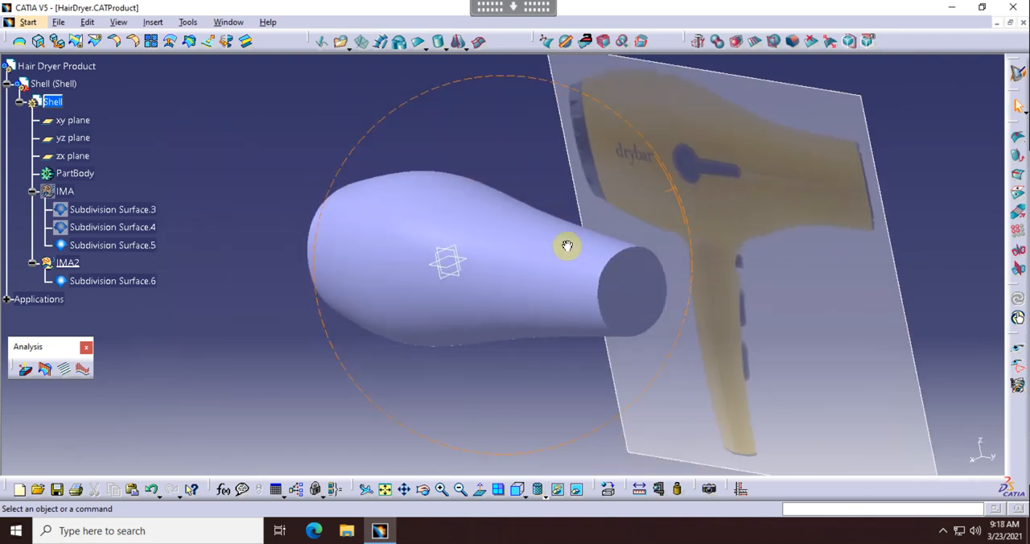
drag(565, 245, 479, 417)
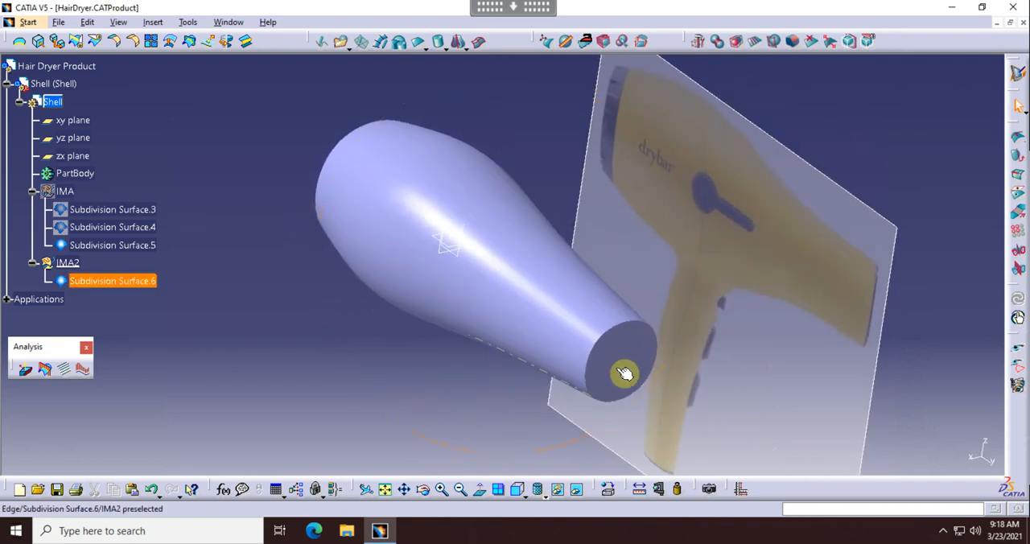
mouse_move(638, 389)
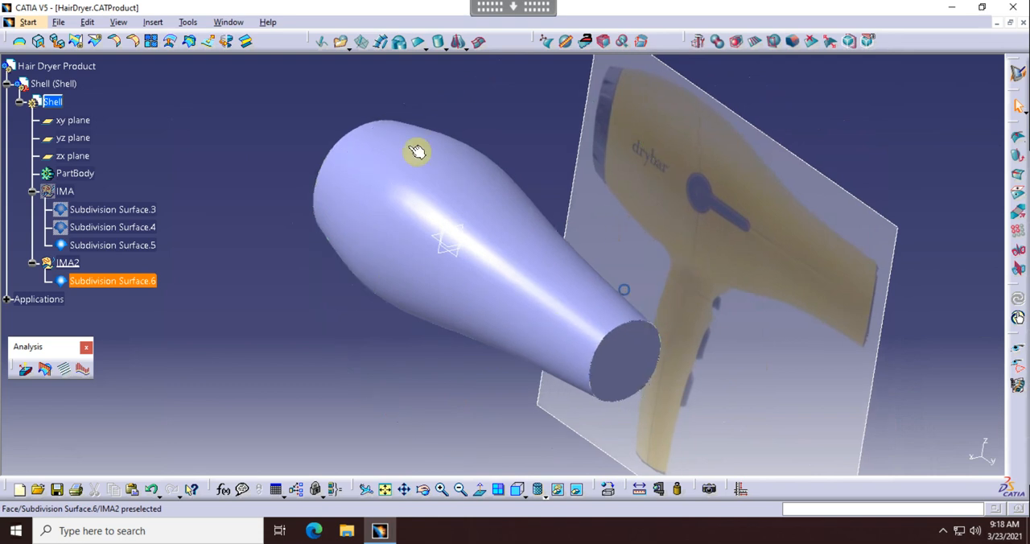
drag(416, 152, 337, 198)
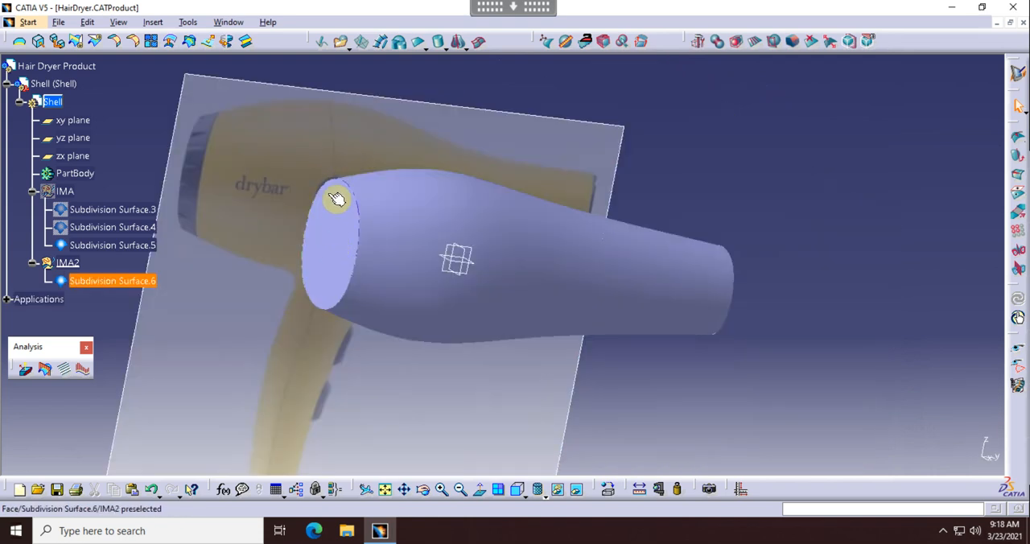
mouse_move(357, 200)
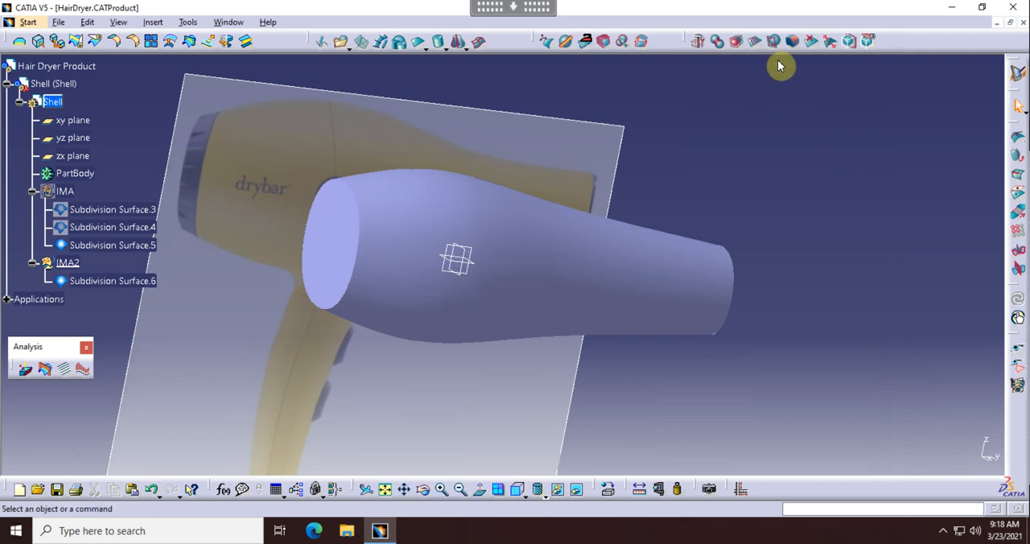
mouse_move(112, 280)
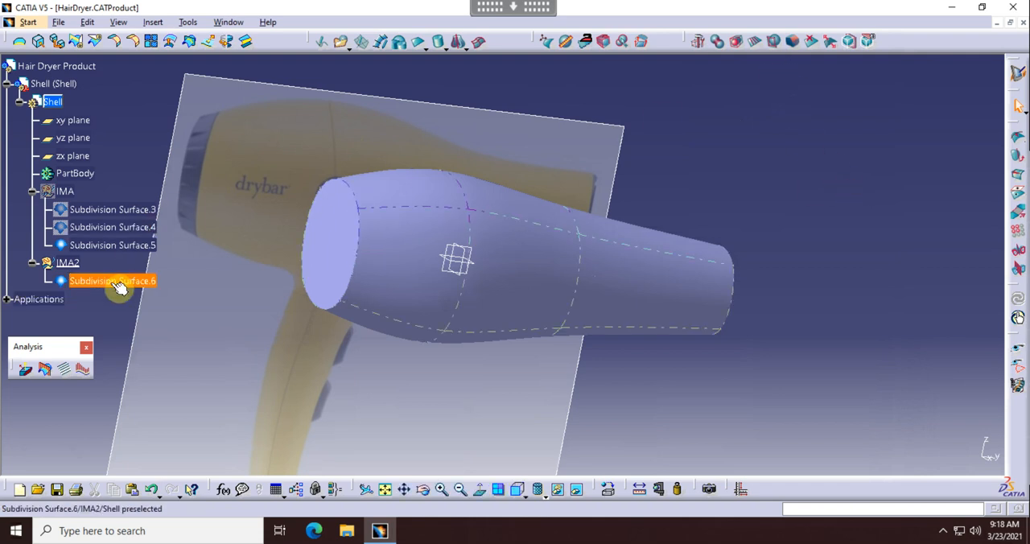
- Reopen Subdivision Surface.6 and erase the rear end face with Face Erasing
double_click(113, 280)
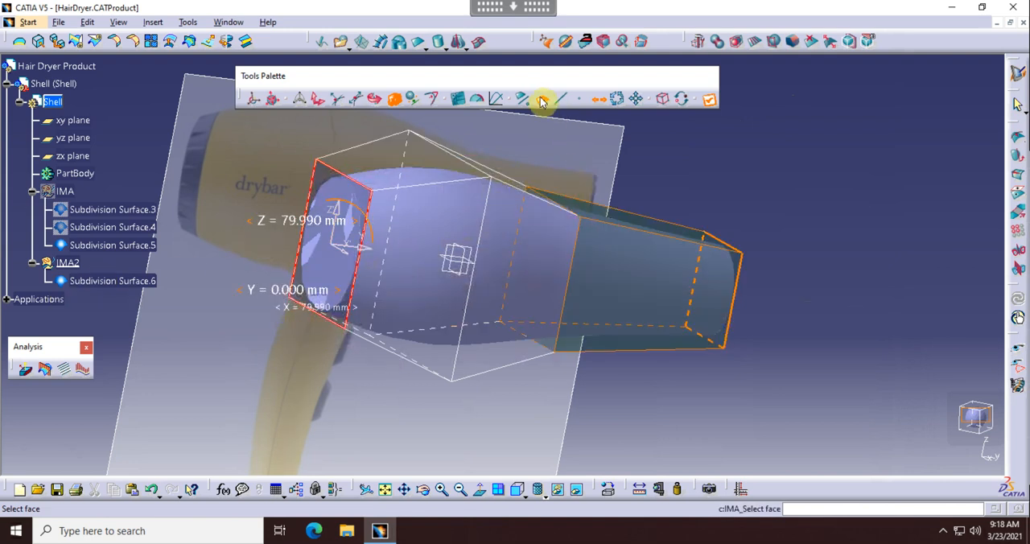
mouse_move(559, 98)
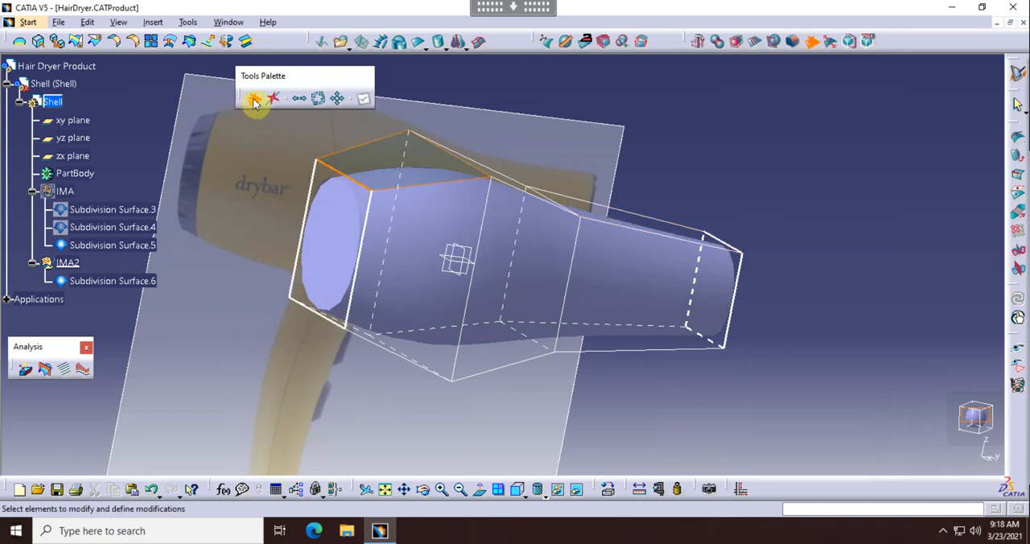
mouse_move(255, 97)
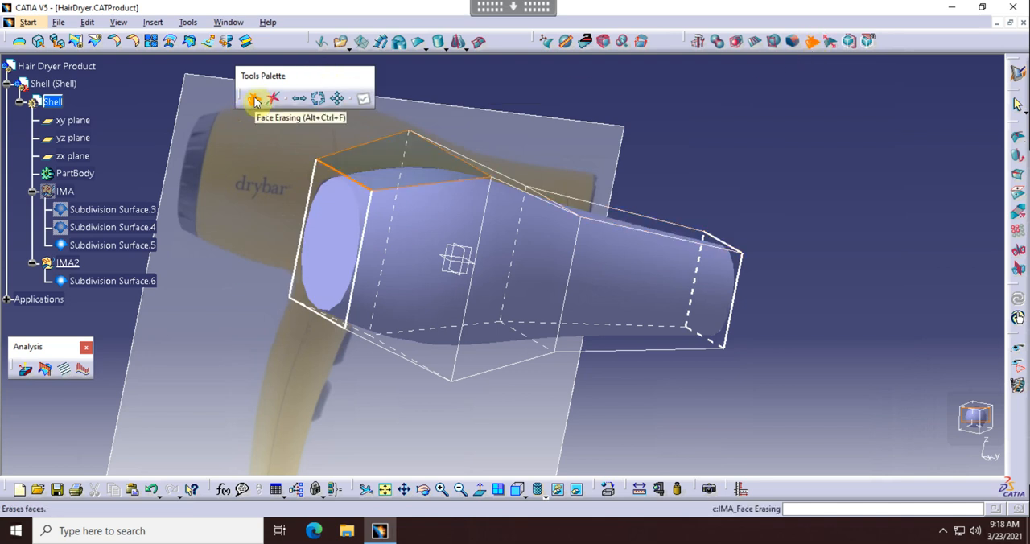
click(254, 98)
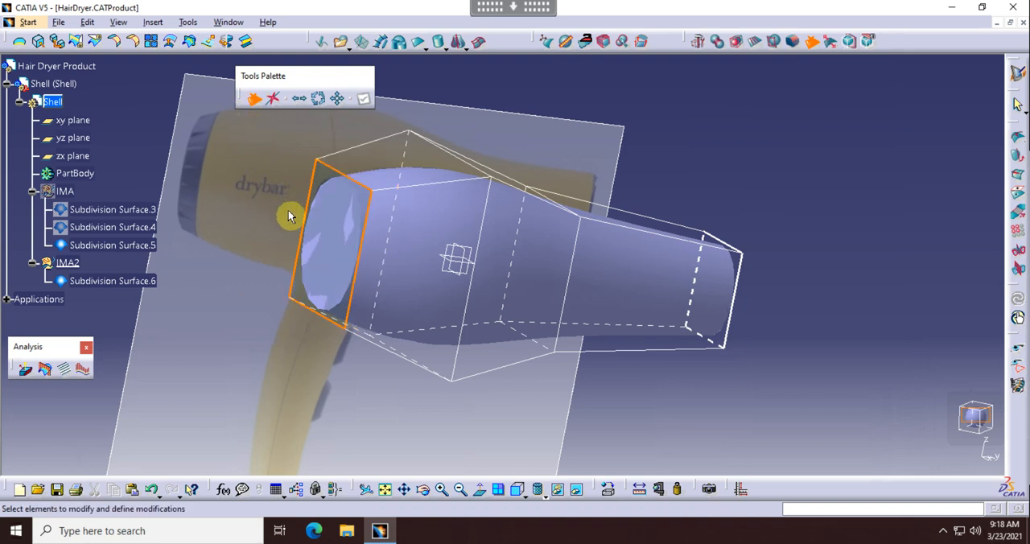
mouse_move(342, 244)
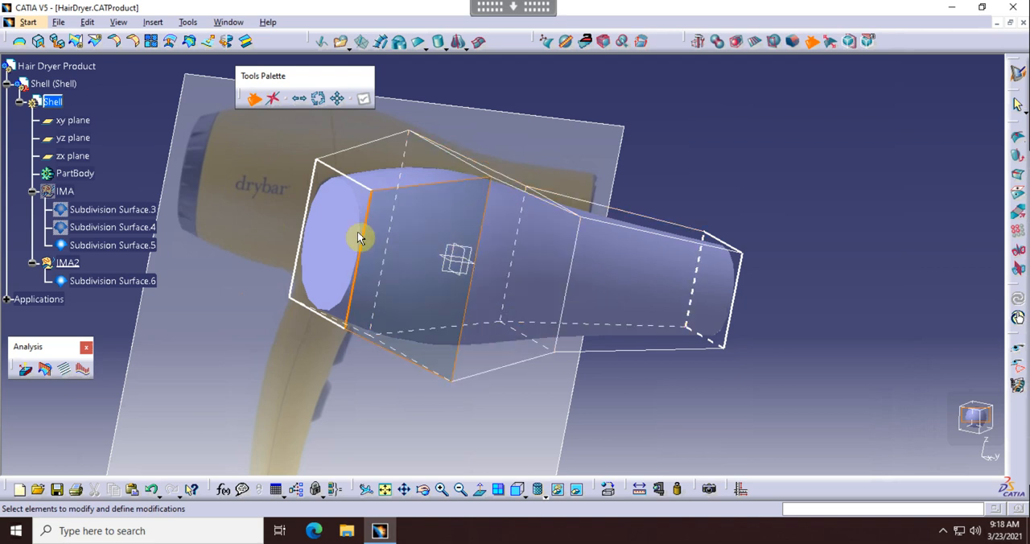
click(338, 257)
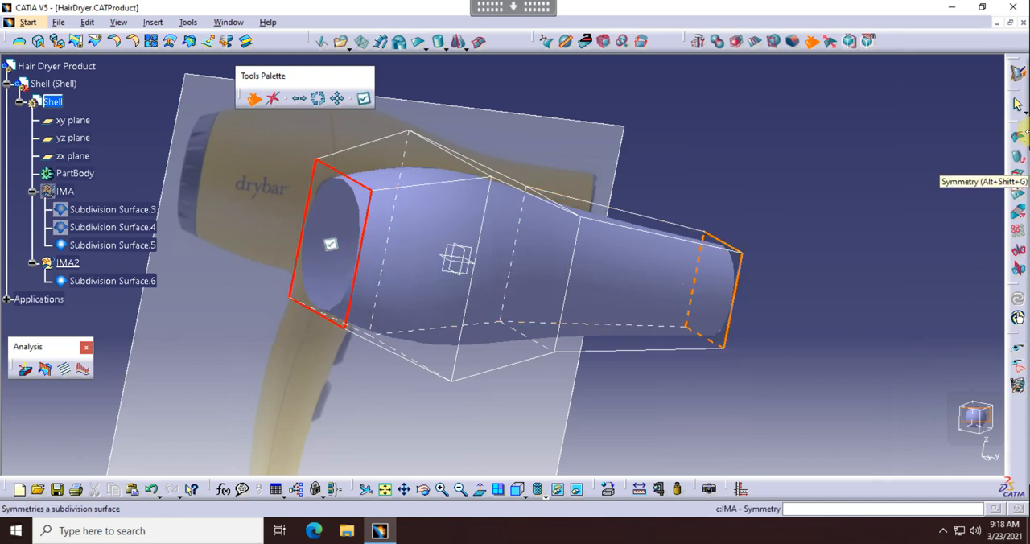
click(406, 134)
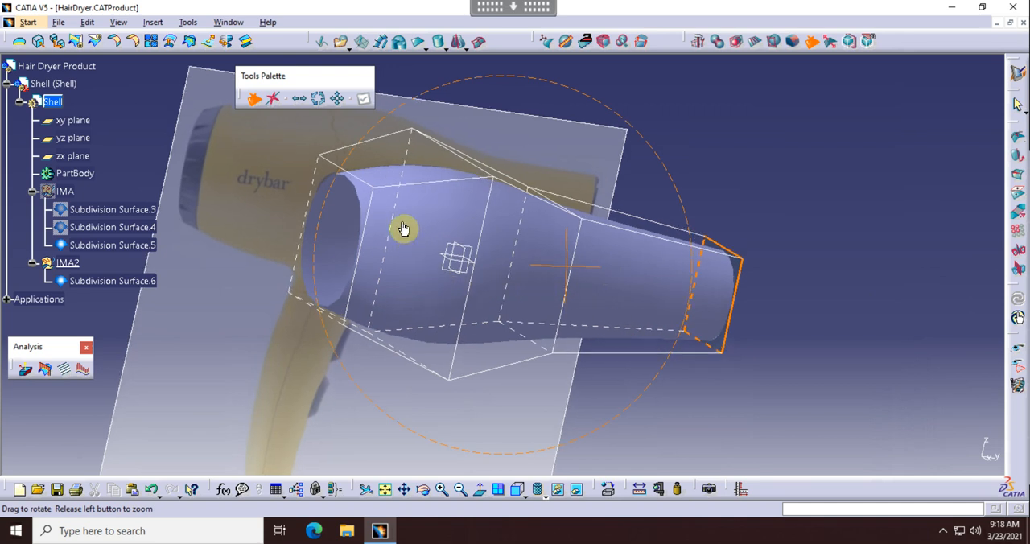
- Orbit toward the nozzle and erase the front end face
drag(402, 229, 883, 280)
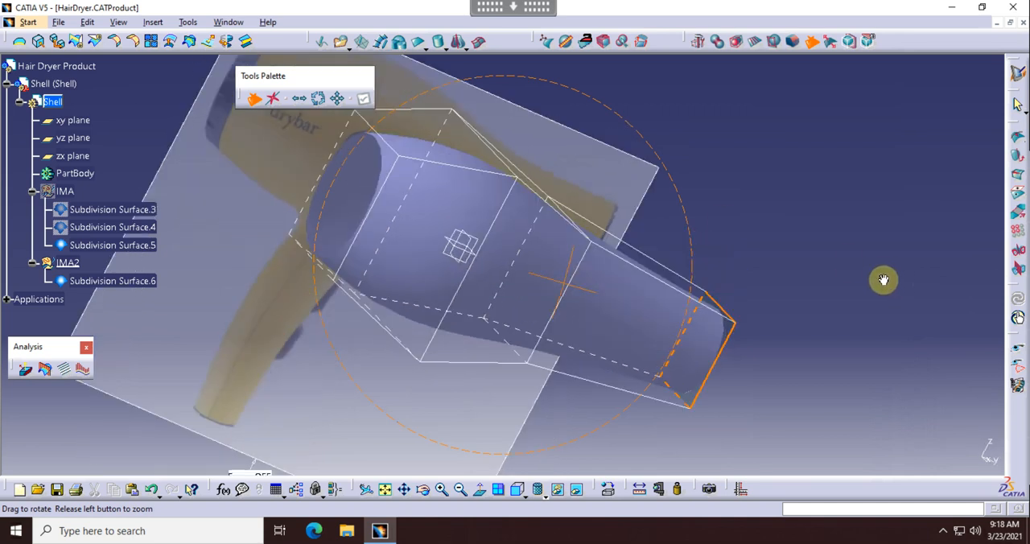
drag(883, 279, 939, 314)
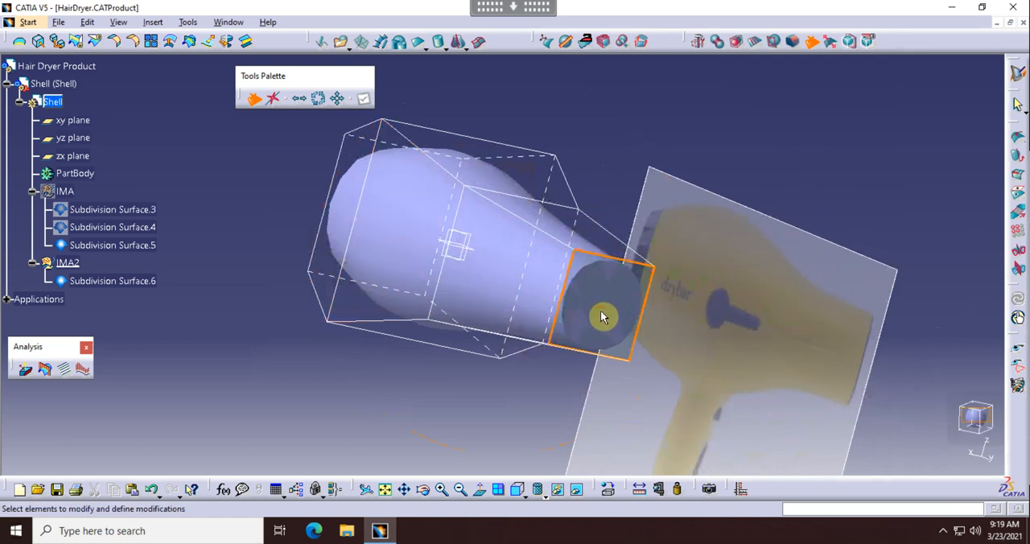
click(363, 98)
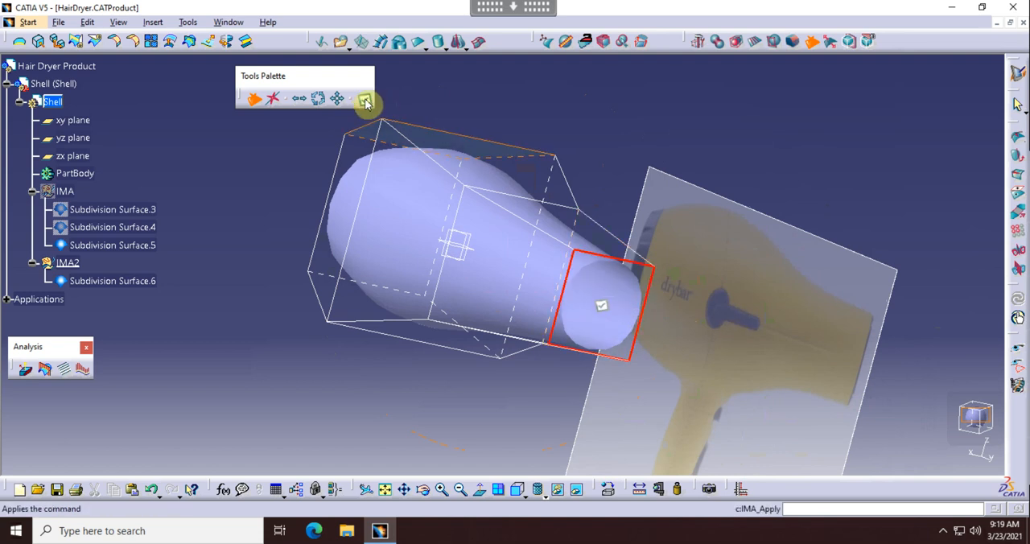
click(362, 98)
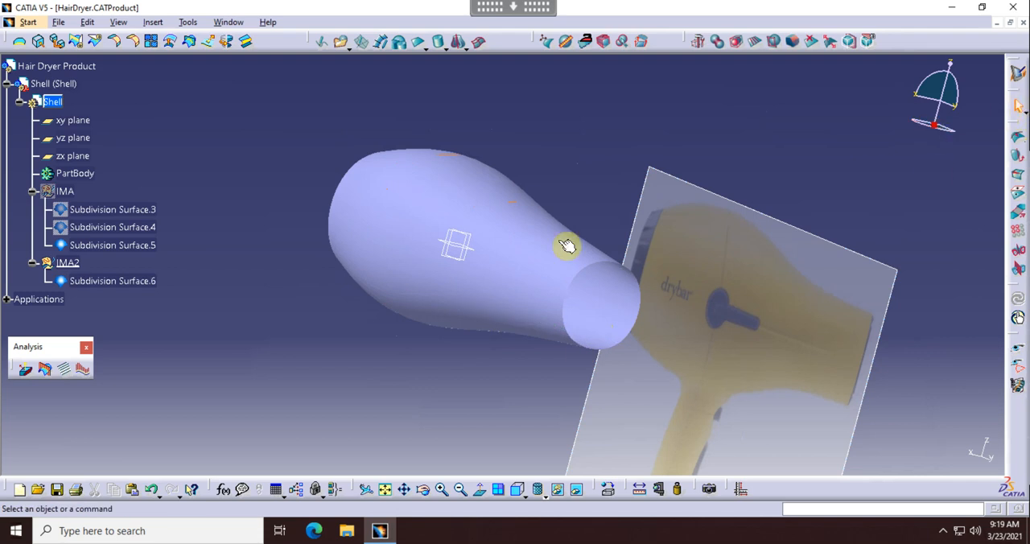
mouse_move(559, 50)
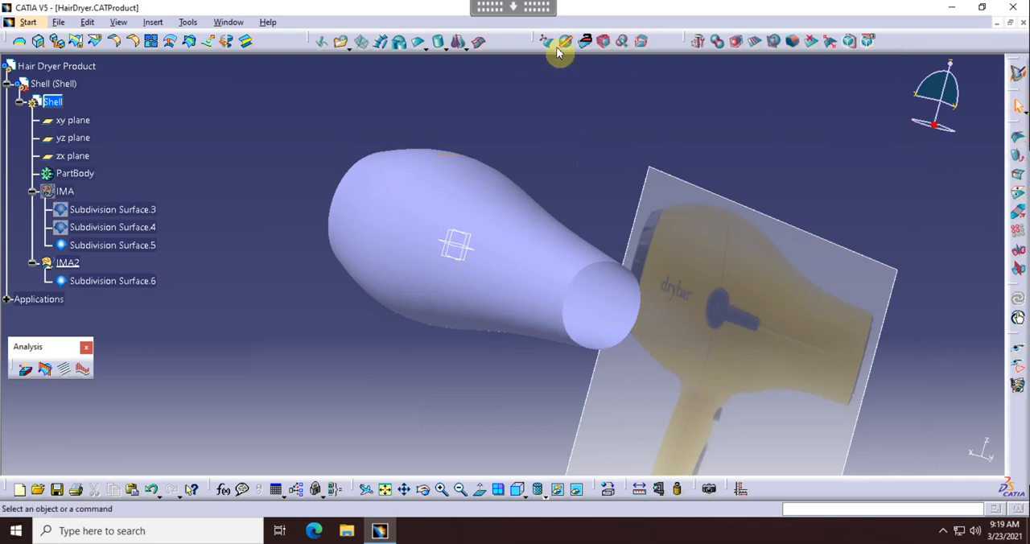
mouse_move(545, 41)
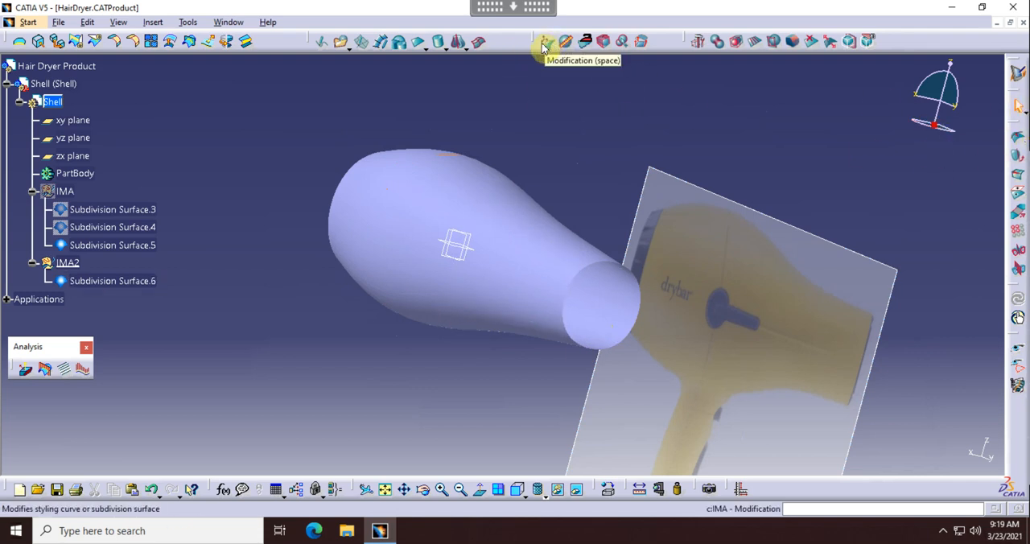
mouse_move(473, 60)
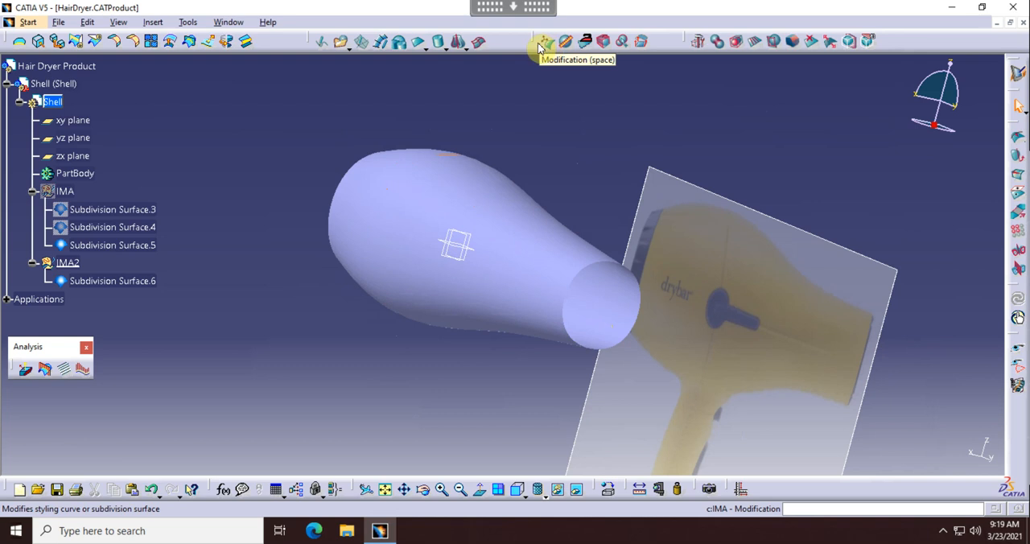
mouse_move(549, 57)
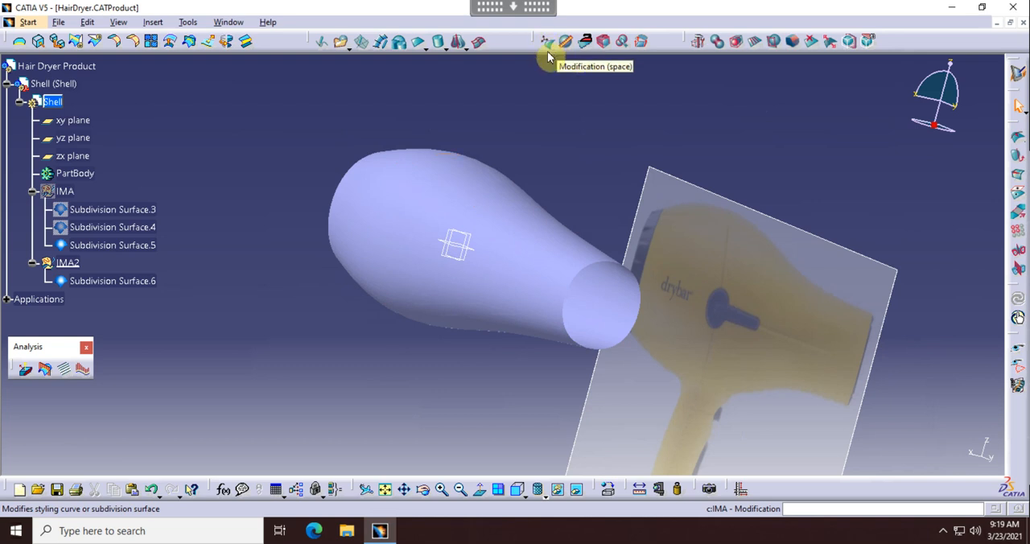